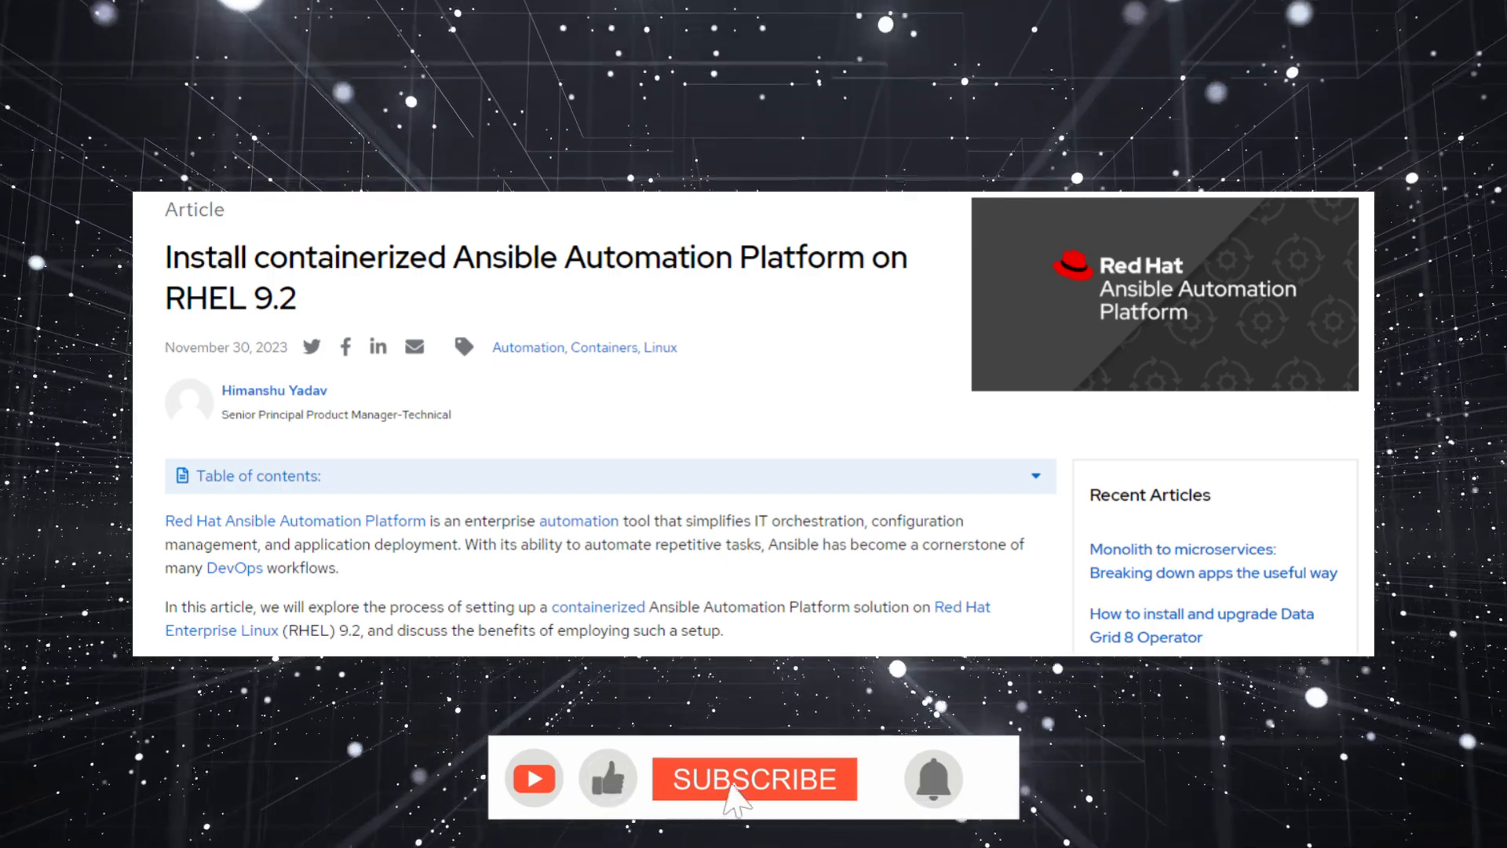
- Switch from the article to the RHEL virtual machine window at its login screen
click(754, 779)
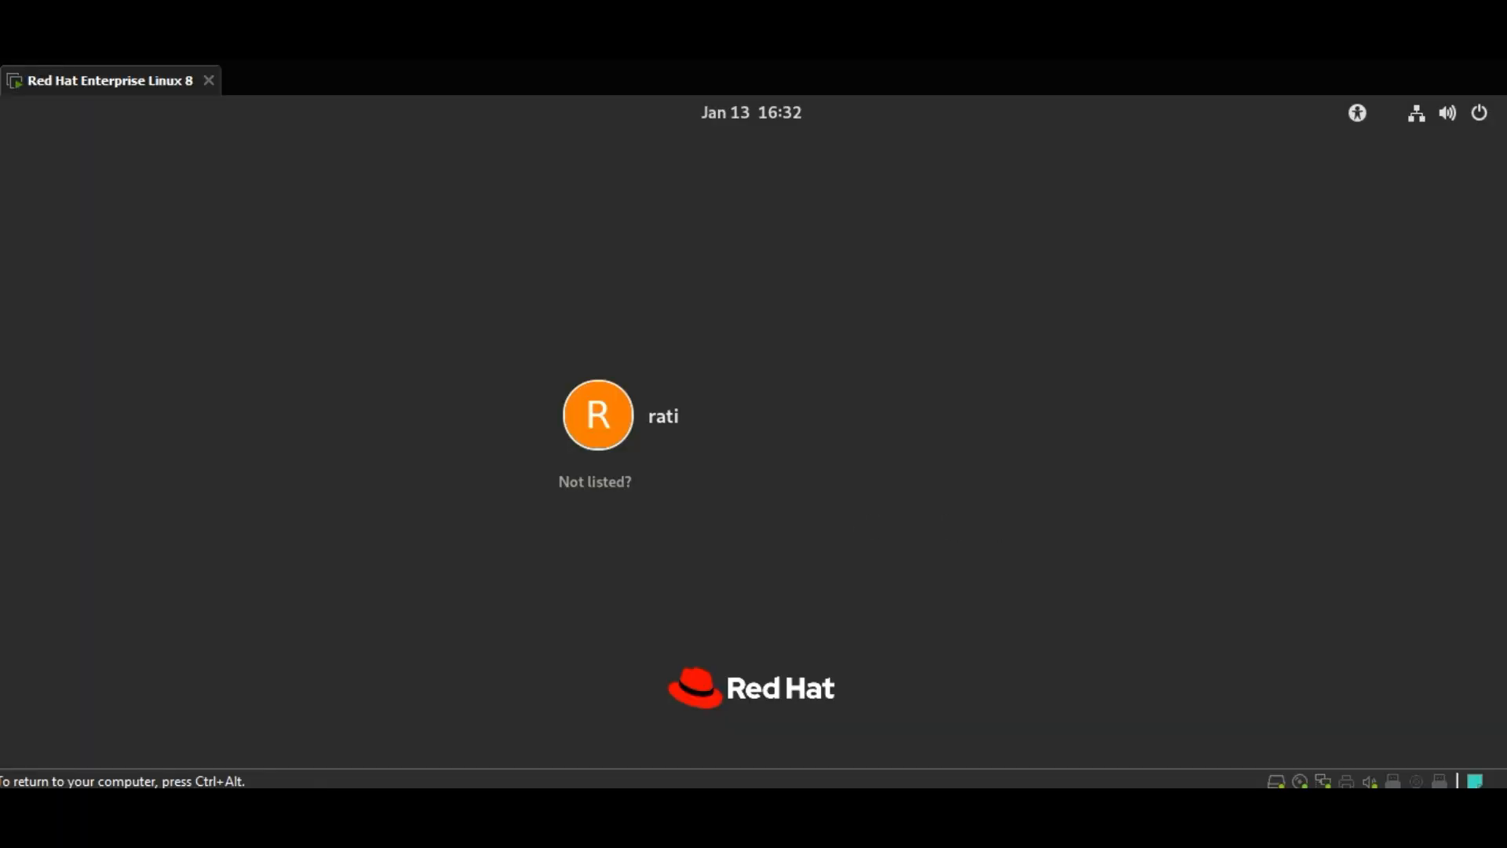
- Sign in as the listed user and launch Terminal from the Activities overview
click(596, 414)
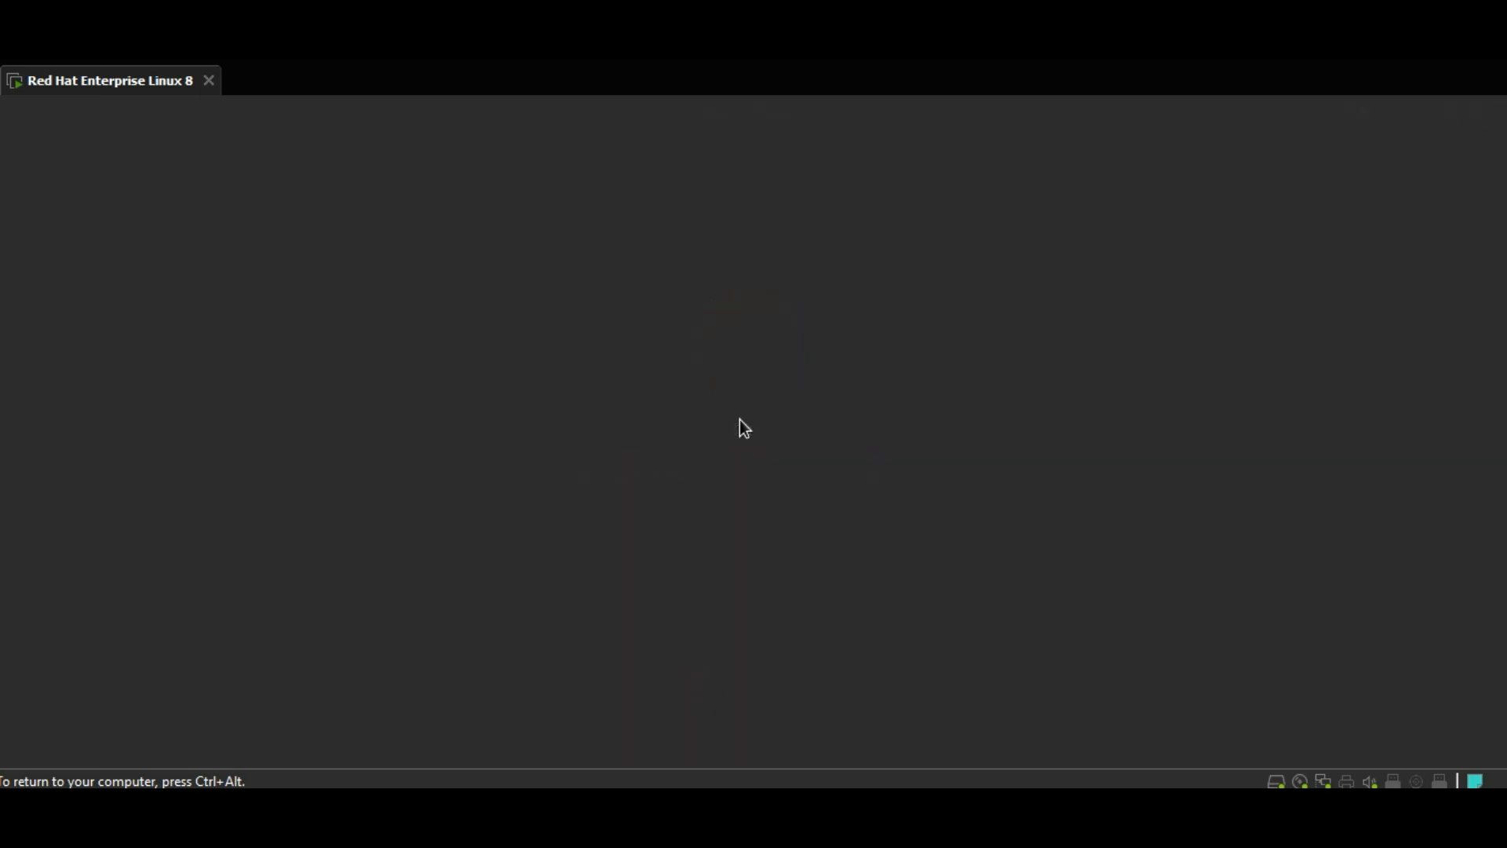
mouse_move(509, 303)
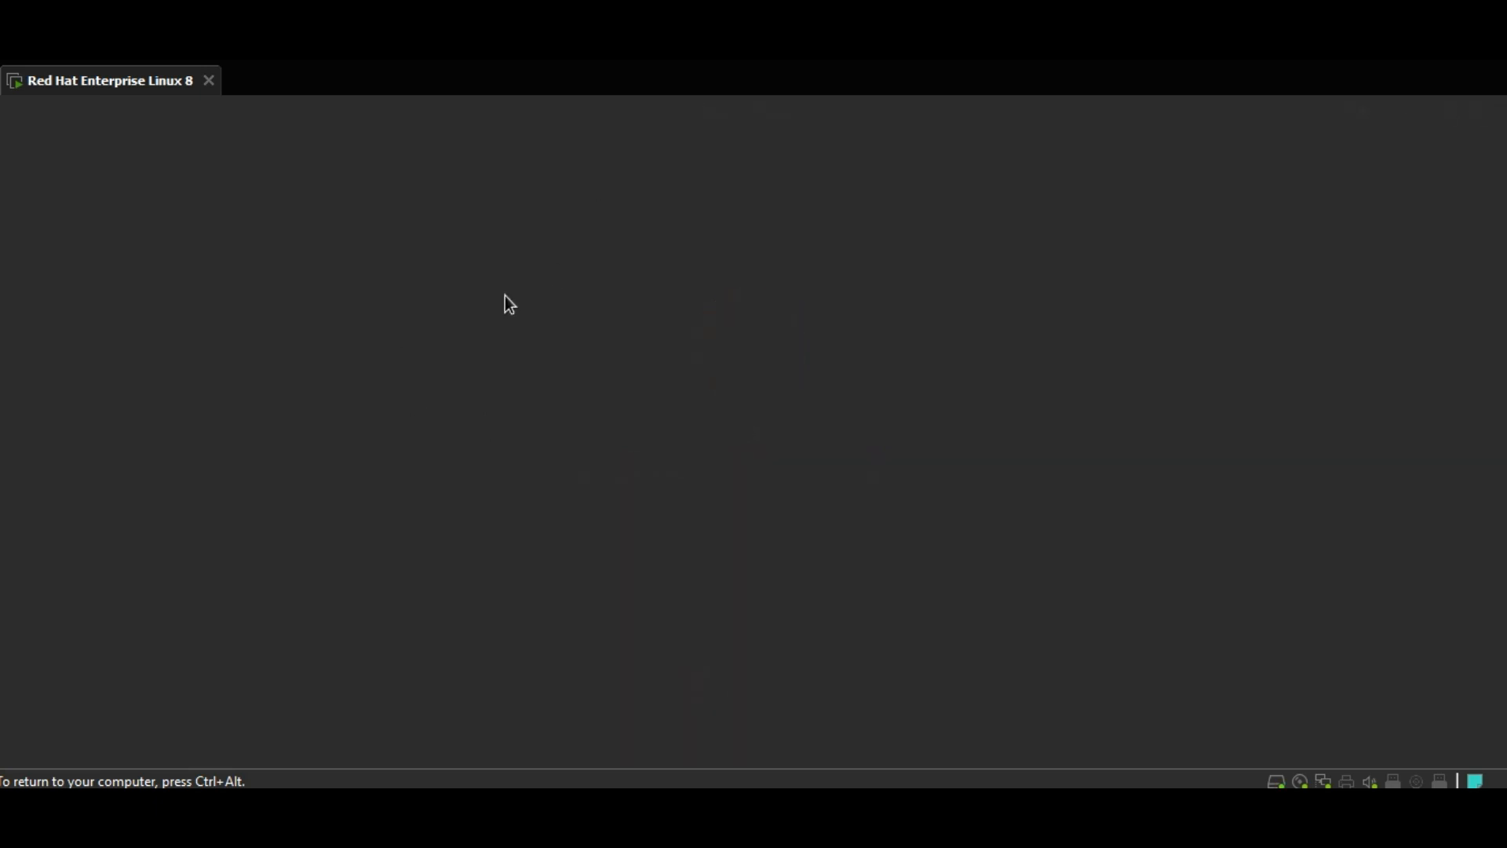
mouse_move(160, 311)
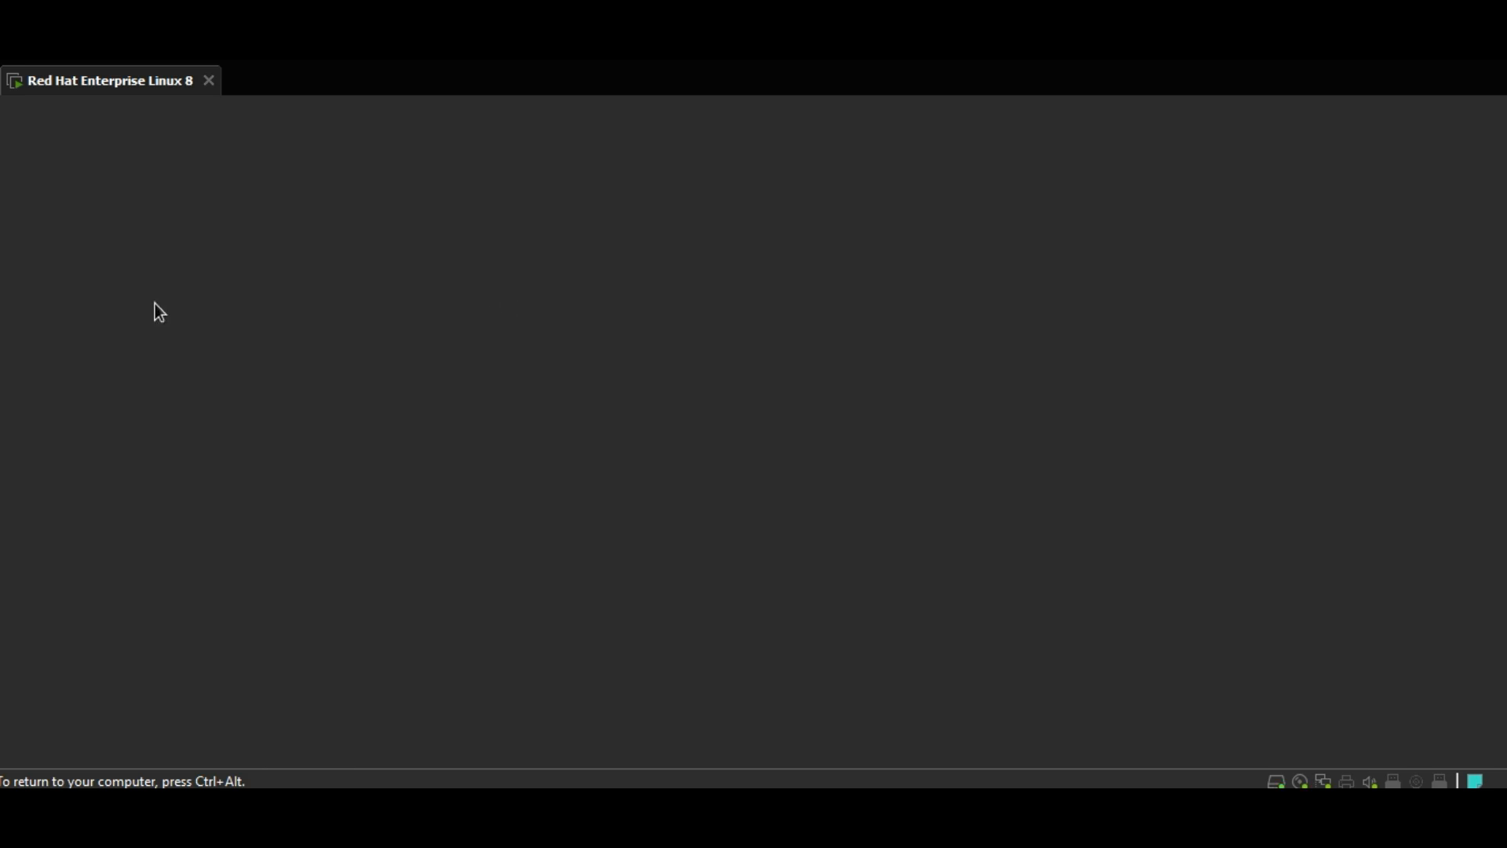
mouse_move(212, 557)
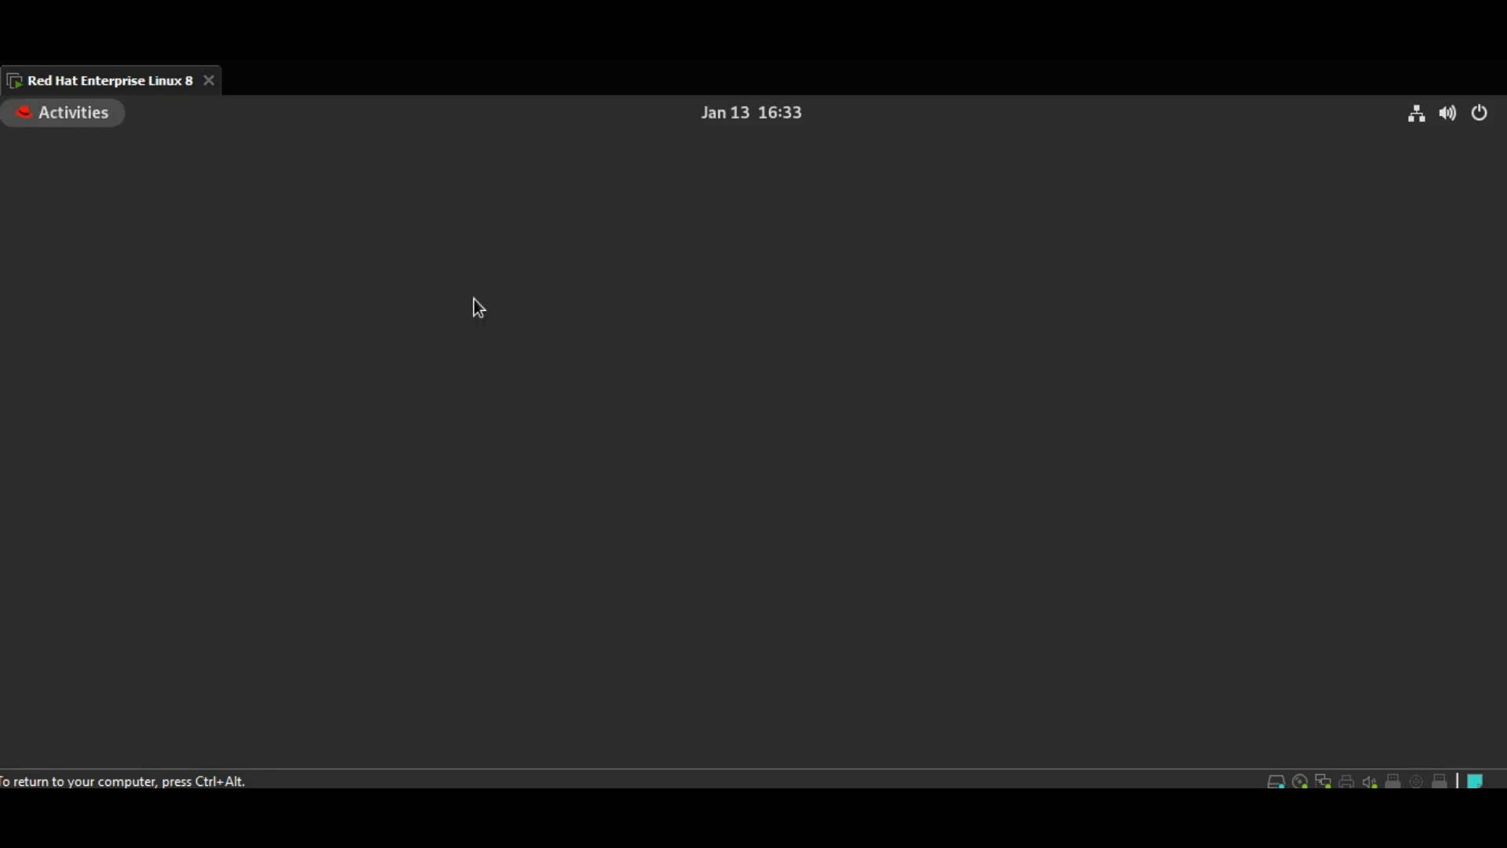
click(61, 113)
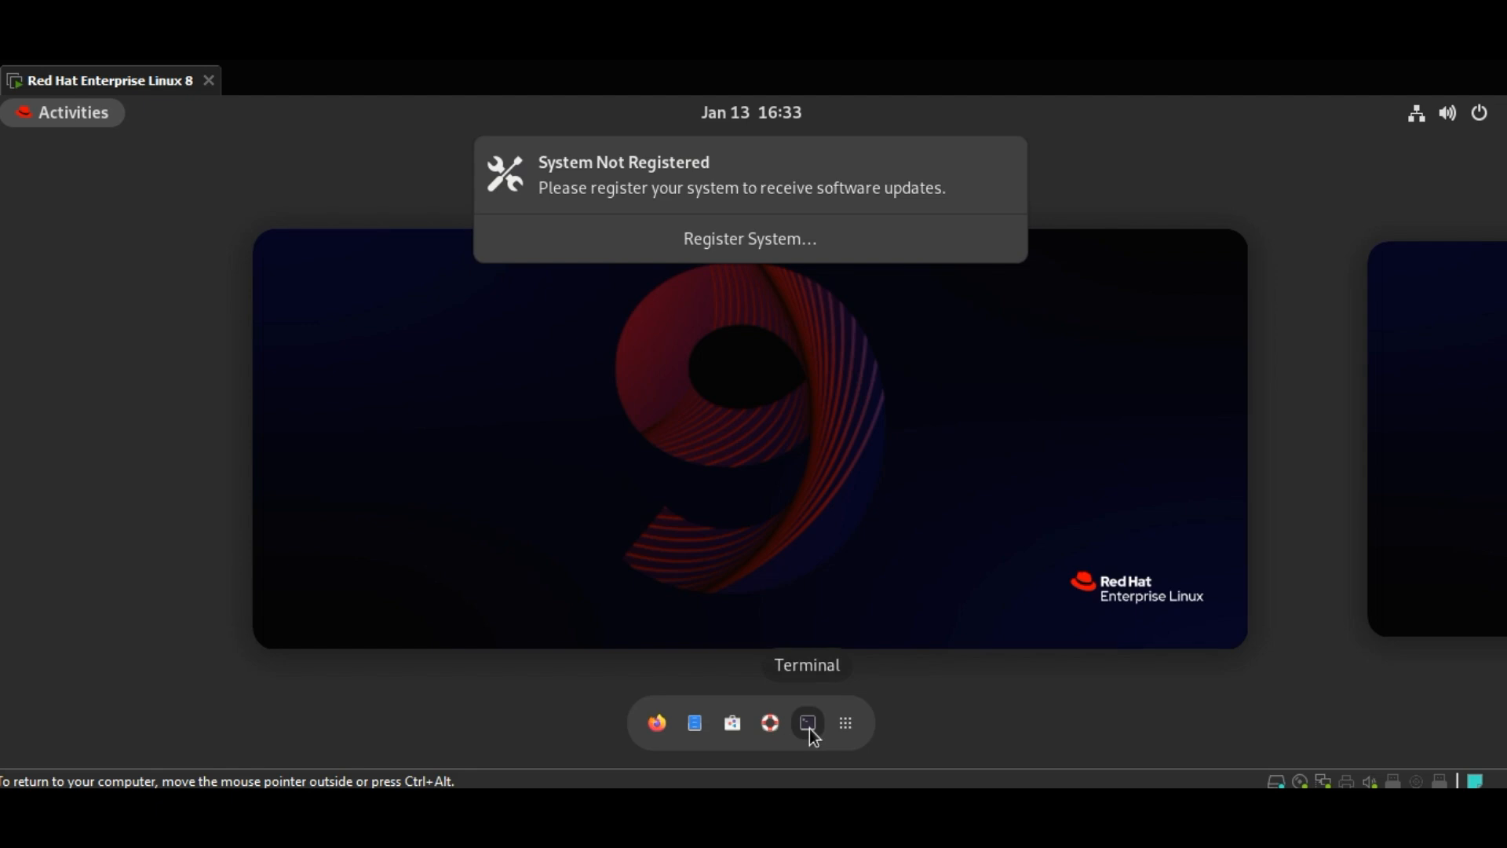
click(807, 722)
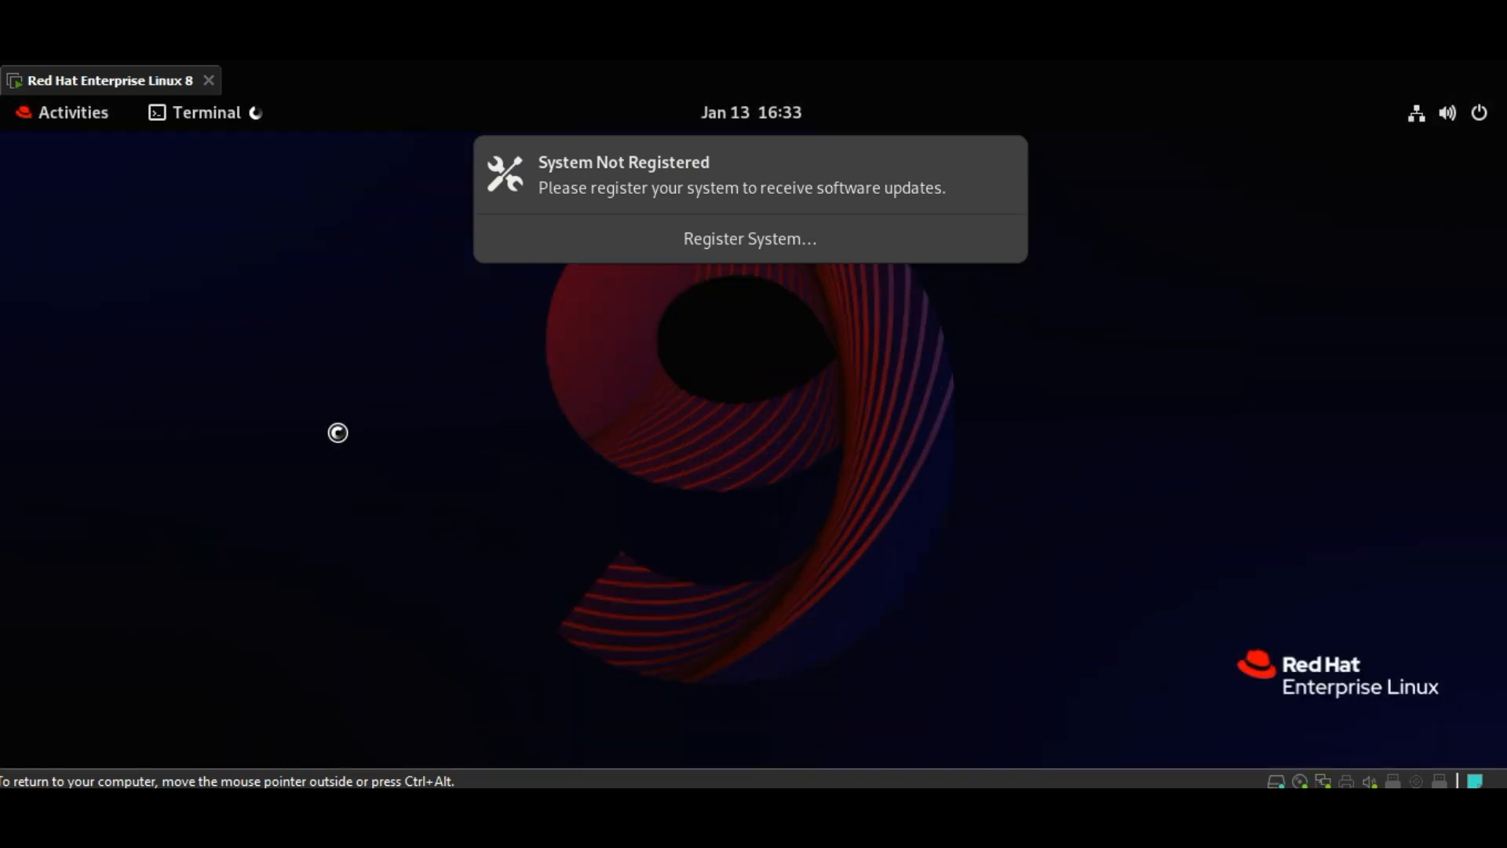
- Run cat /etc/redhat-release to confirm RHEL 9.0 (Plow), then lscpu
click(193, 113)
text(ca)
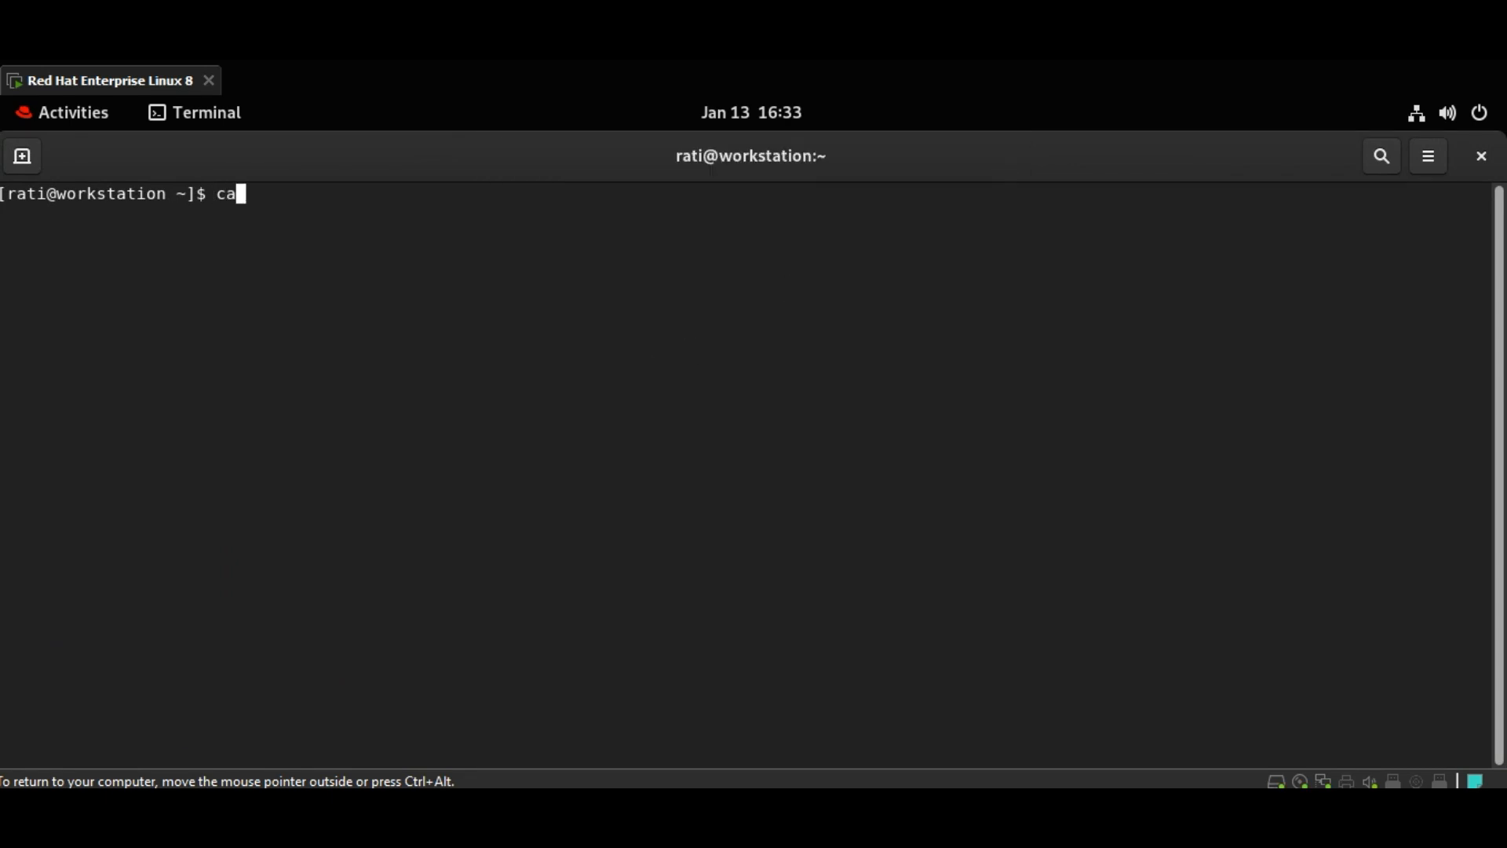
text(t /etc/redhat-release)
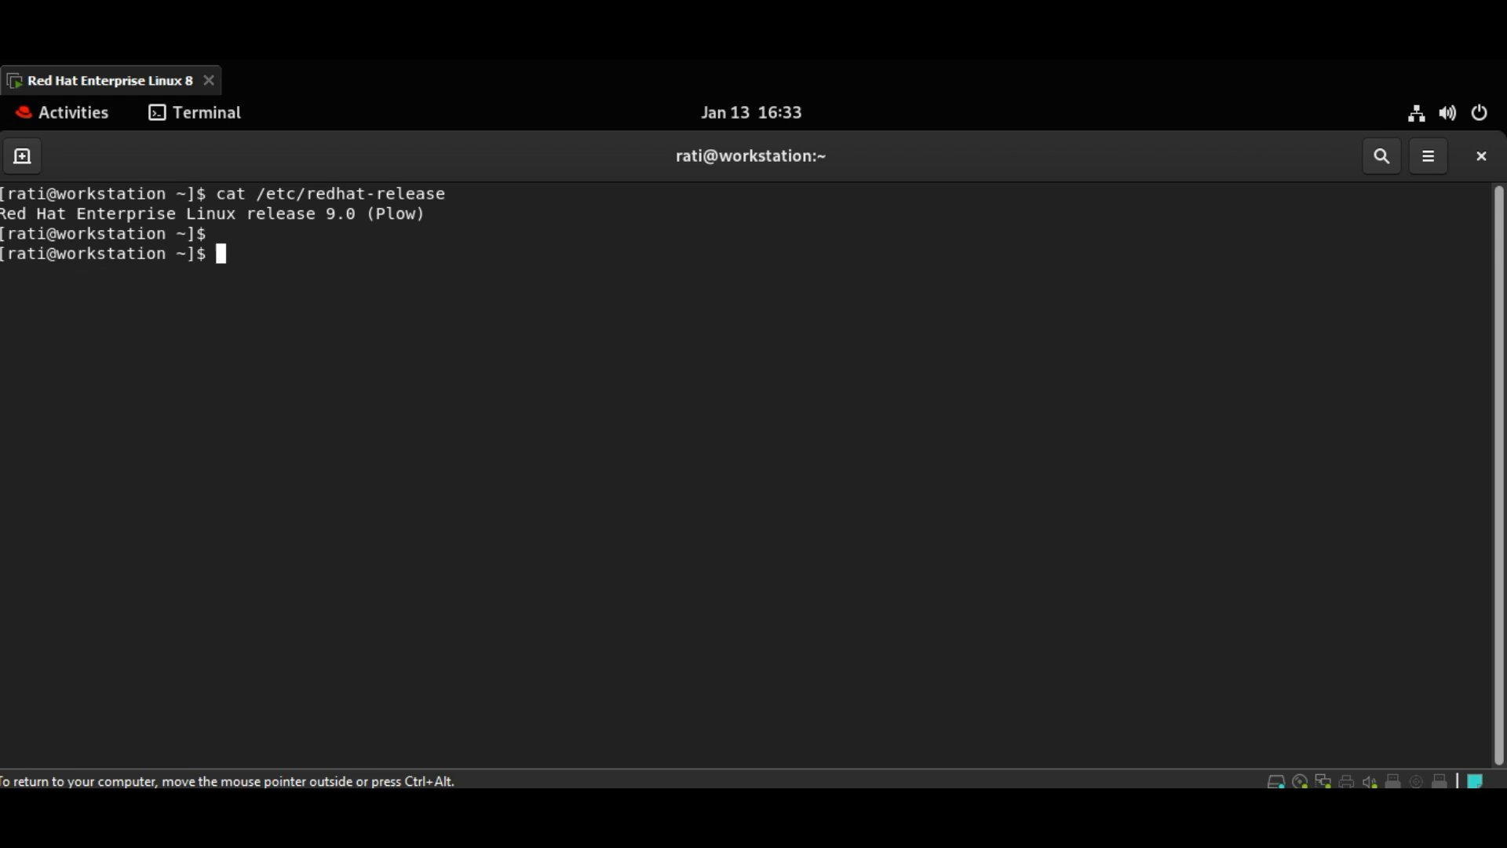
text(lscp)
text(free)
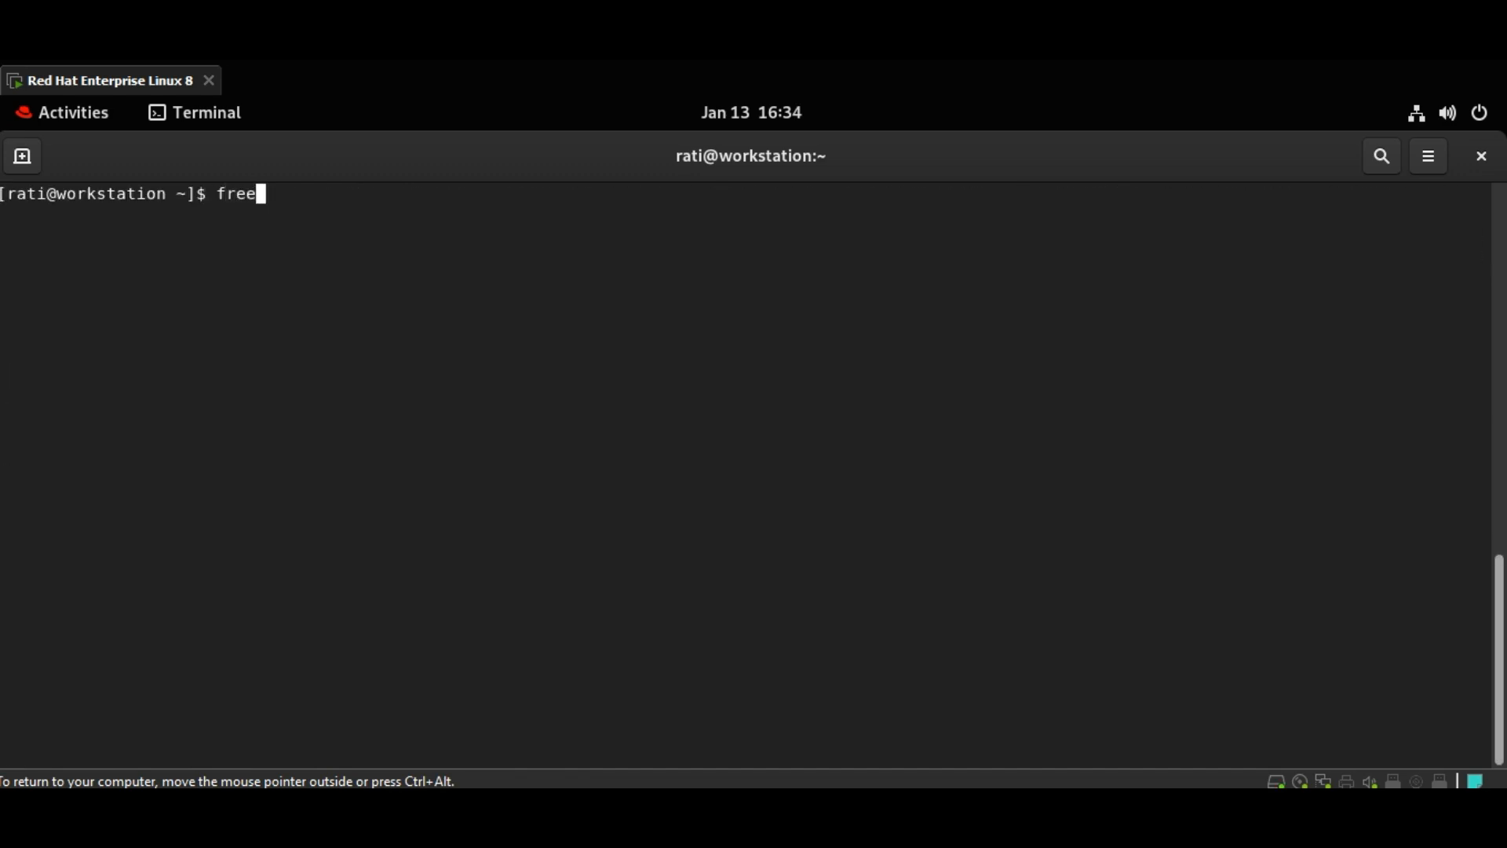
- Run free -h and df -h, highlight the 37G root filesystem size, then clear
text(-h)
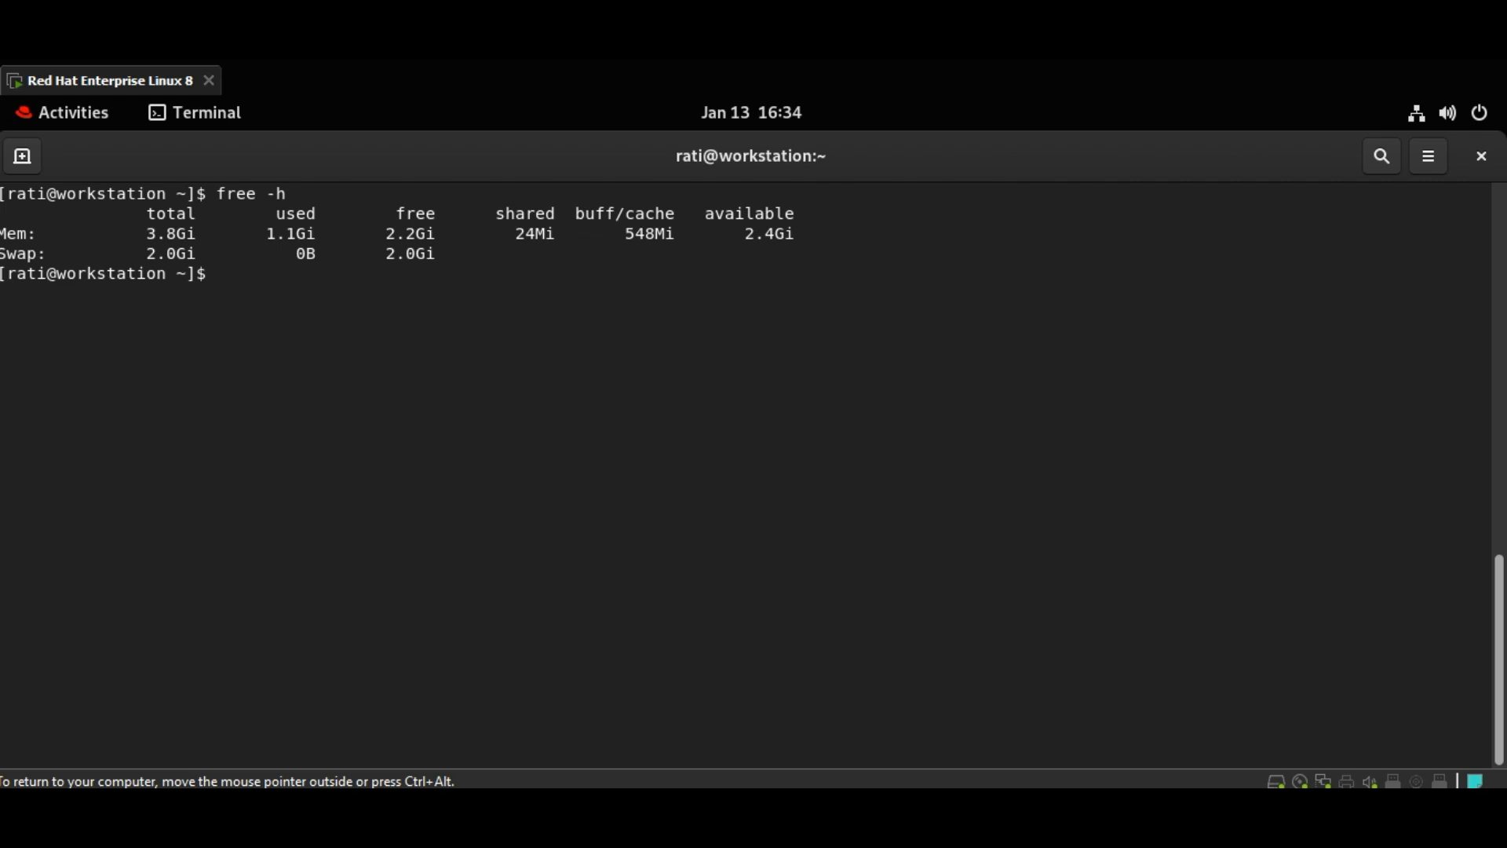
text(df -h)
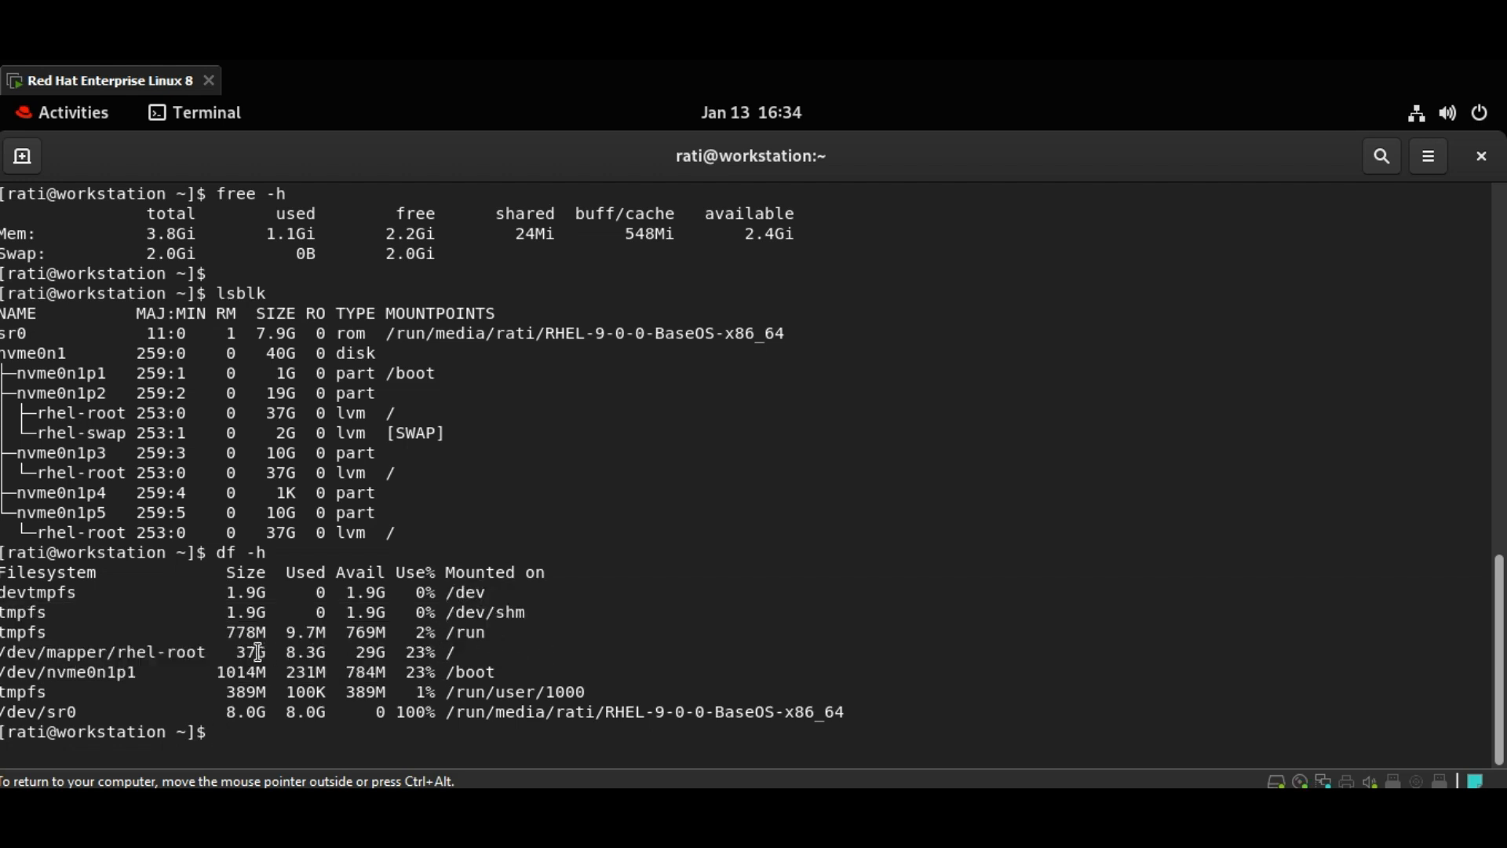
double_click(252, 652)
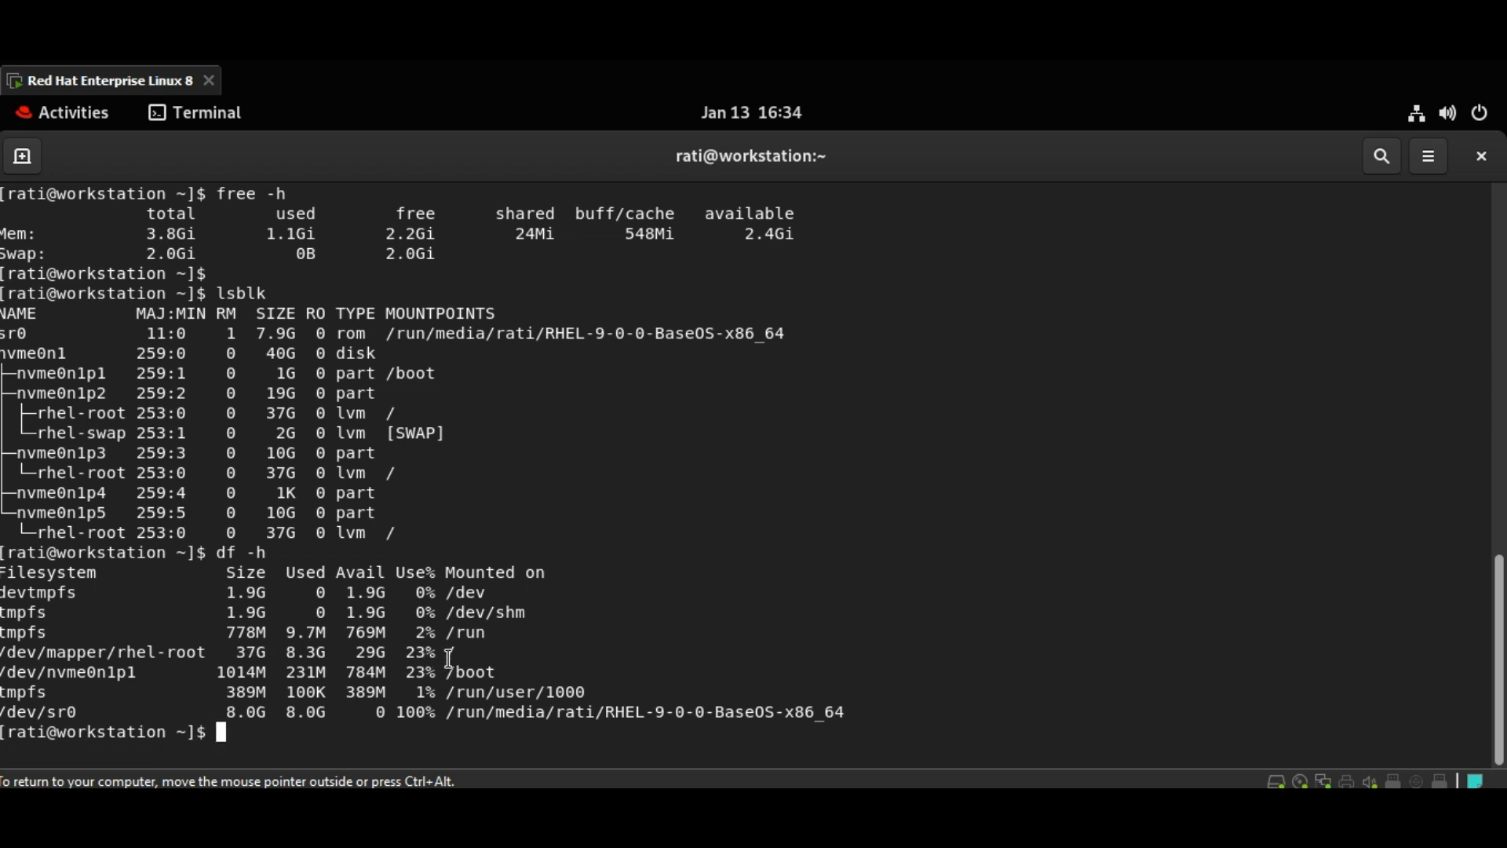
mouse_move(457, 658)
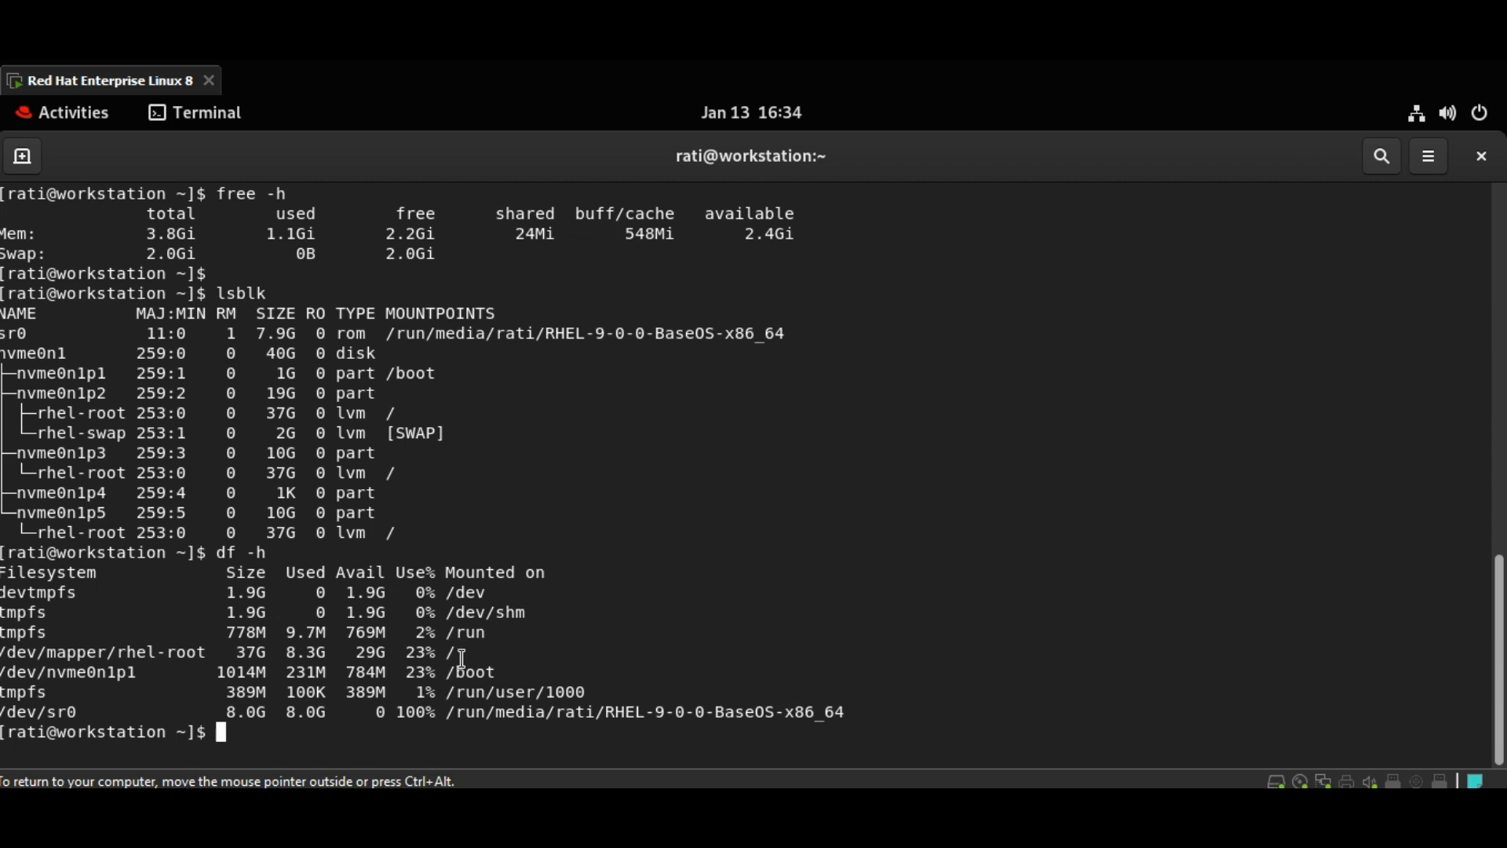
text(c)
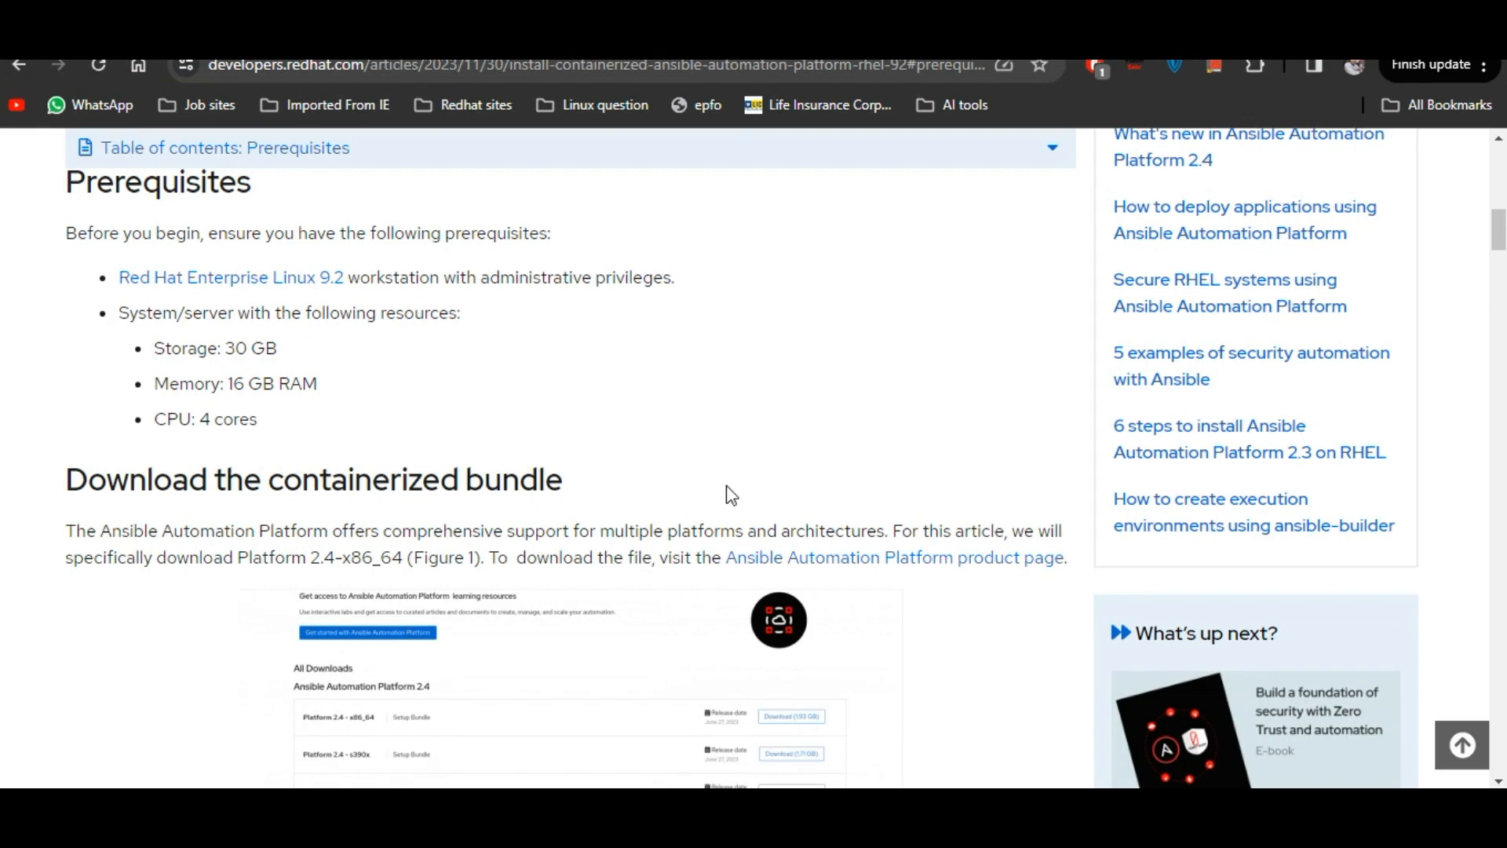
- Scroll to the download section and copy the Ansible Automation Platform product page link address
scroll(down, 3)
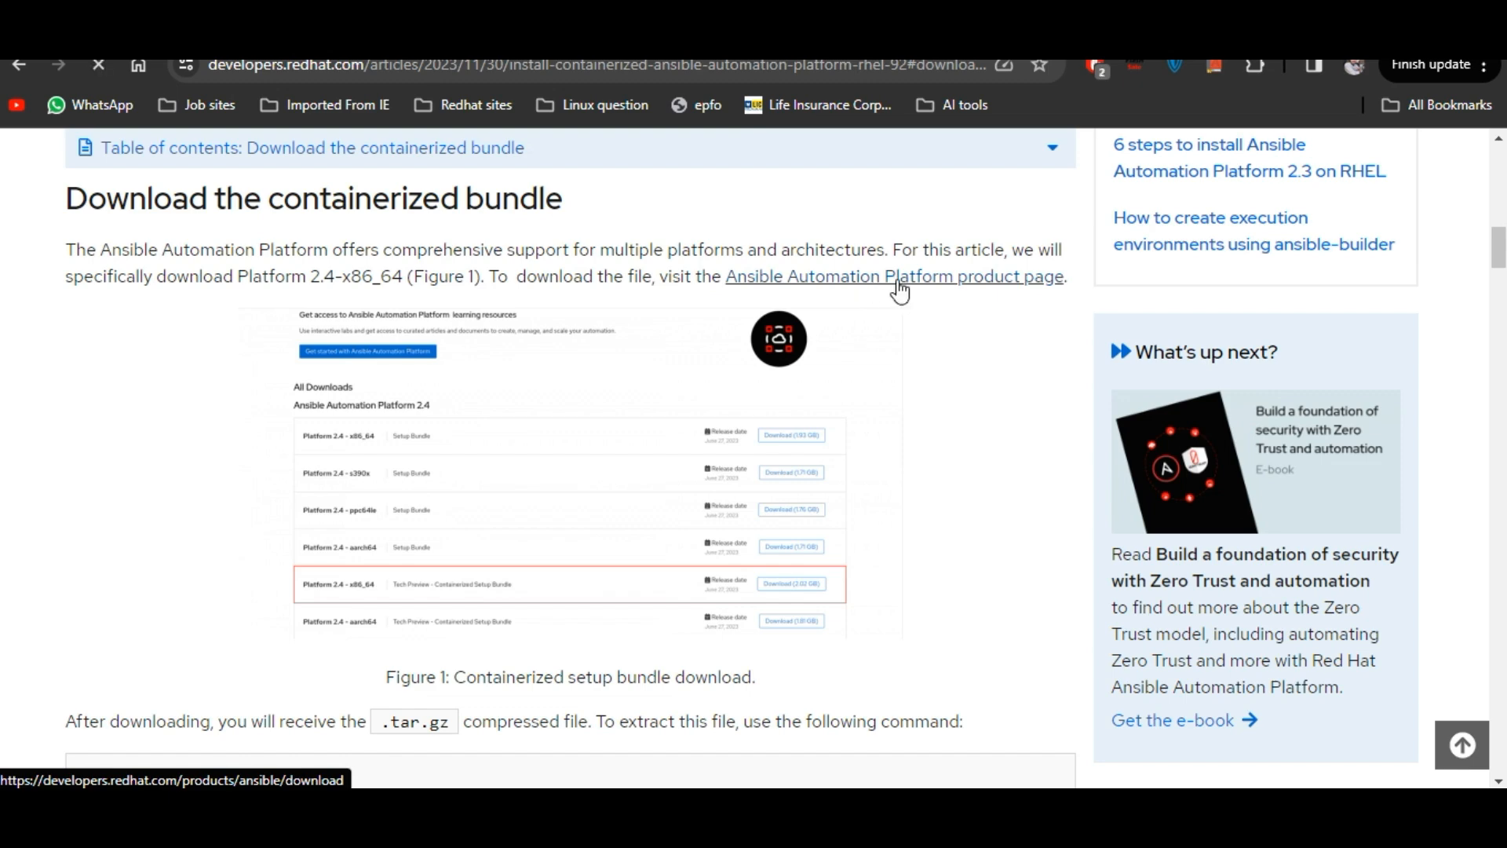
click(894, 276)
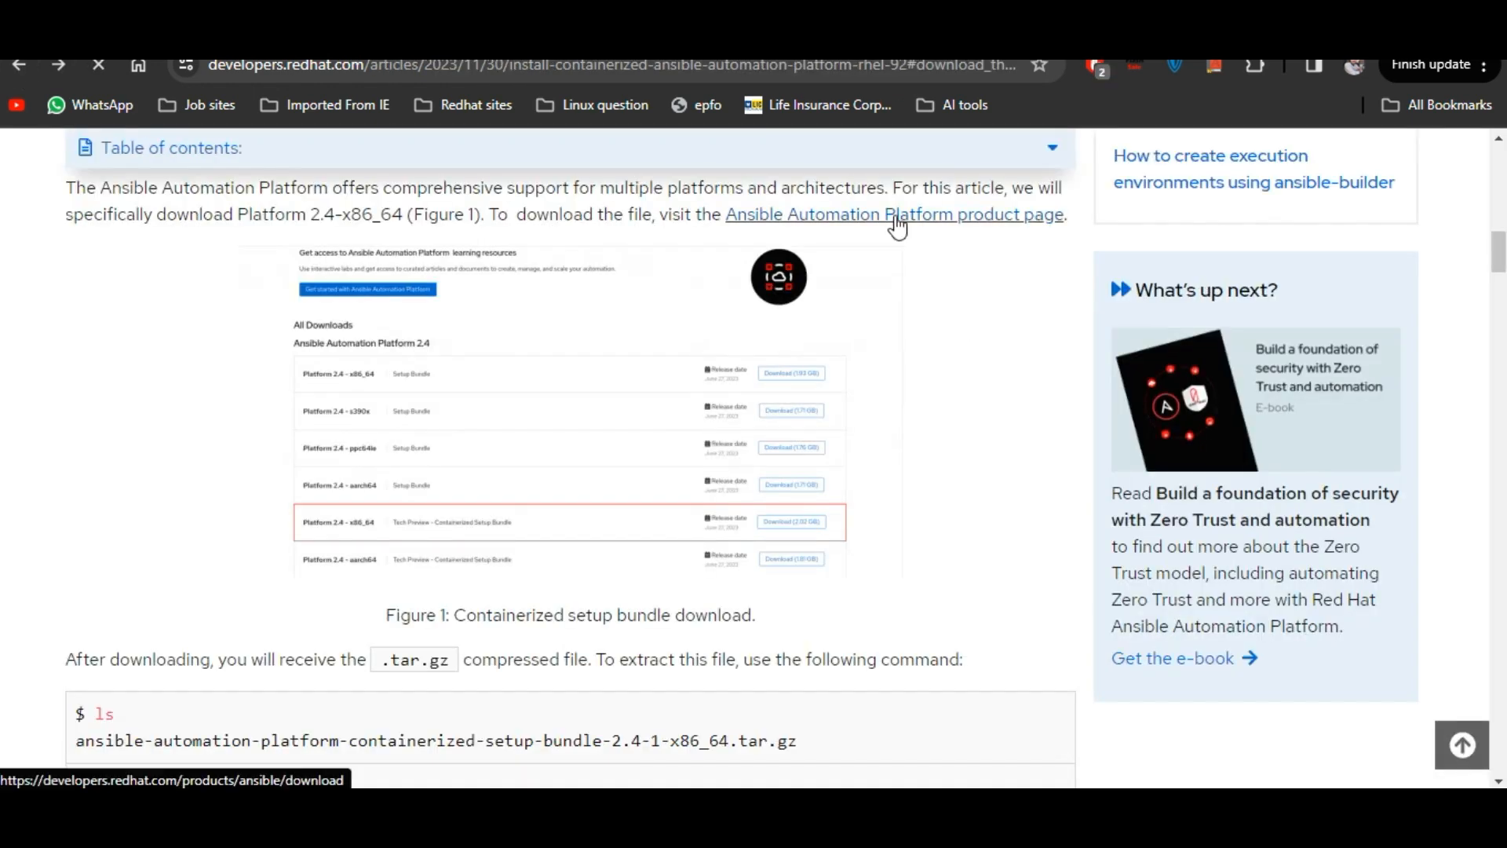
right_click(893, 214)
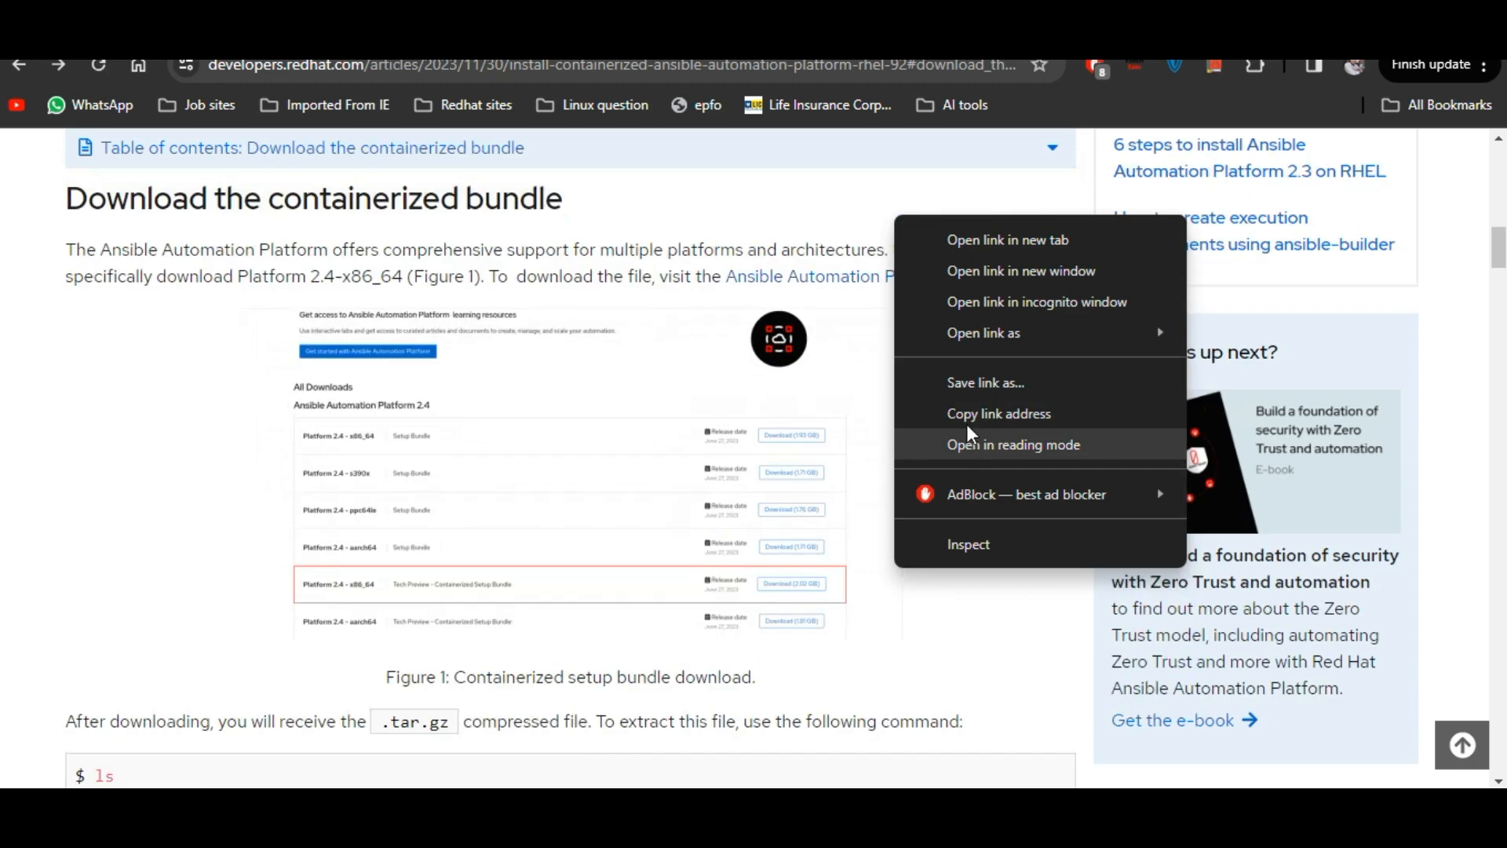
click(730, 573)
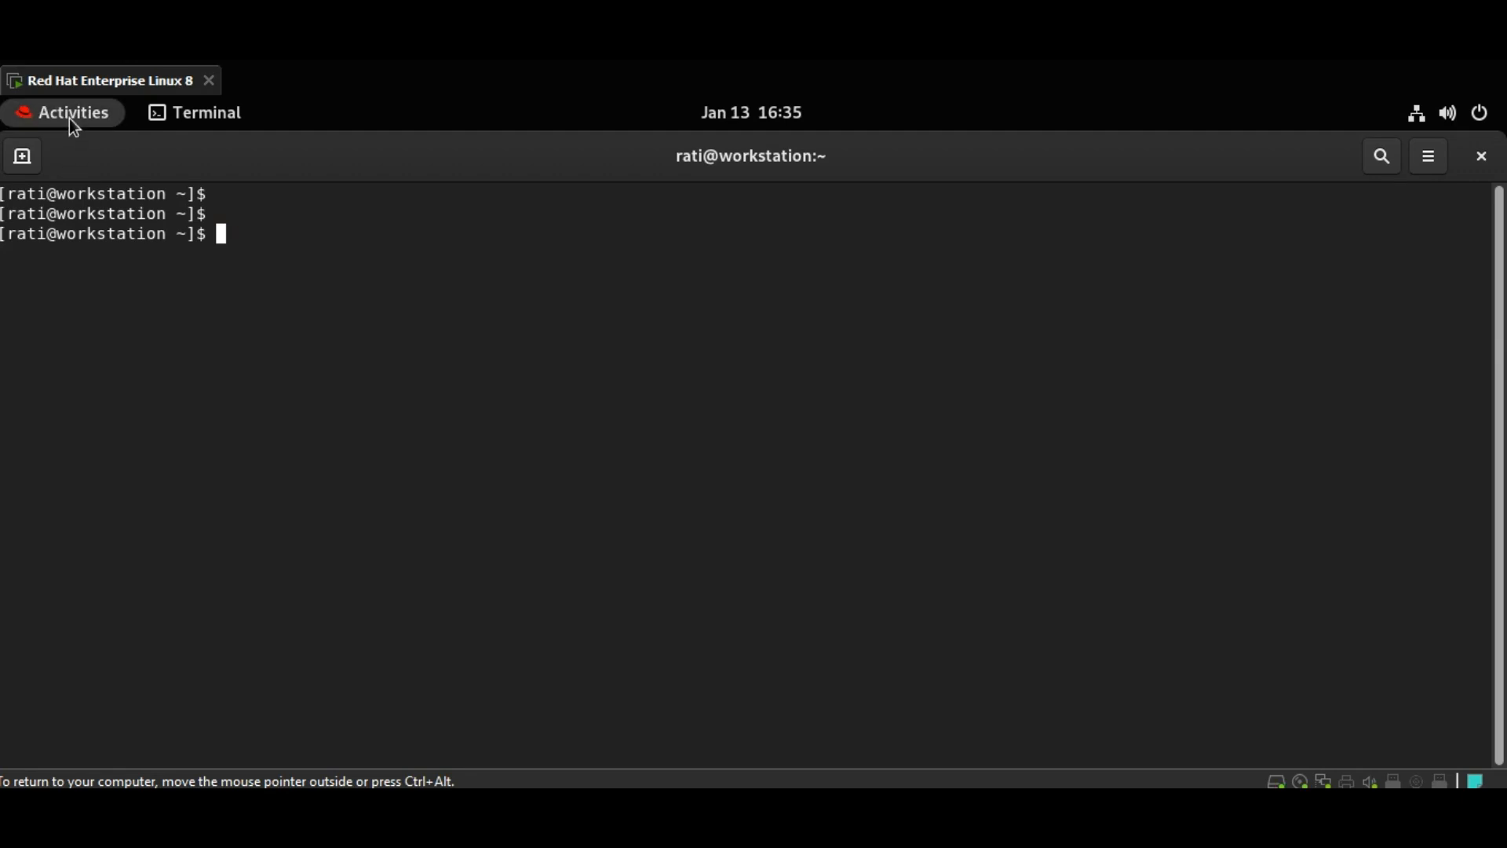
- Launch Firefox in the VM, paste the product page link in a new tab and scroll to the 2.4 setup bundles
click(61, 113)
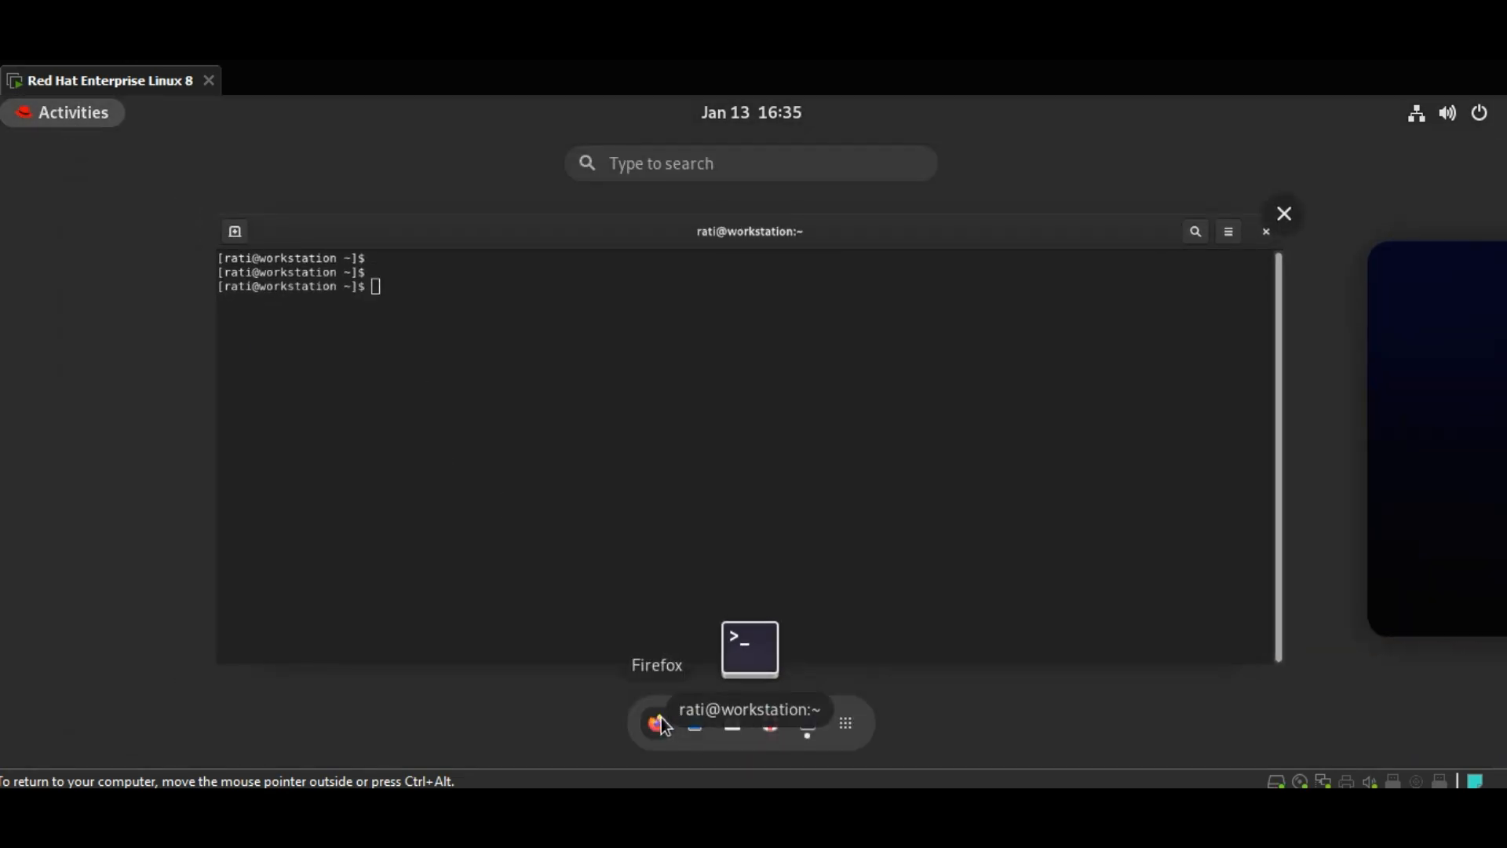
click(656, 723)
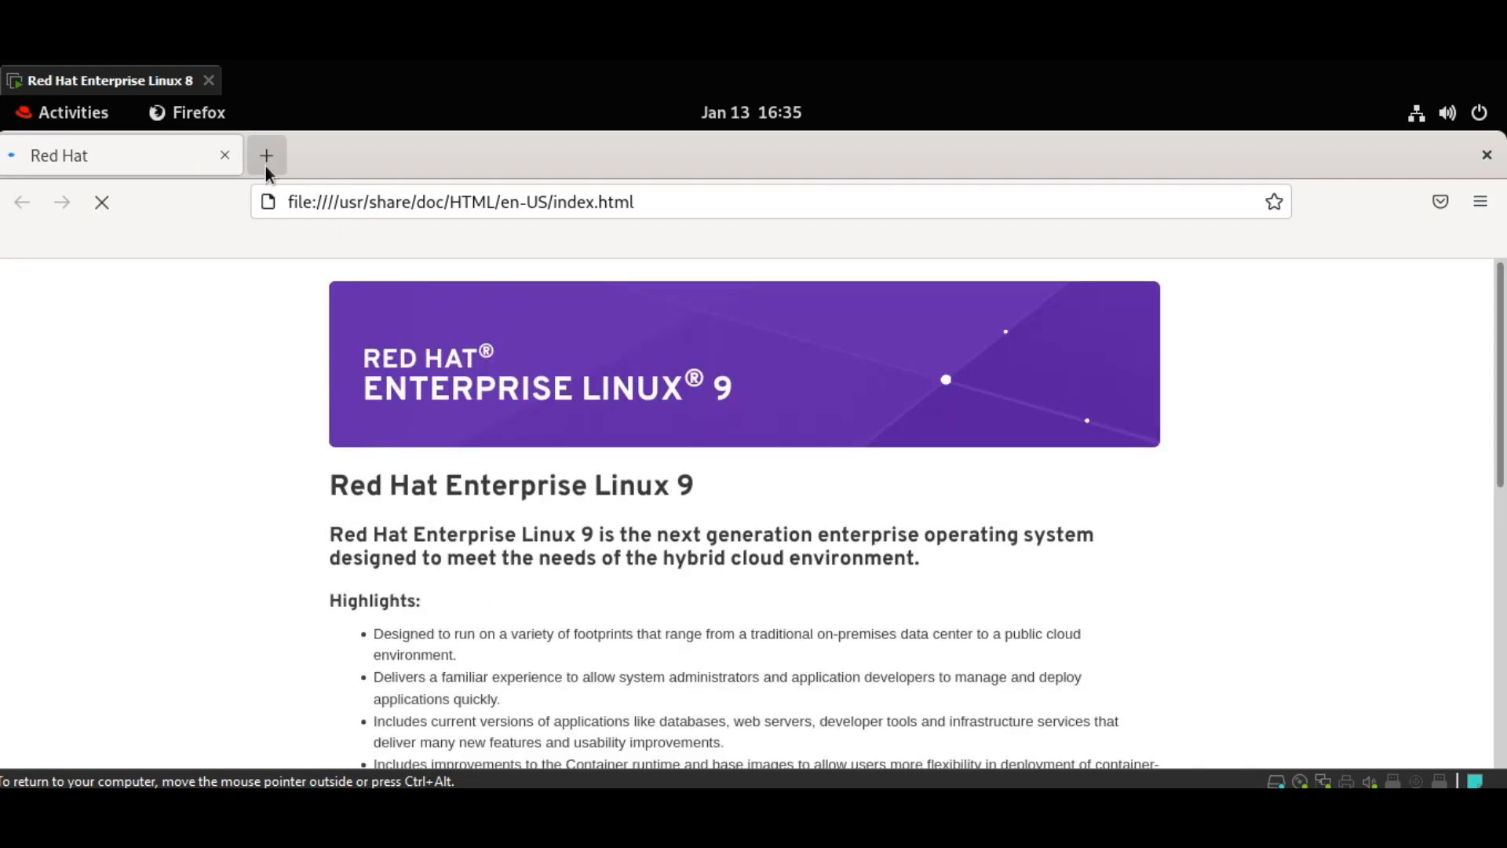
click(266, 155)
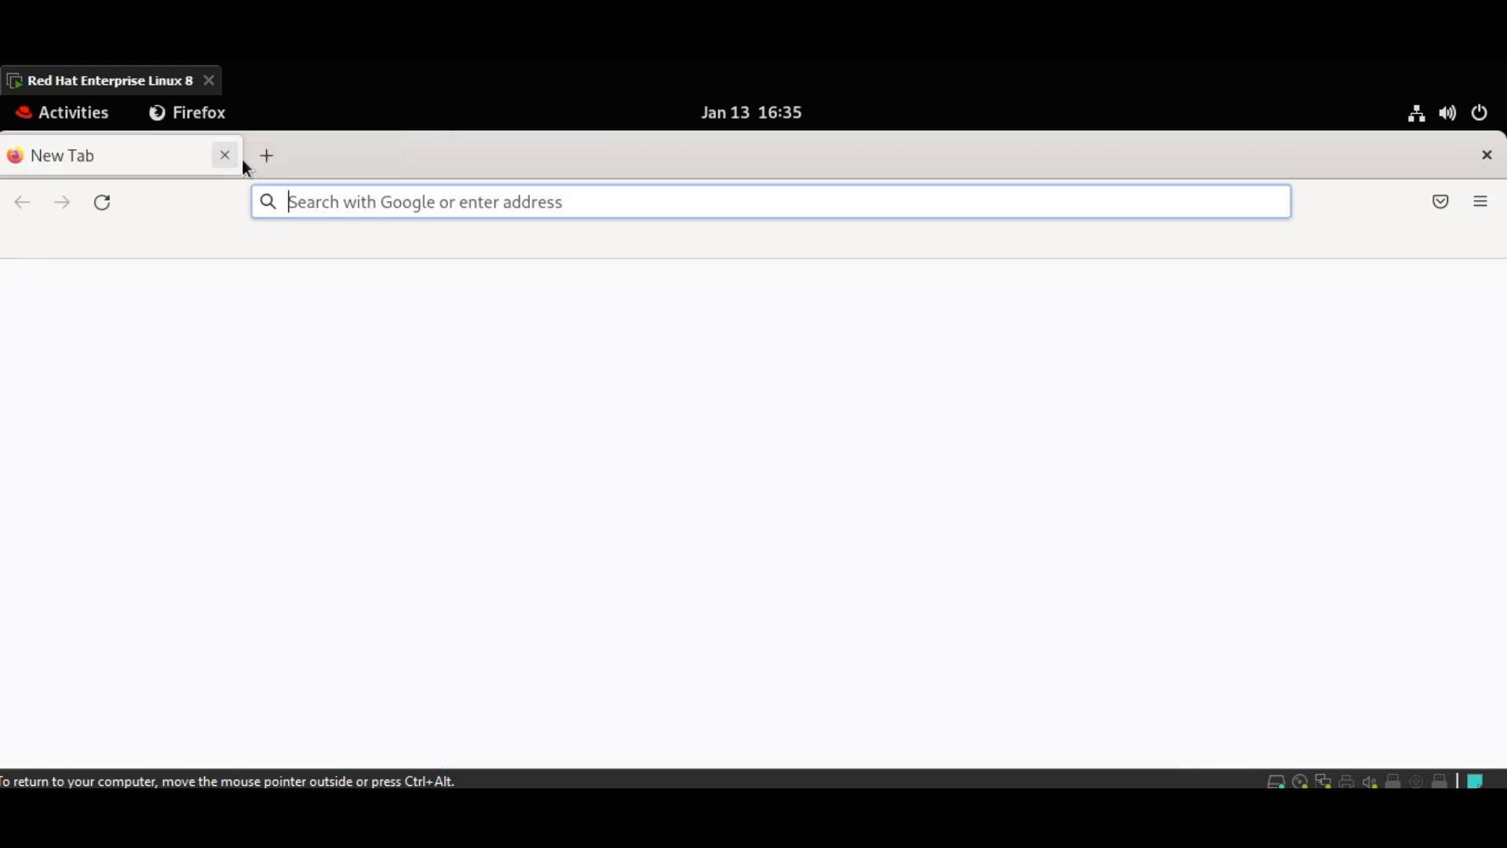
right_click(318, 202)
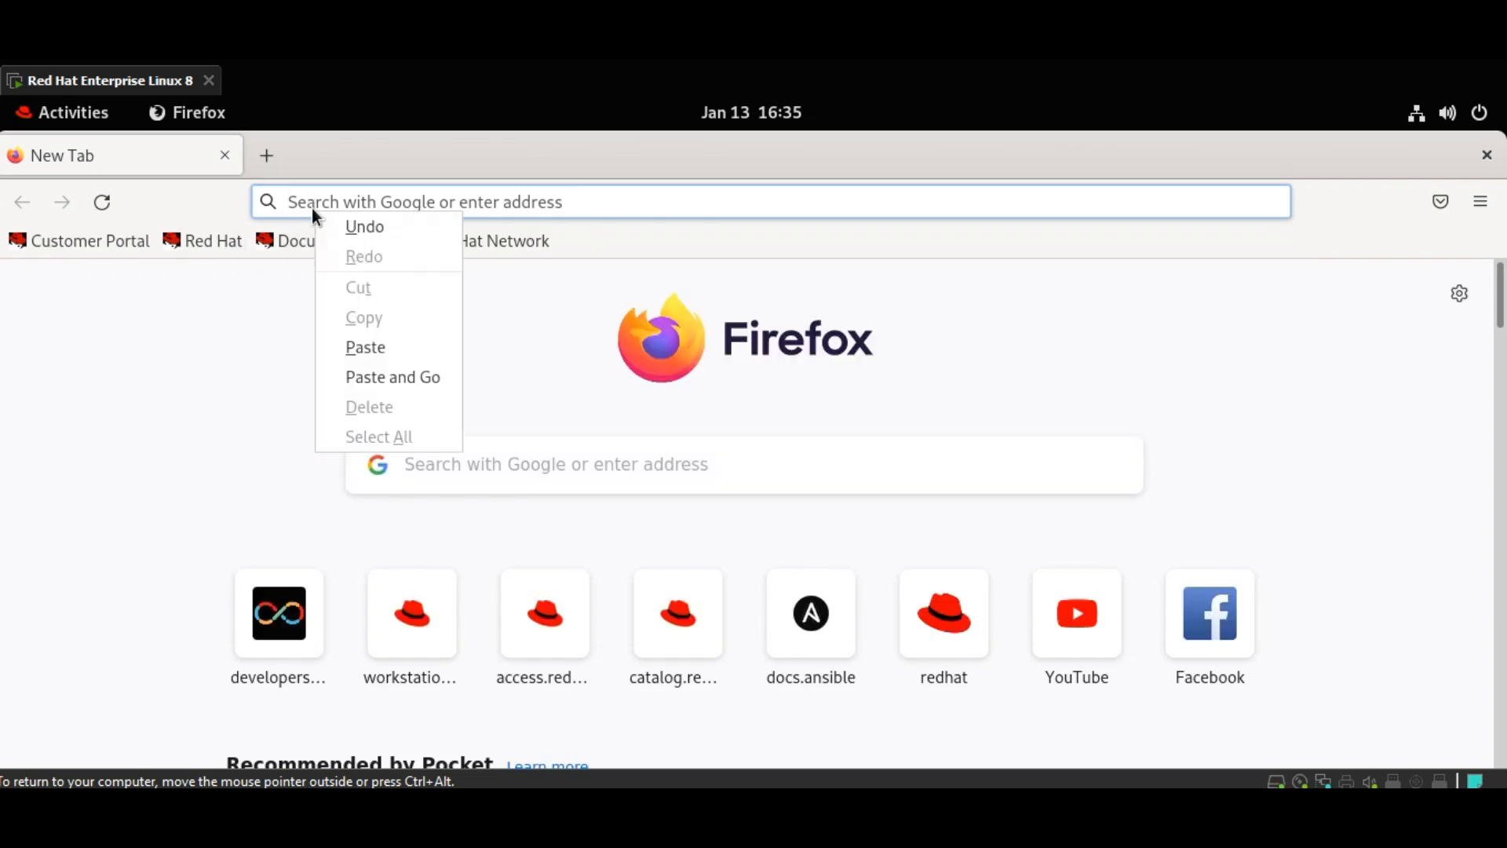
click(365, 347)
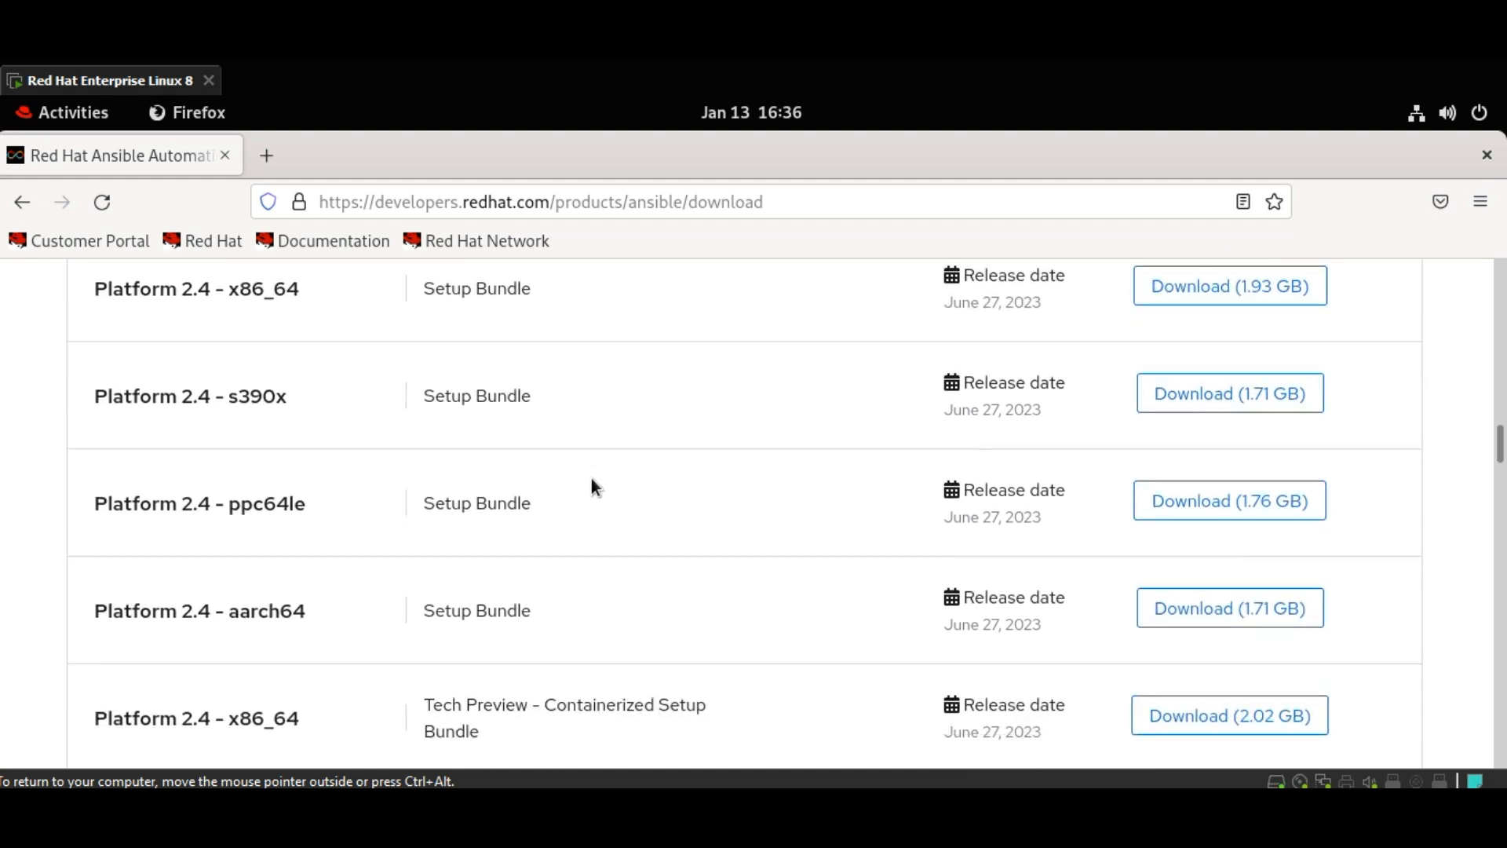
scroll(down, 3)
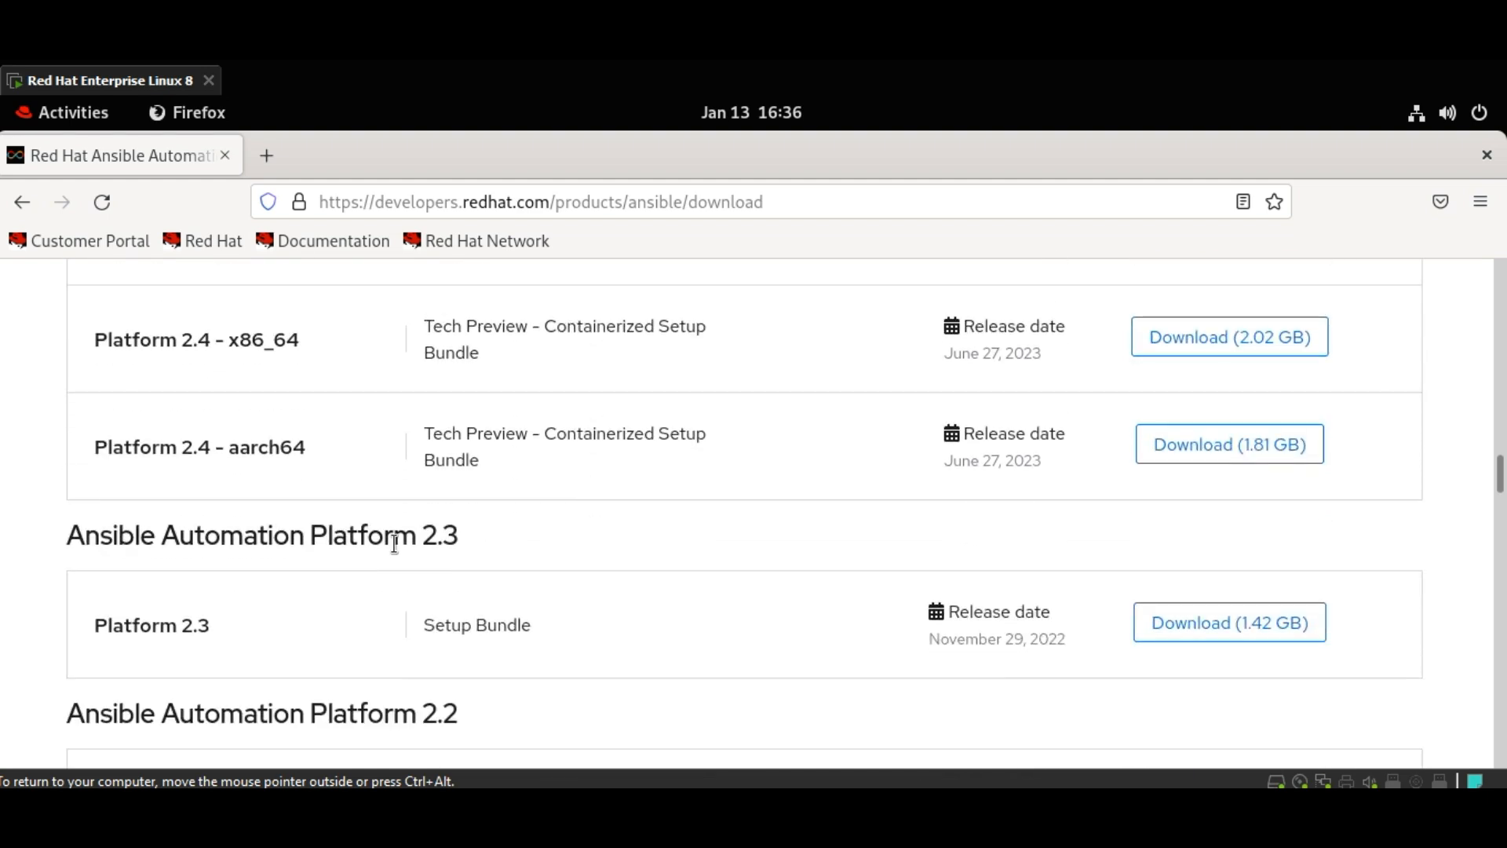
mouse_move(552, 573)
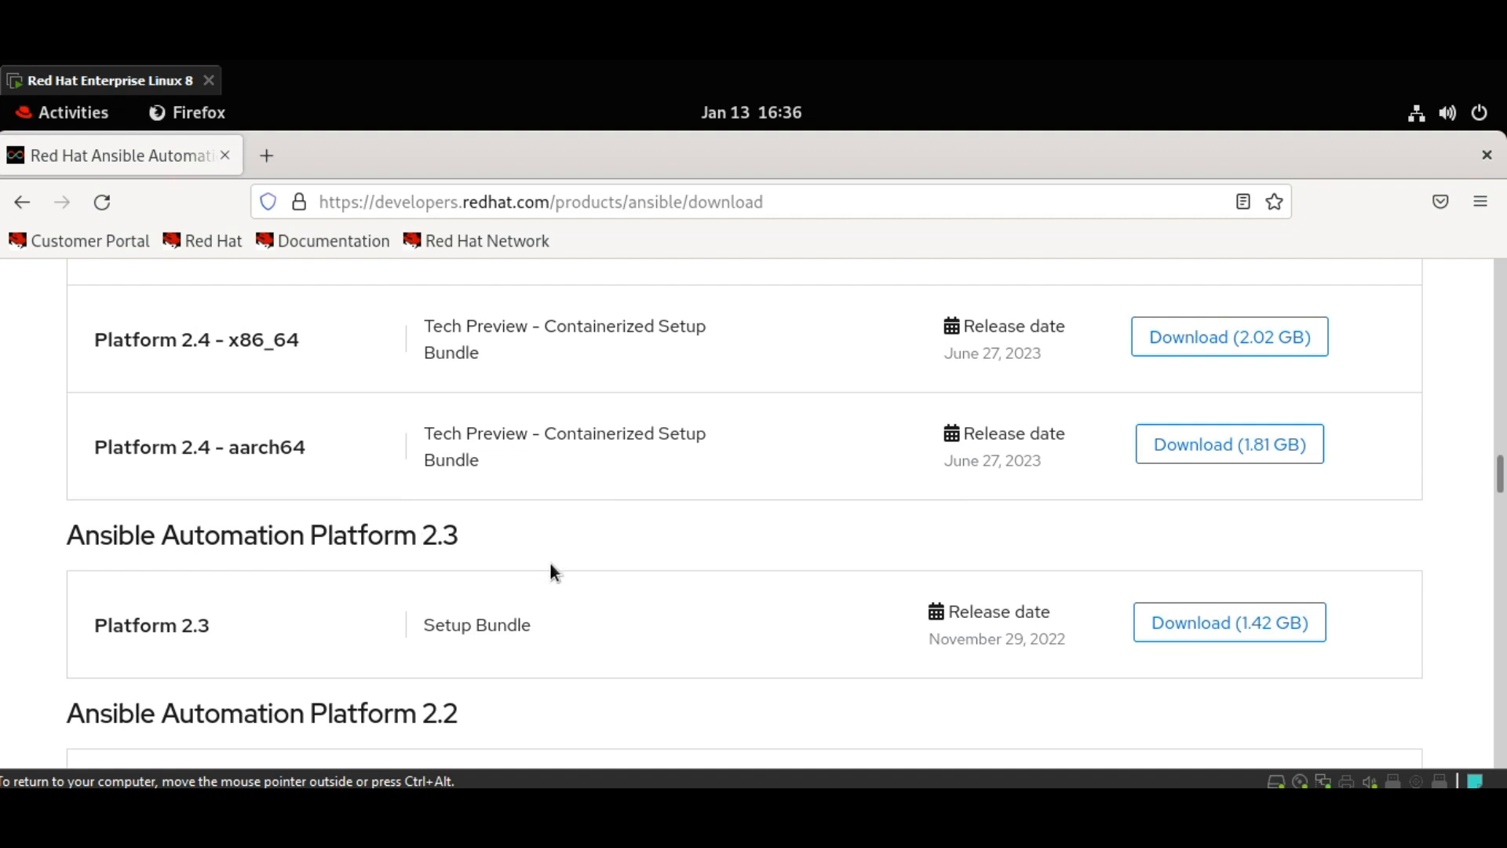
scroll(down, 3)
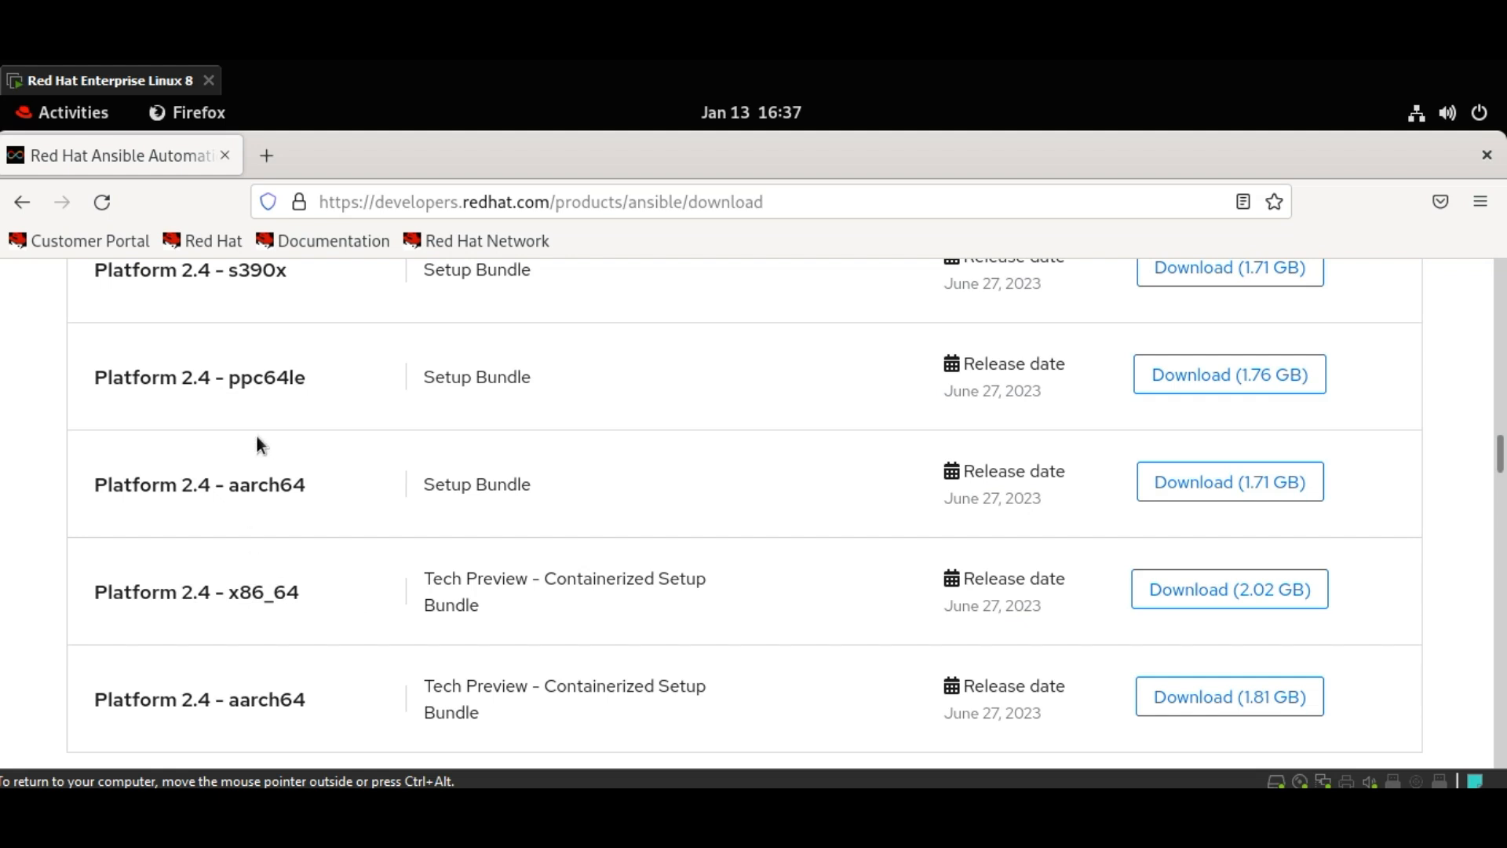
mouse_move(221, 527)
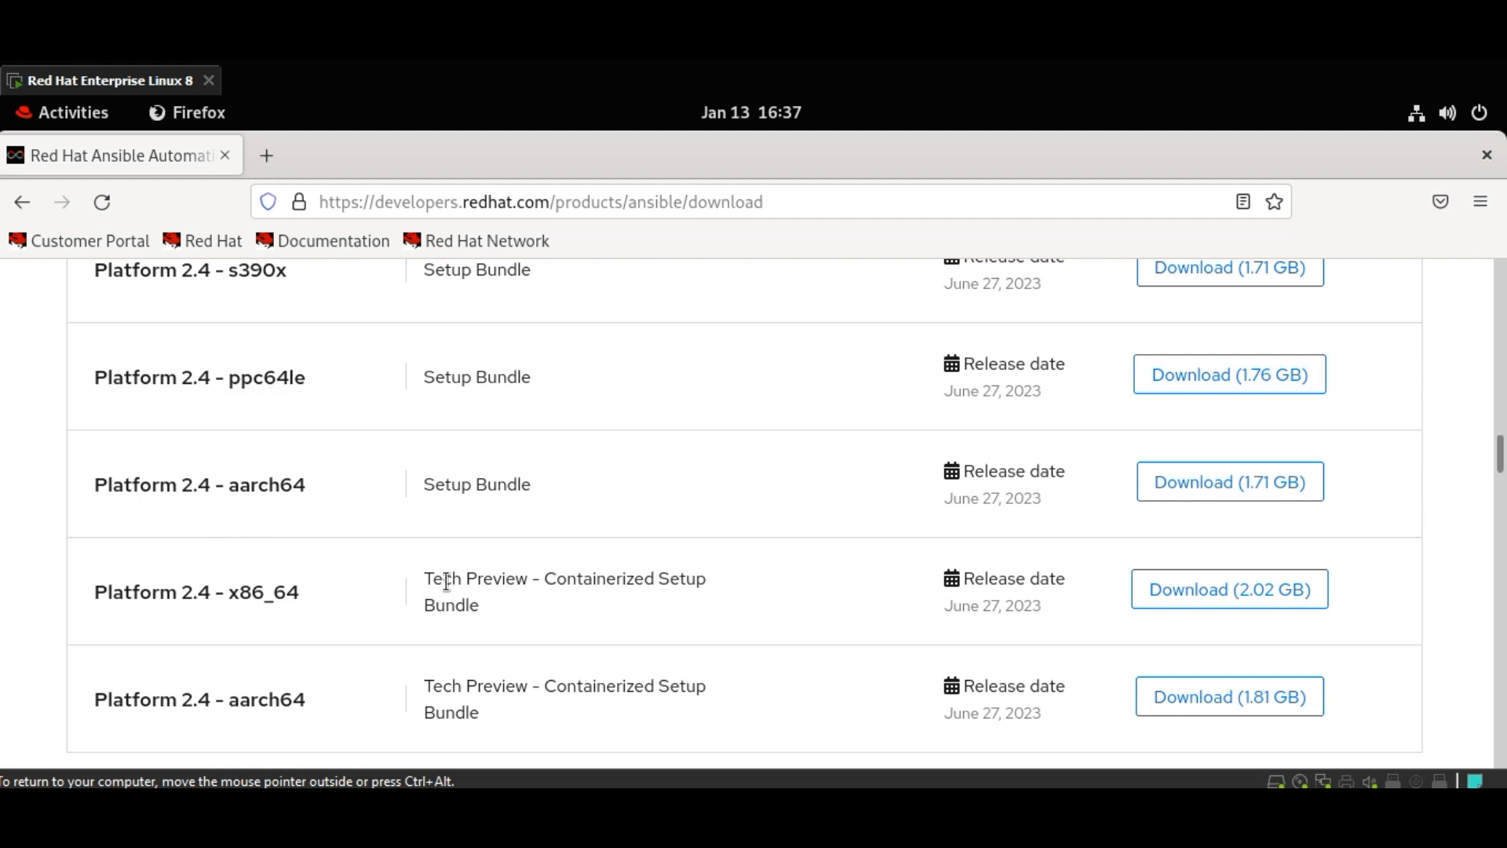
double_click(447, 578)
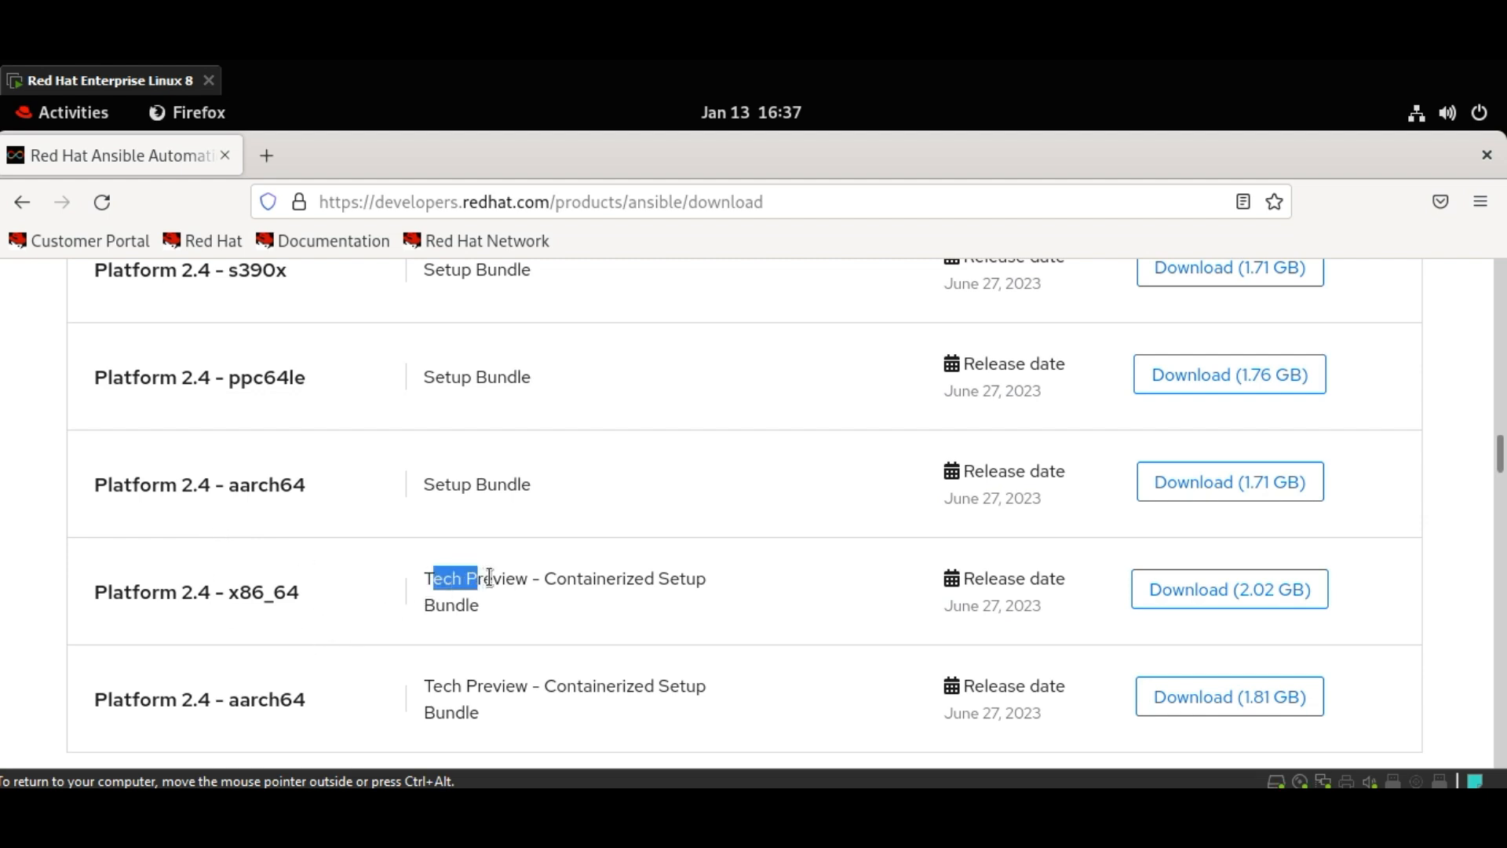
drag(452, 578, 678, 578)
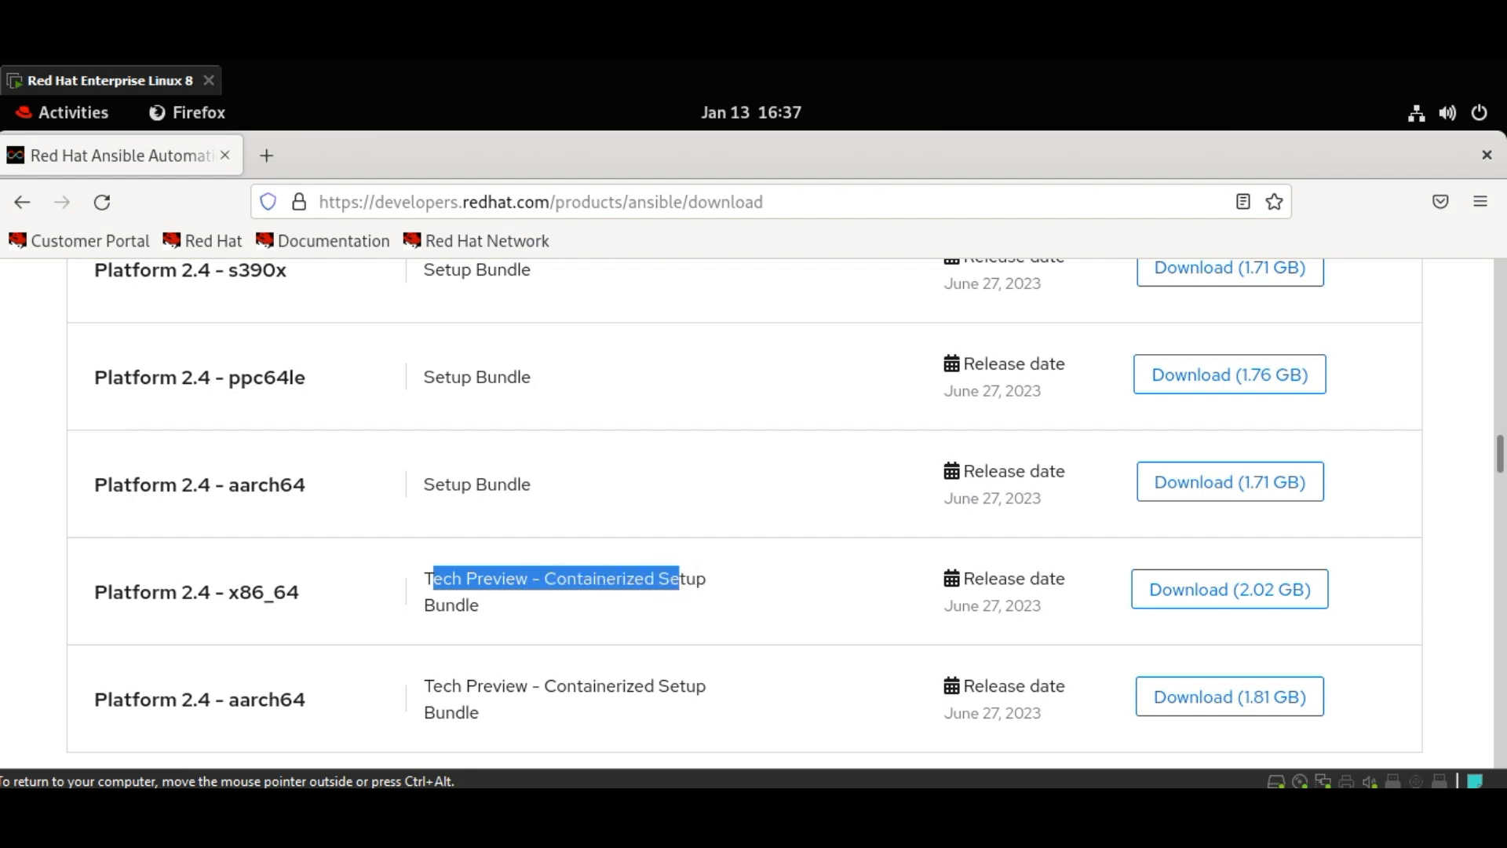
click(507, 617)
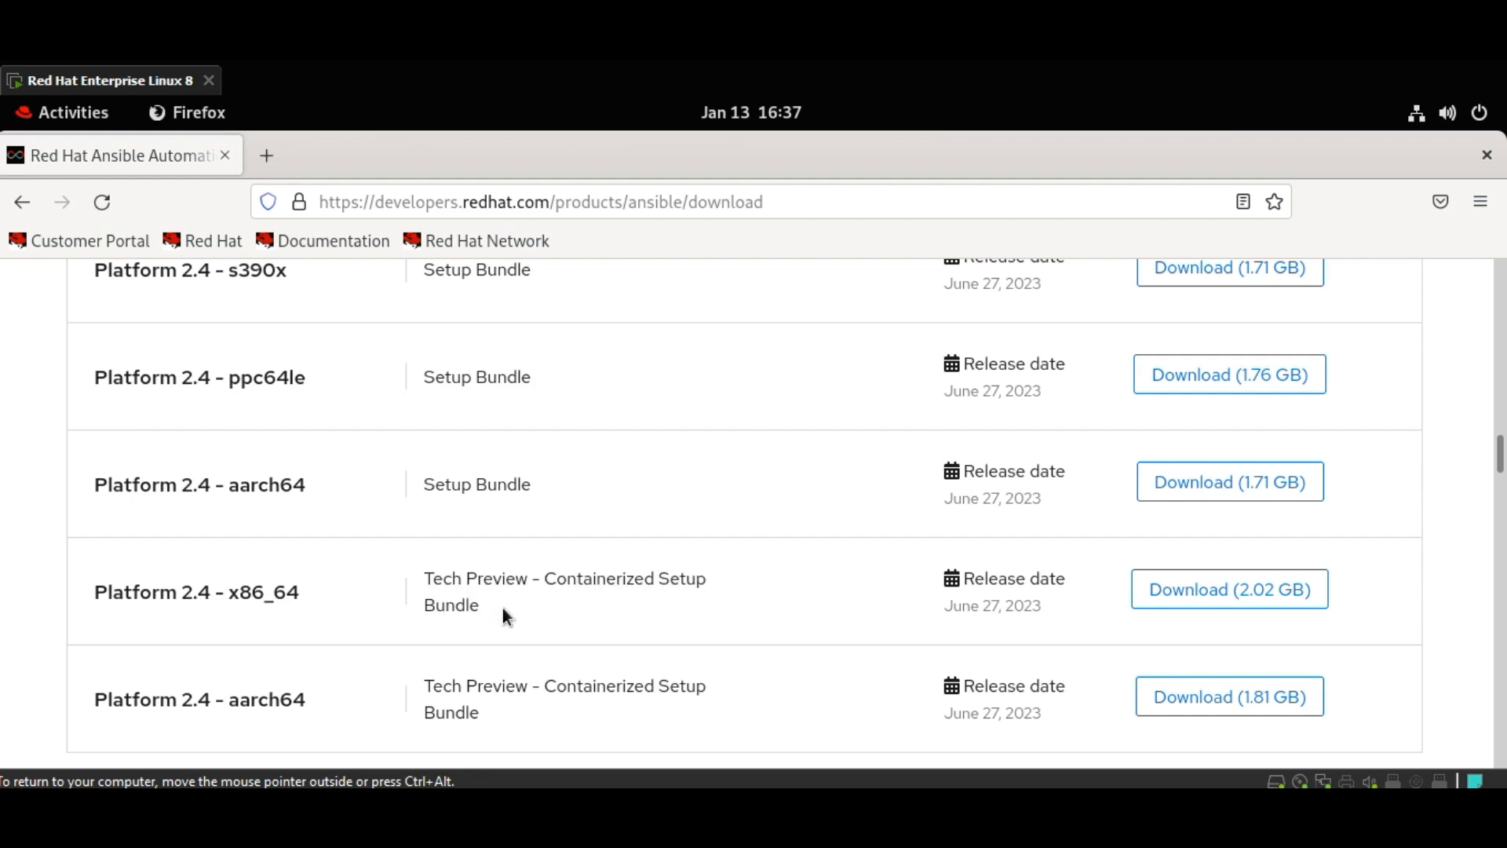
mouse_move(421, 483)
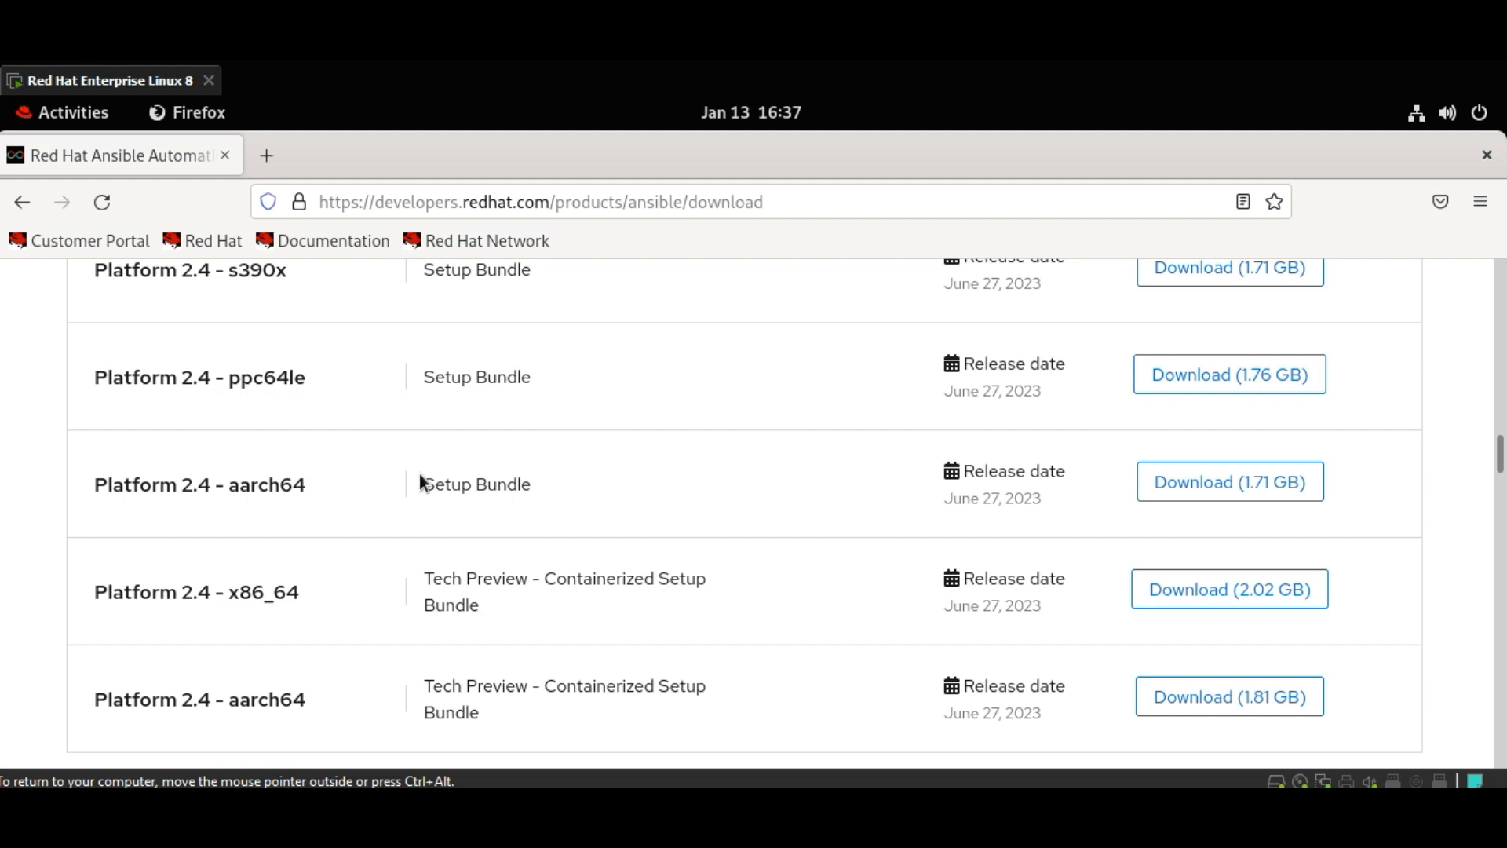
double_click(476, 484)
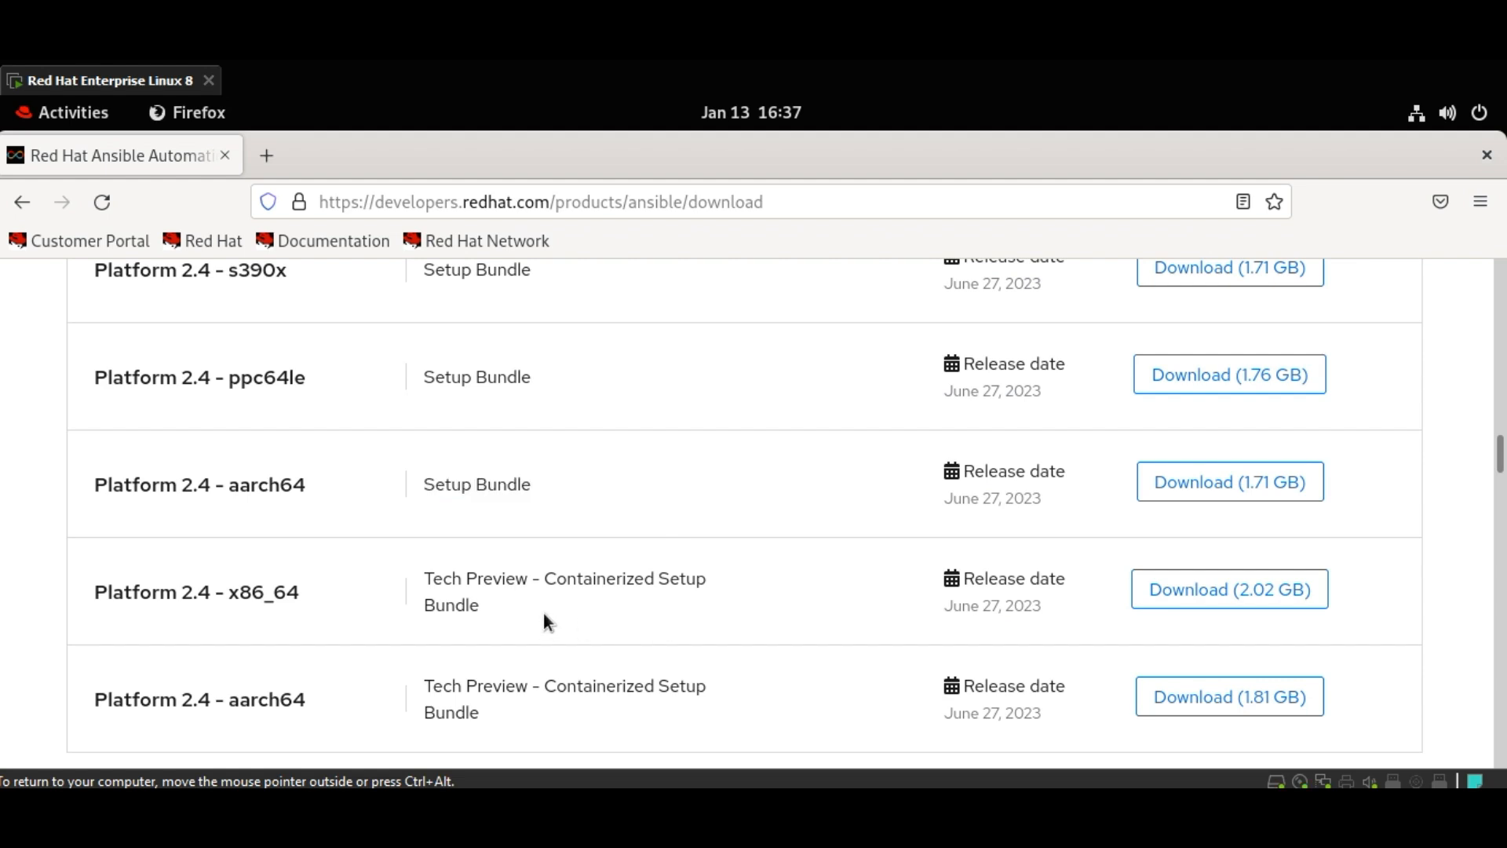
mouse_move(591, 603)
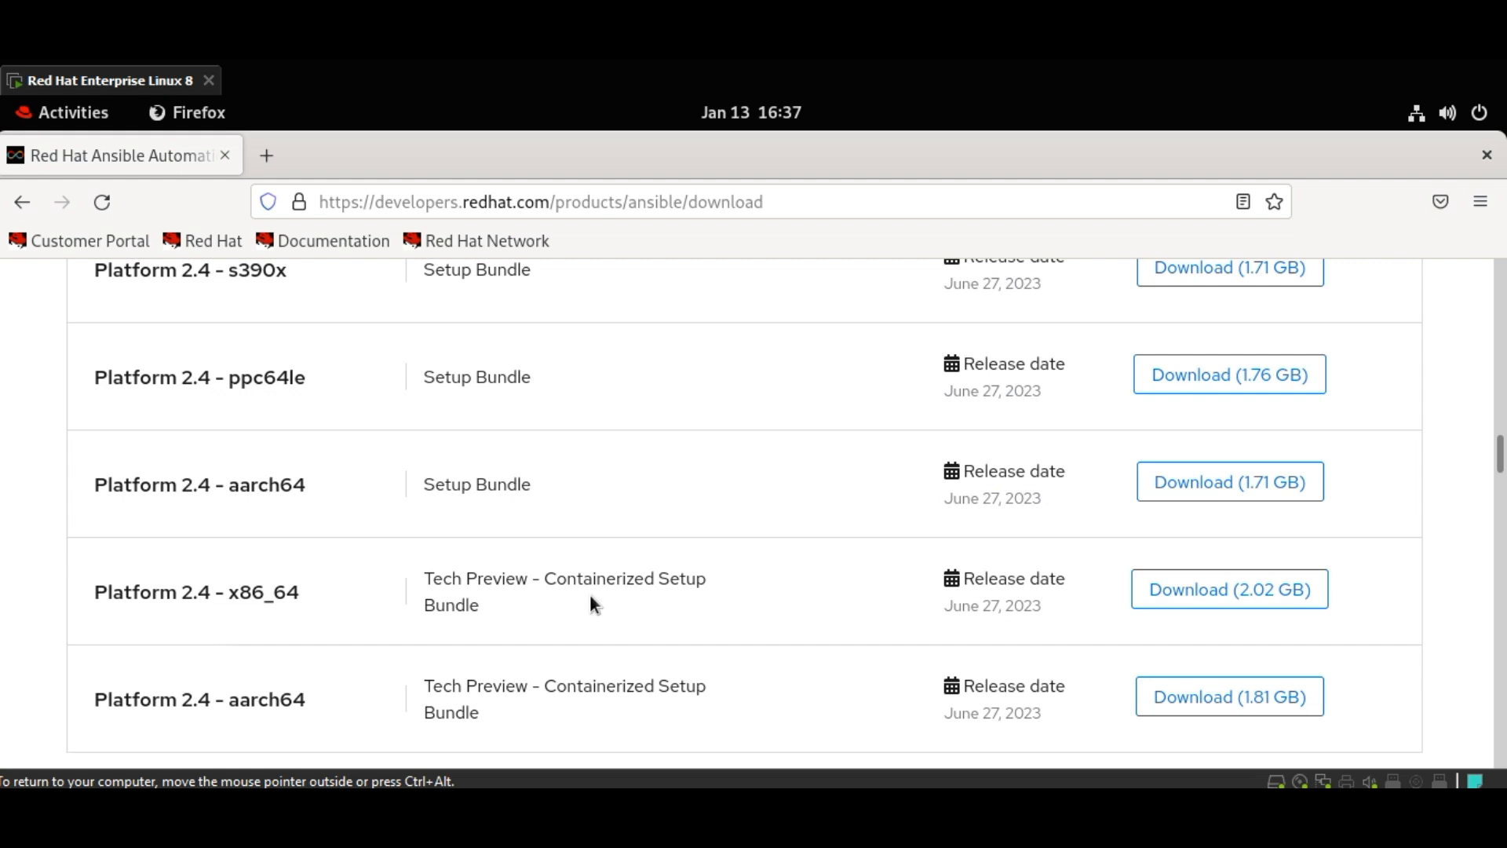
mouse_move(1228, 588)
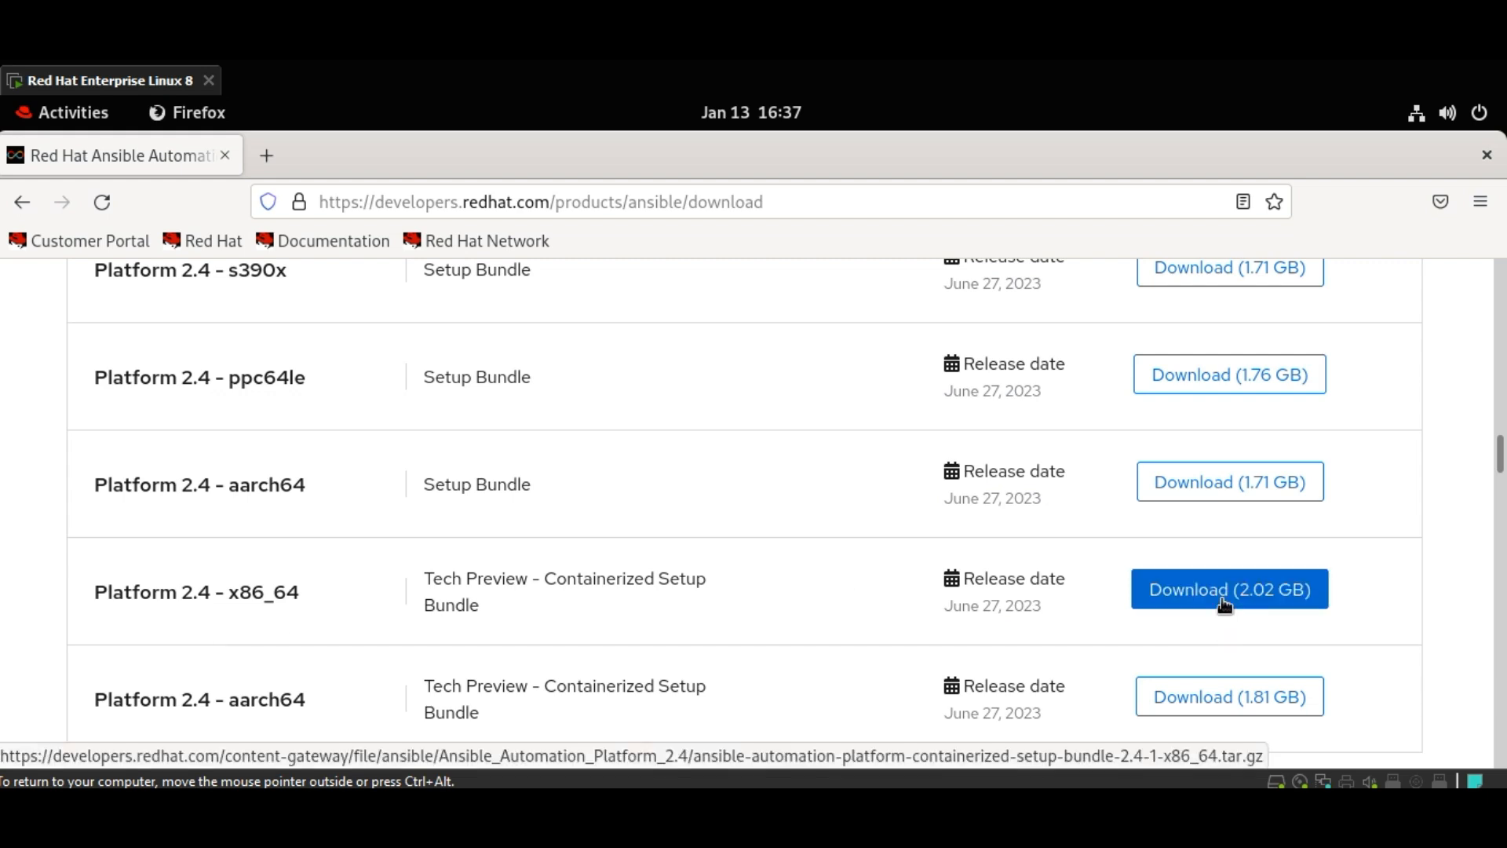
- Download the 2.02 GB Platform 2.4 x86_64 containerized setup bundle with Save File and check its progress
click(1228, 588)
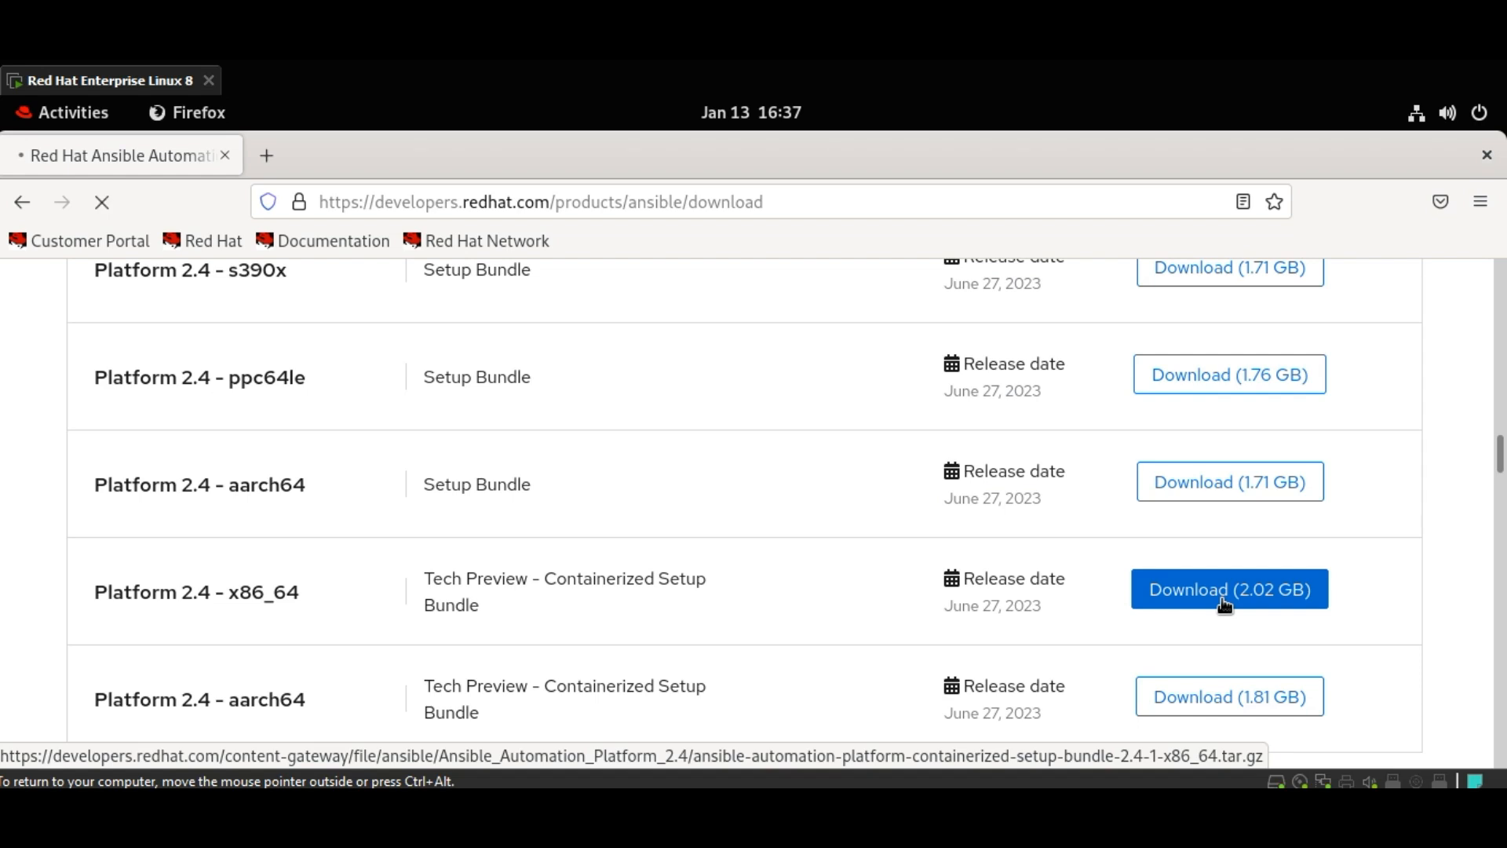
click(1227, 588)
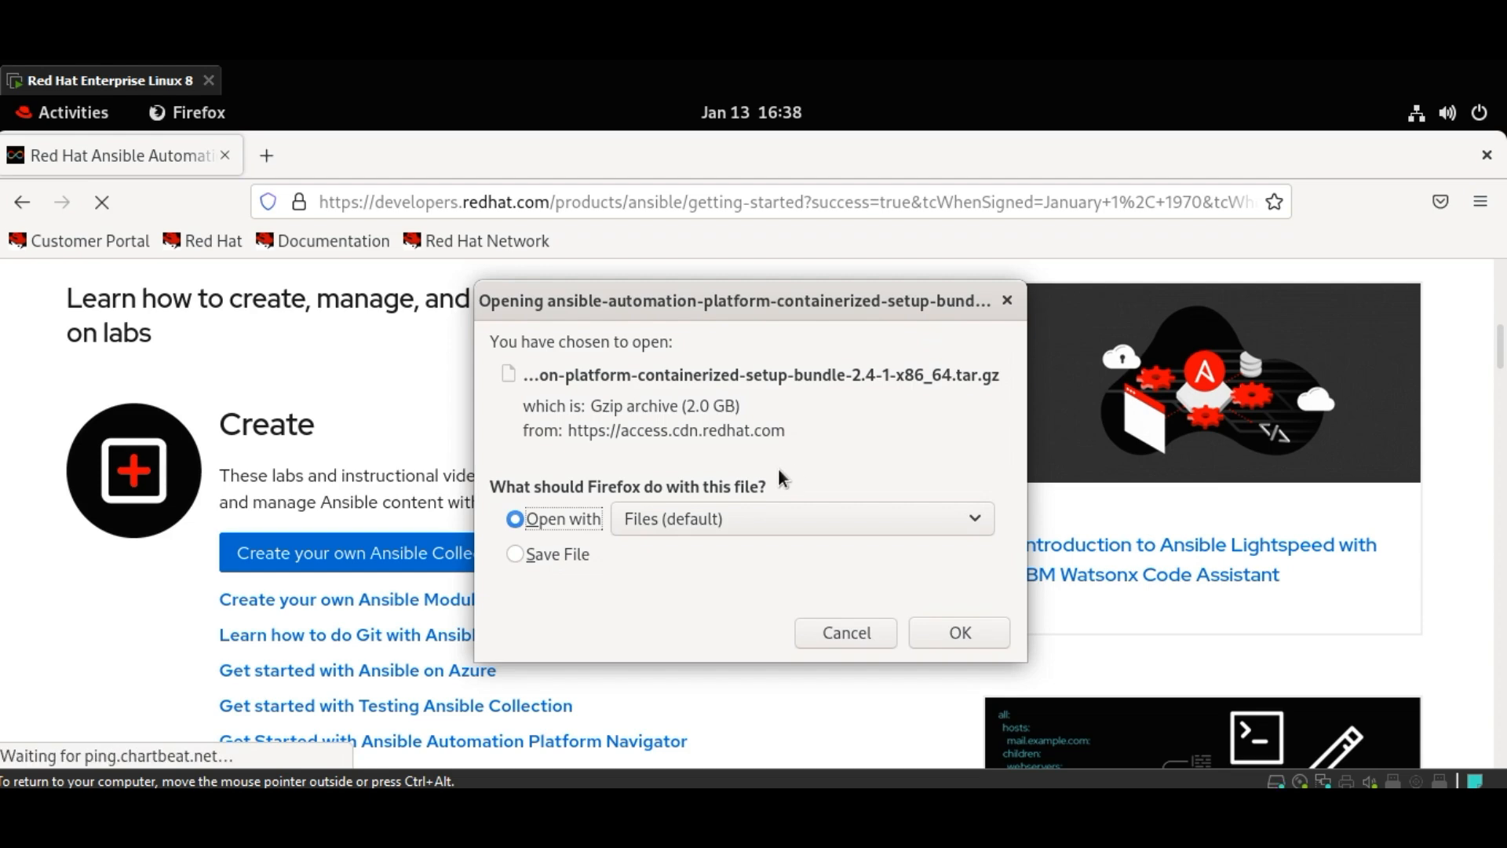
click(515, 554)
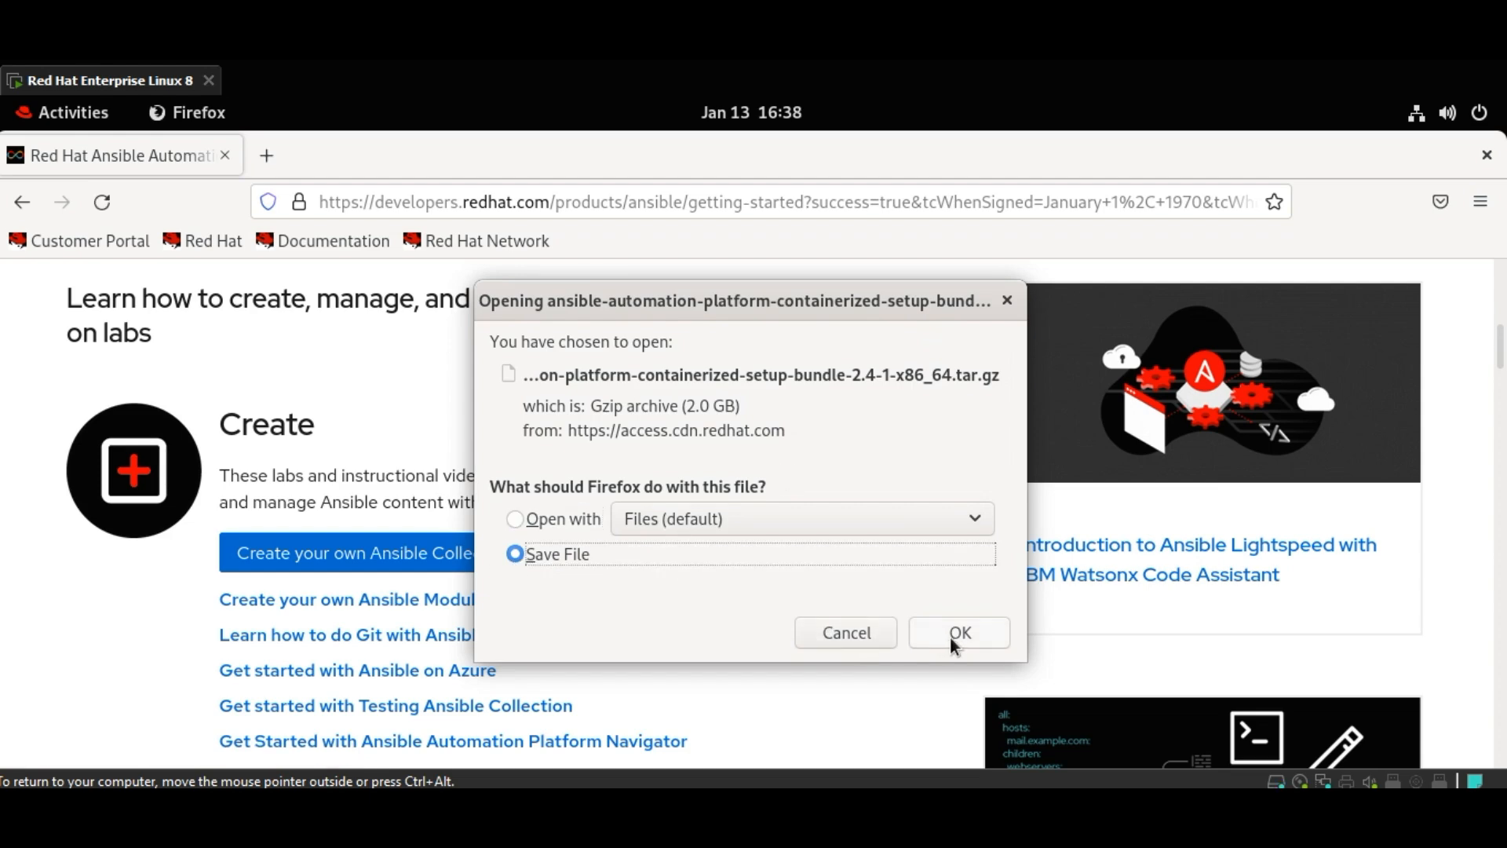
click(958, 633)
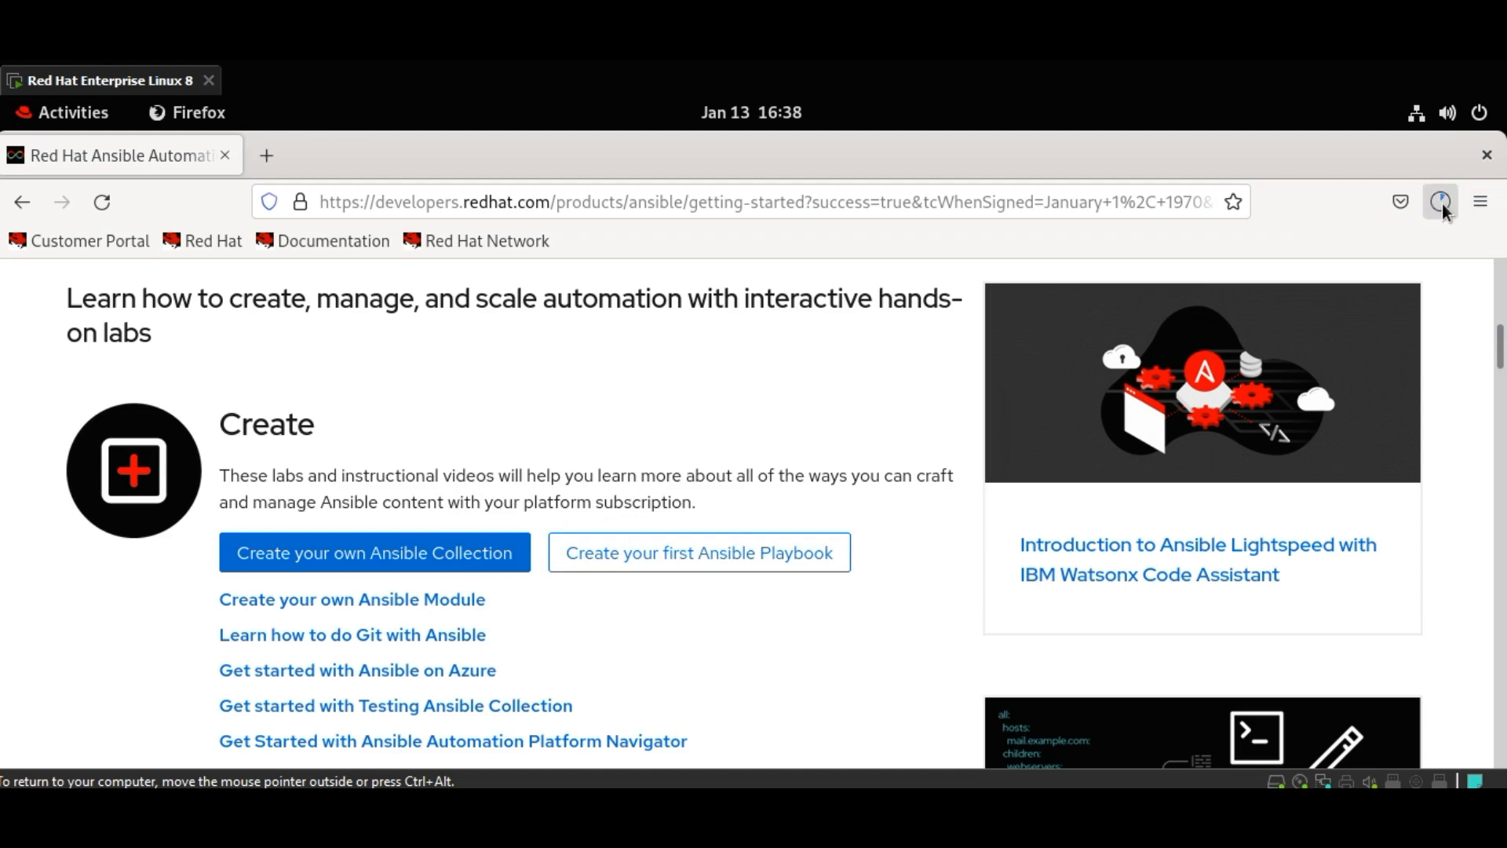
click(1440, 203)
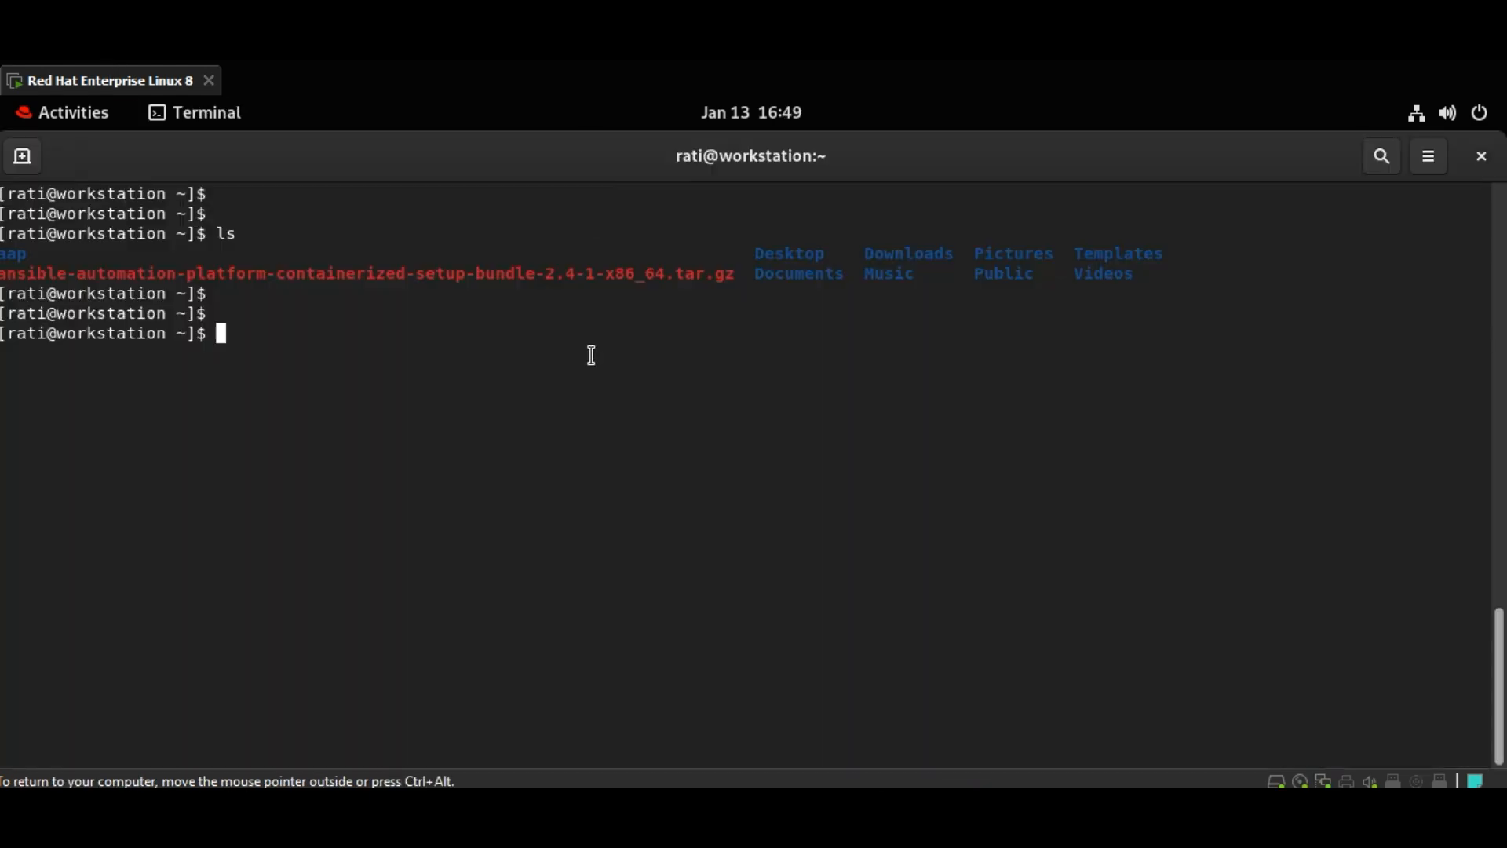
mouse_move(605, 421)
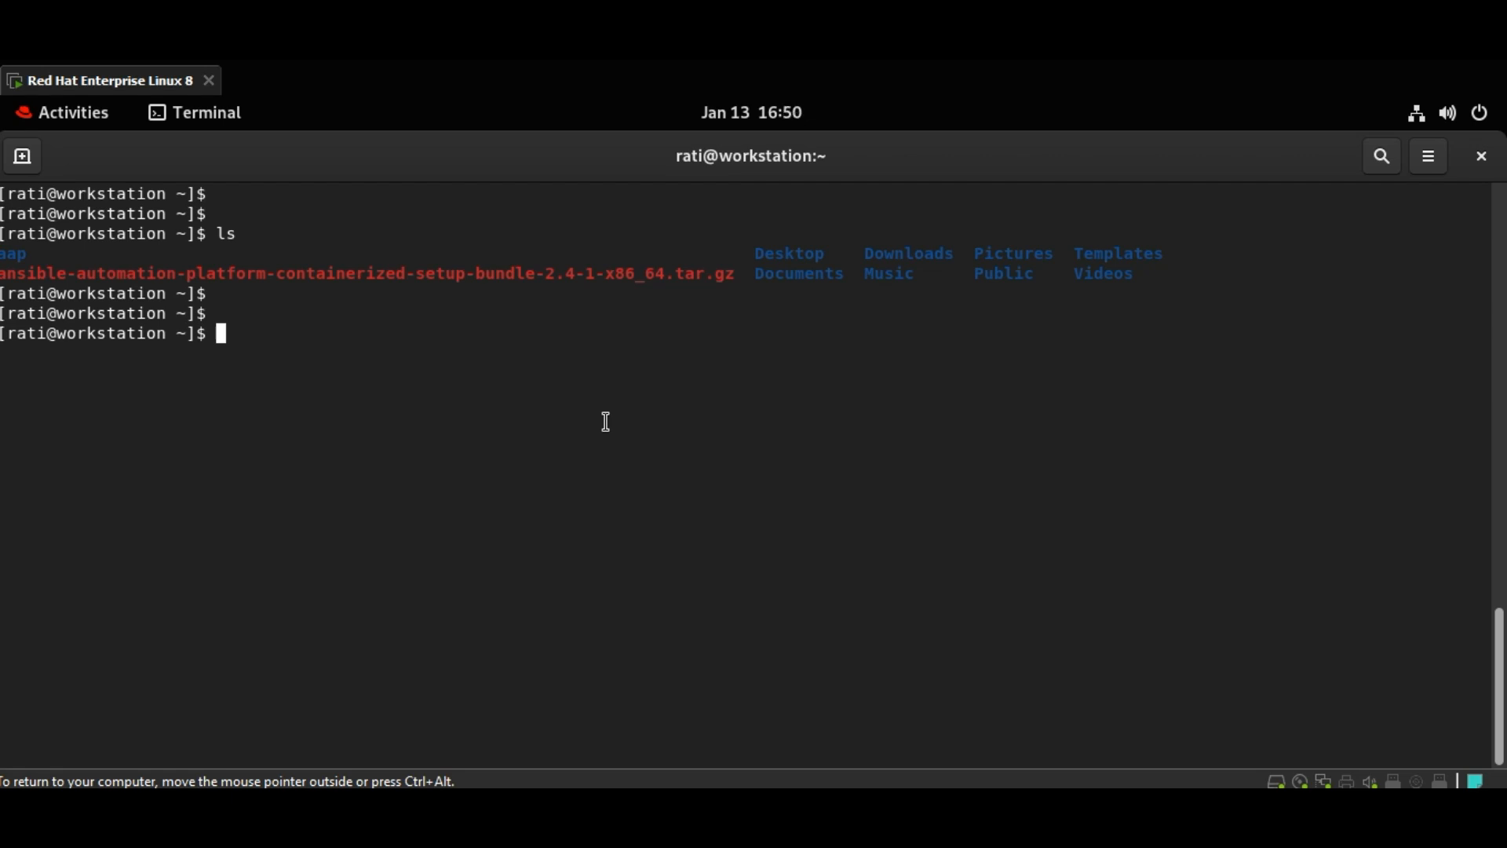
- Extract ansible-automation-platform-containerized-setup-bundle-2.4-1-x86_64.tar.gz with tar and cd into its folder
text(tar xf)
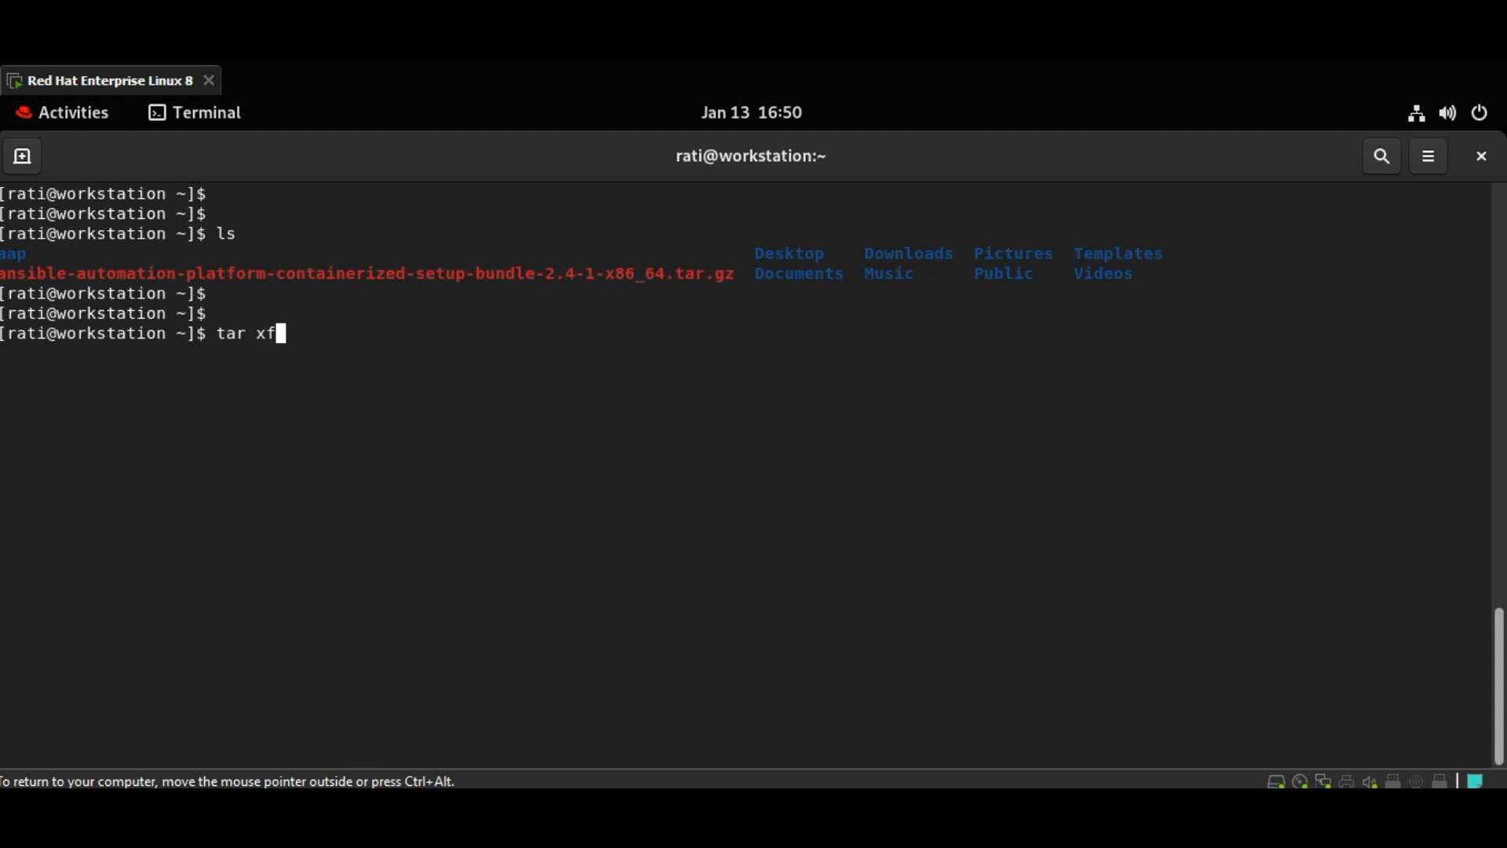
key(Enter)
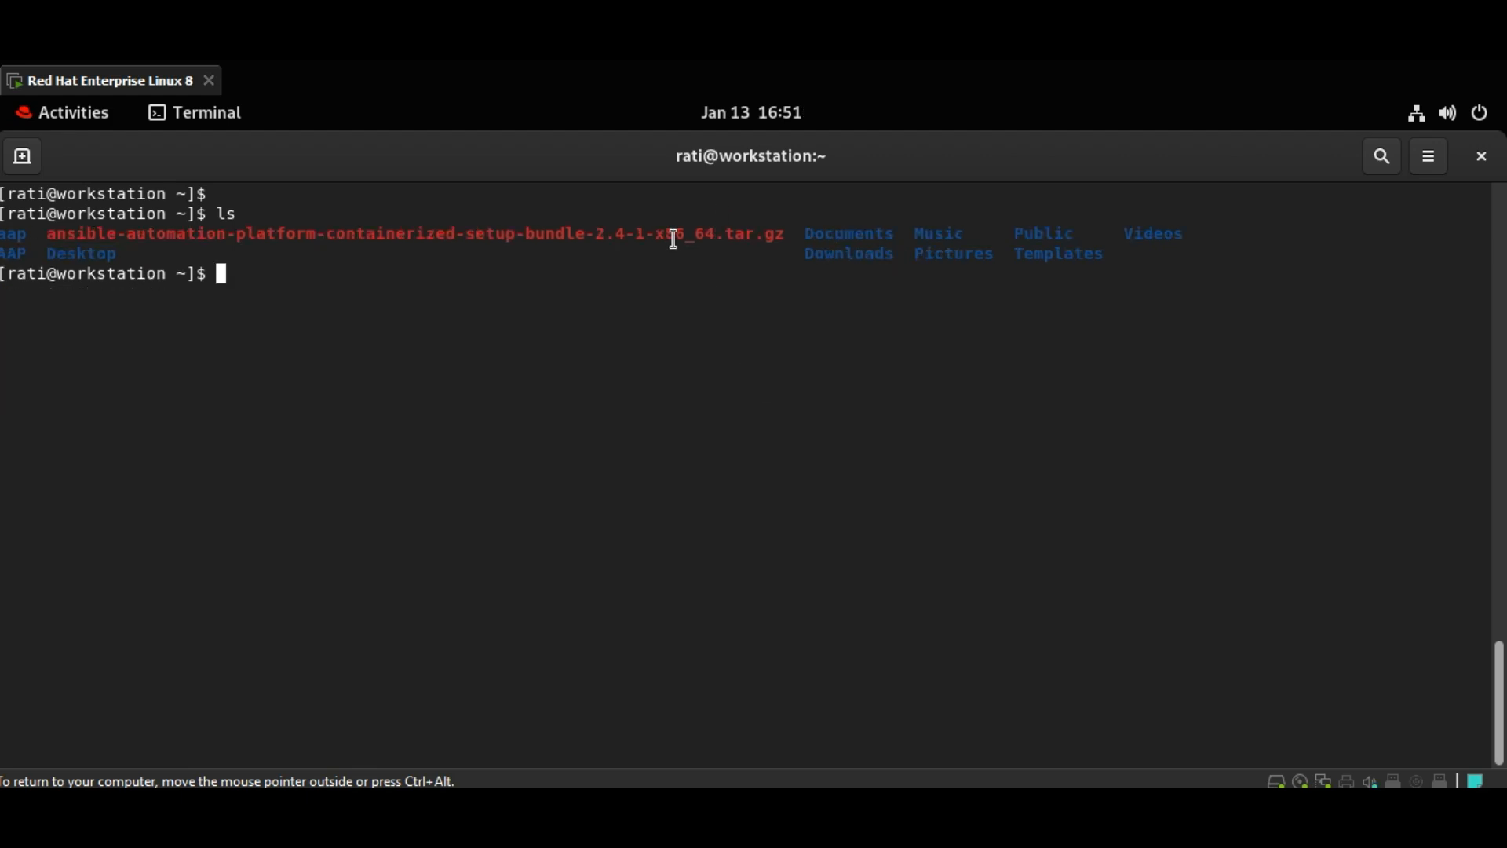
text(tar)
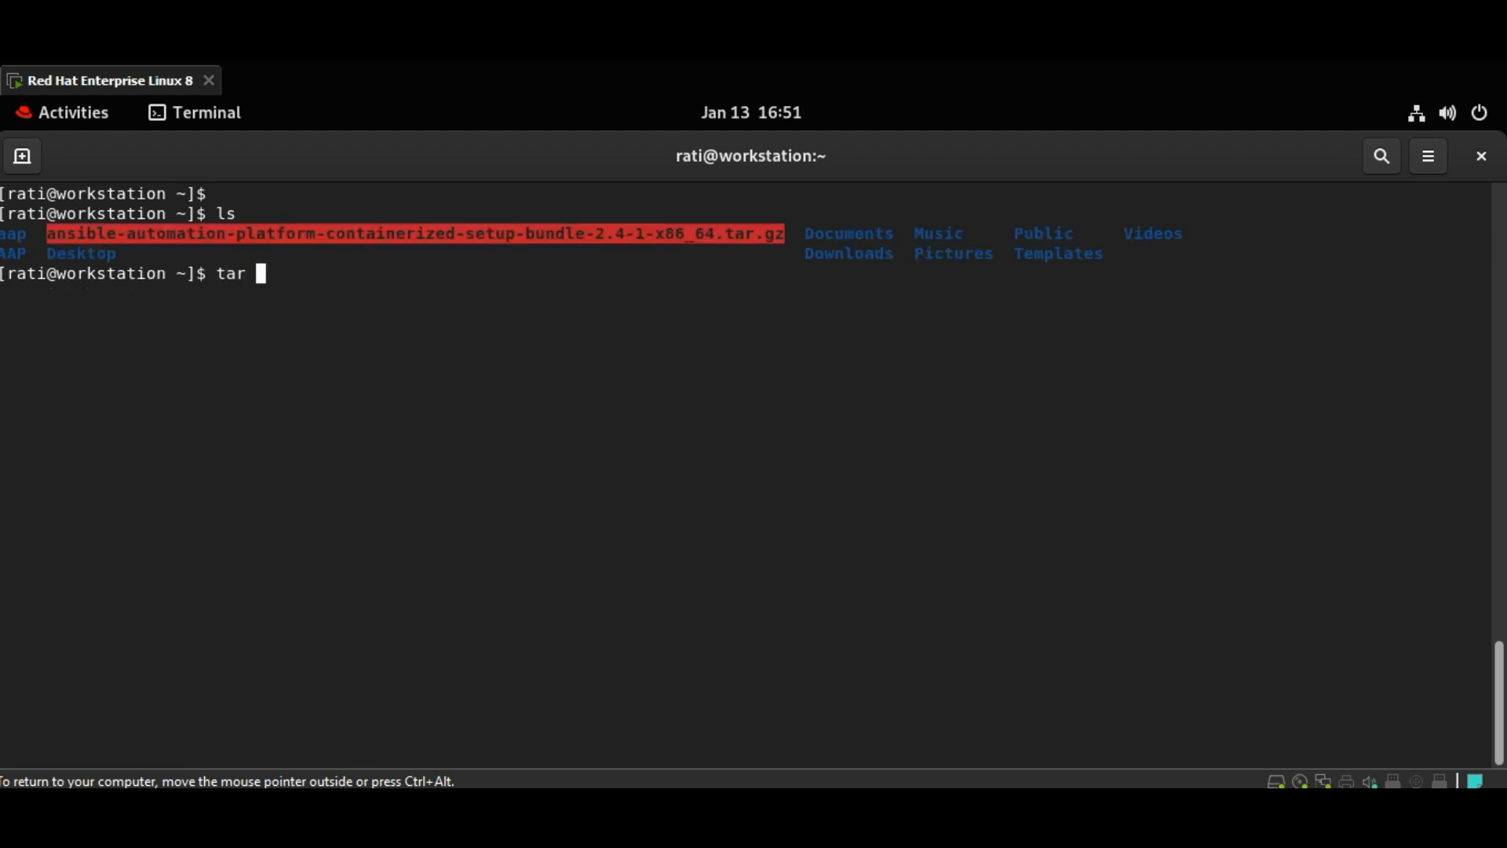
text(cfz)
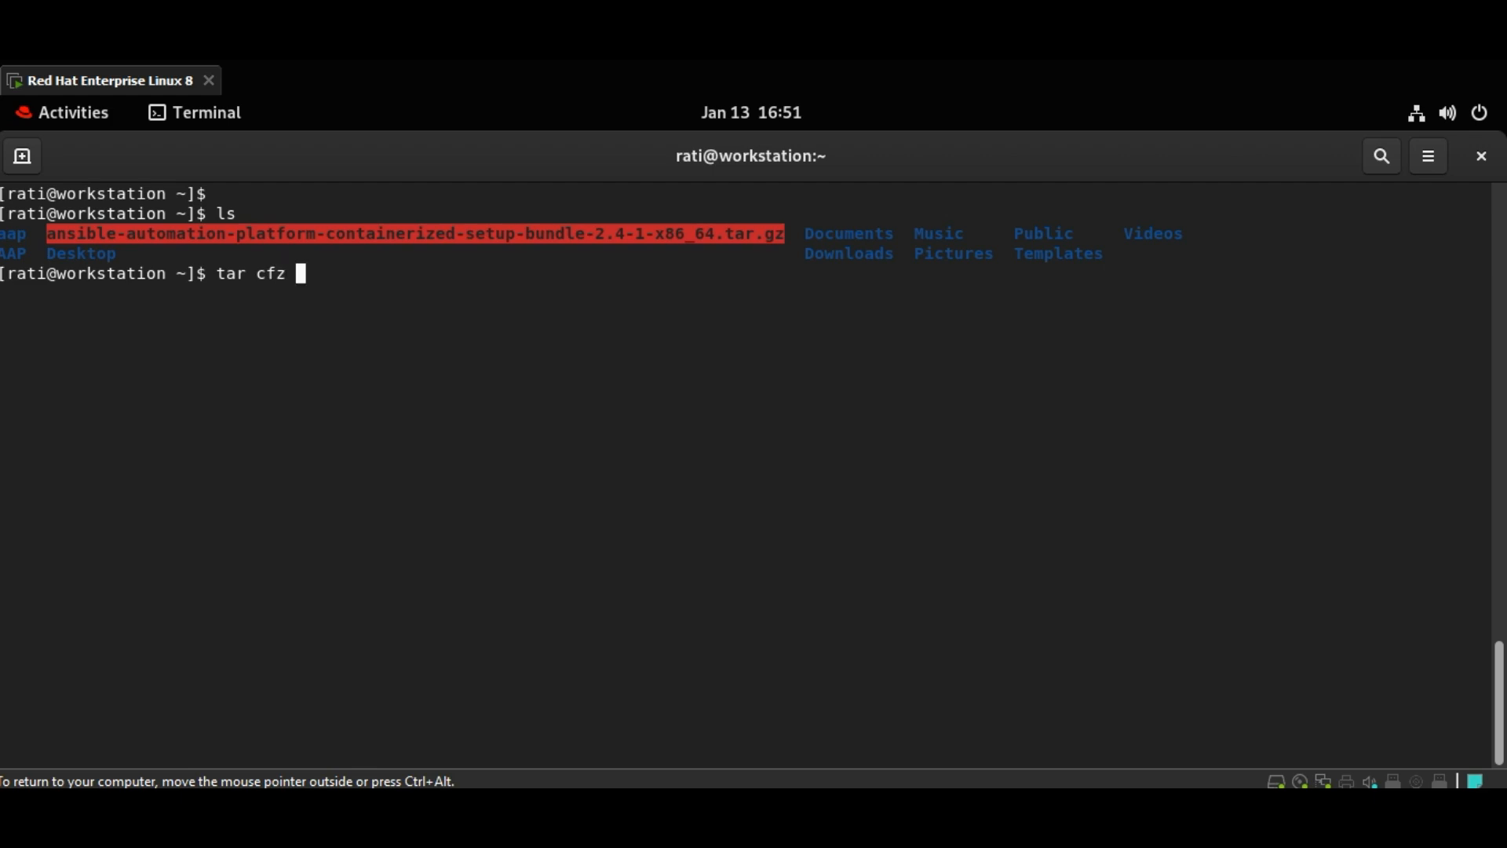
text(ansible-automation-platform-containerized-setup-bundle-2.4-1-x86_64.tar.gz)
text(ls)
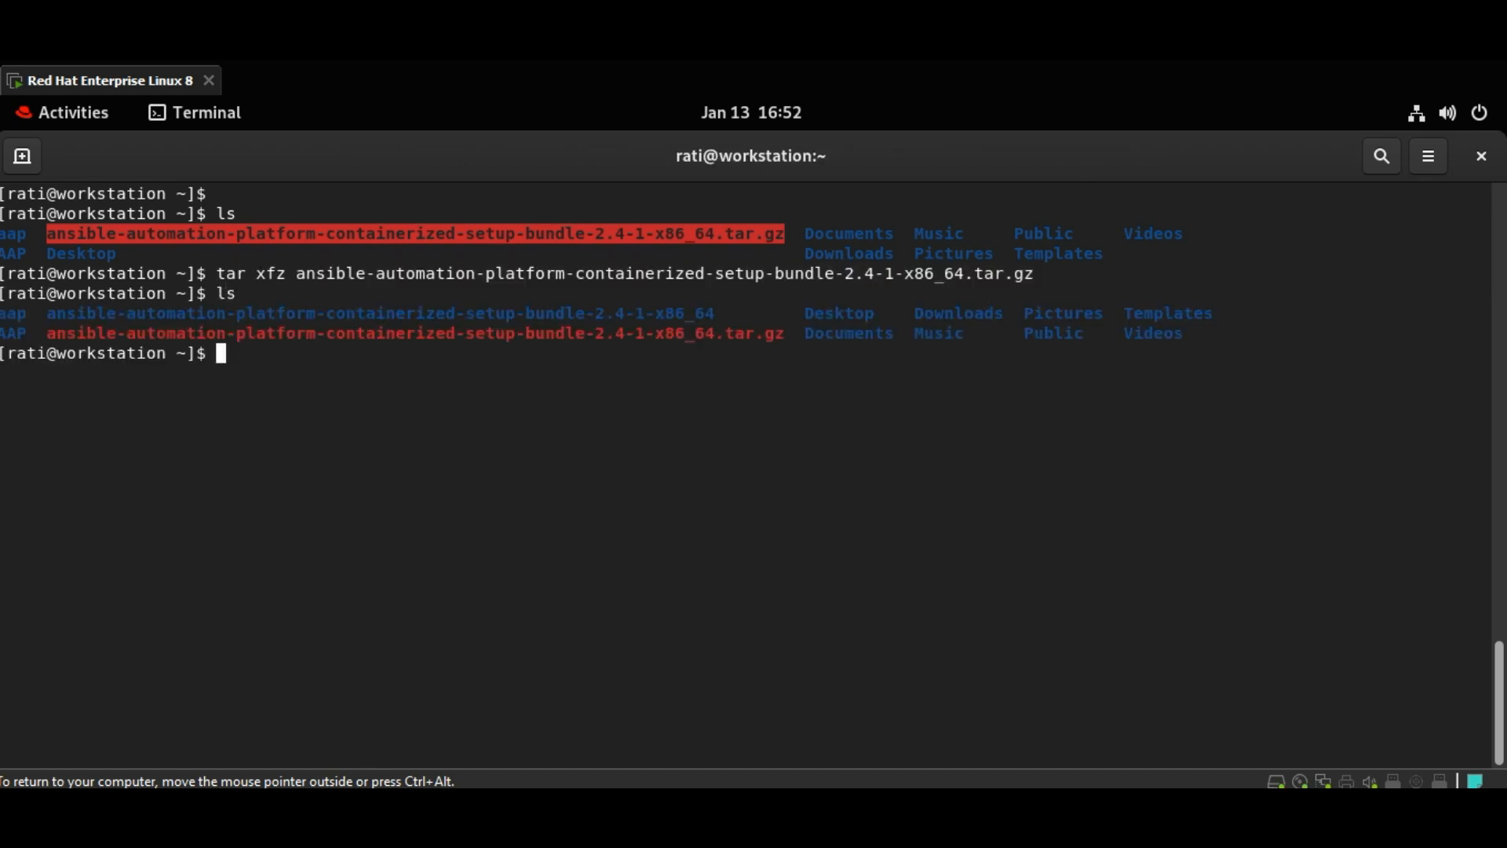
text(cd)
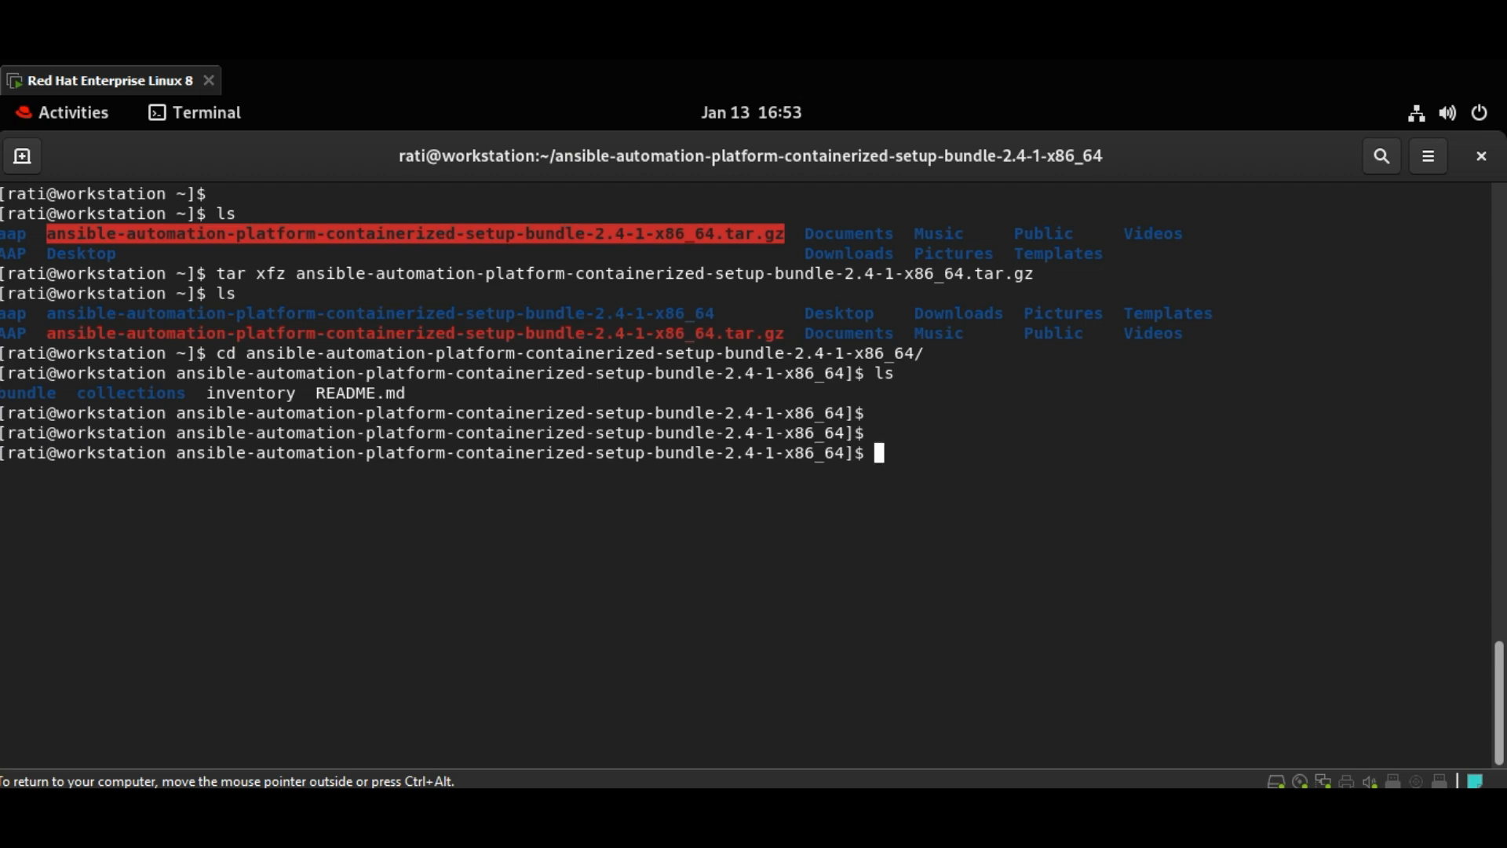
- Run sudo dnf install -y ansible-core git wget rsync, then edit inventory in vim
text(sudo dnf install -y ansible-core git wget rsync)
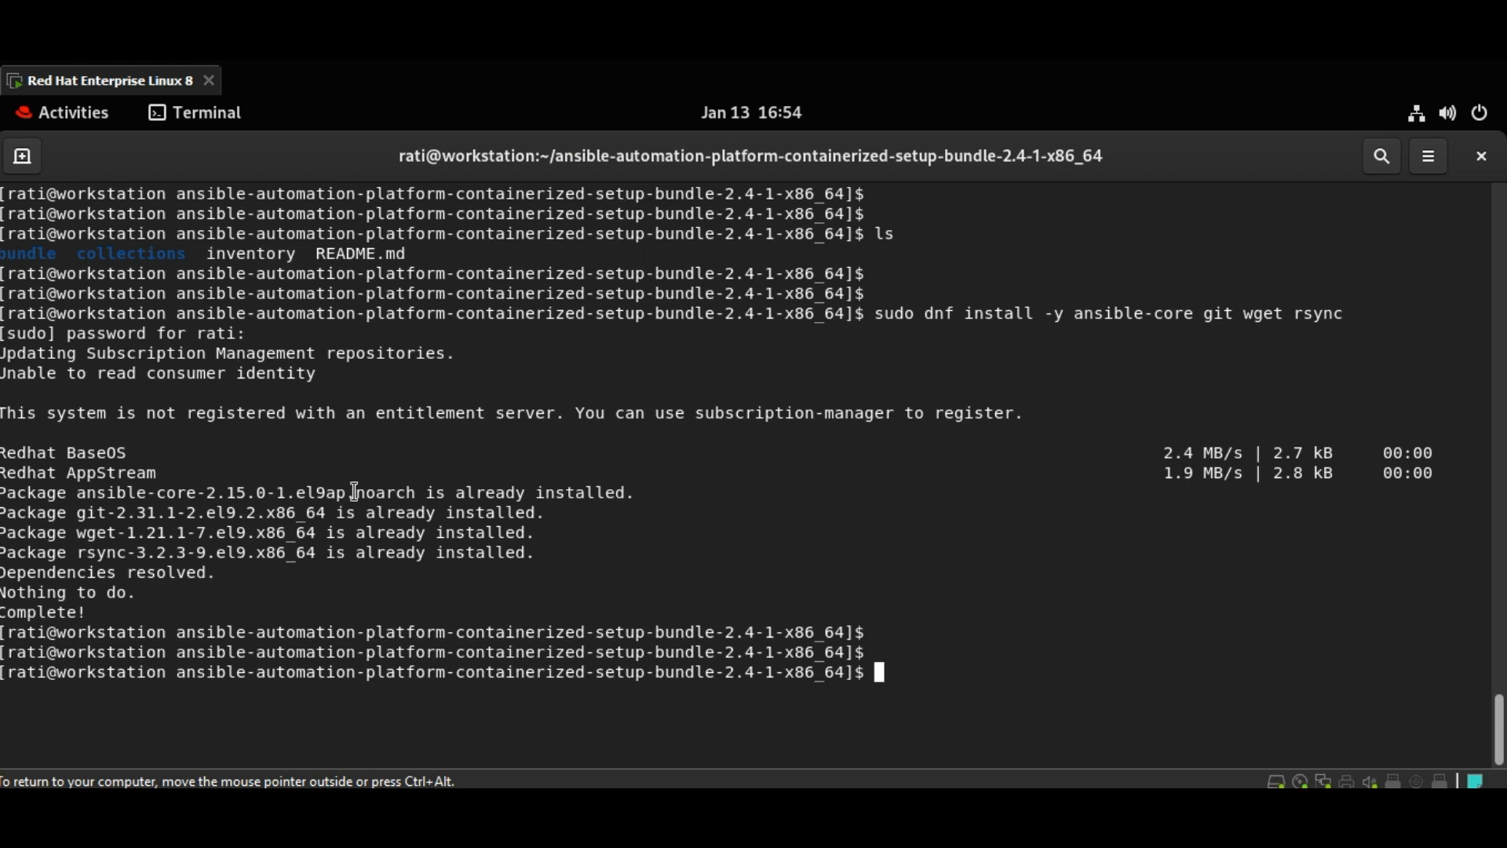
mouse_move(404, 542)
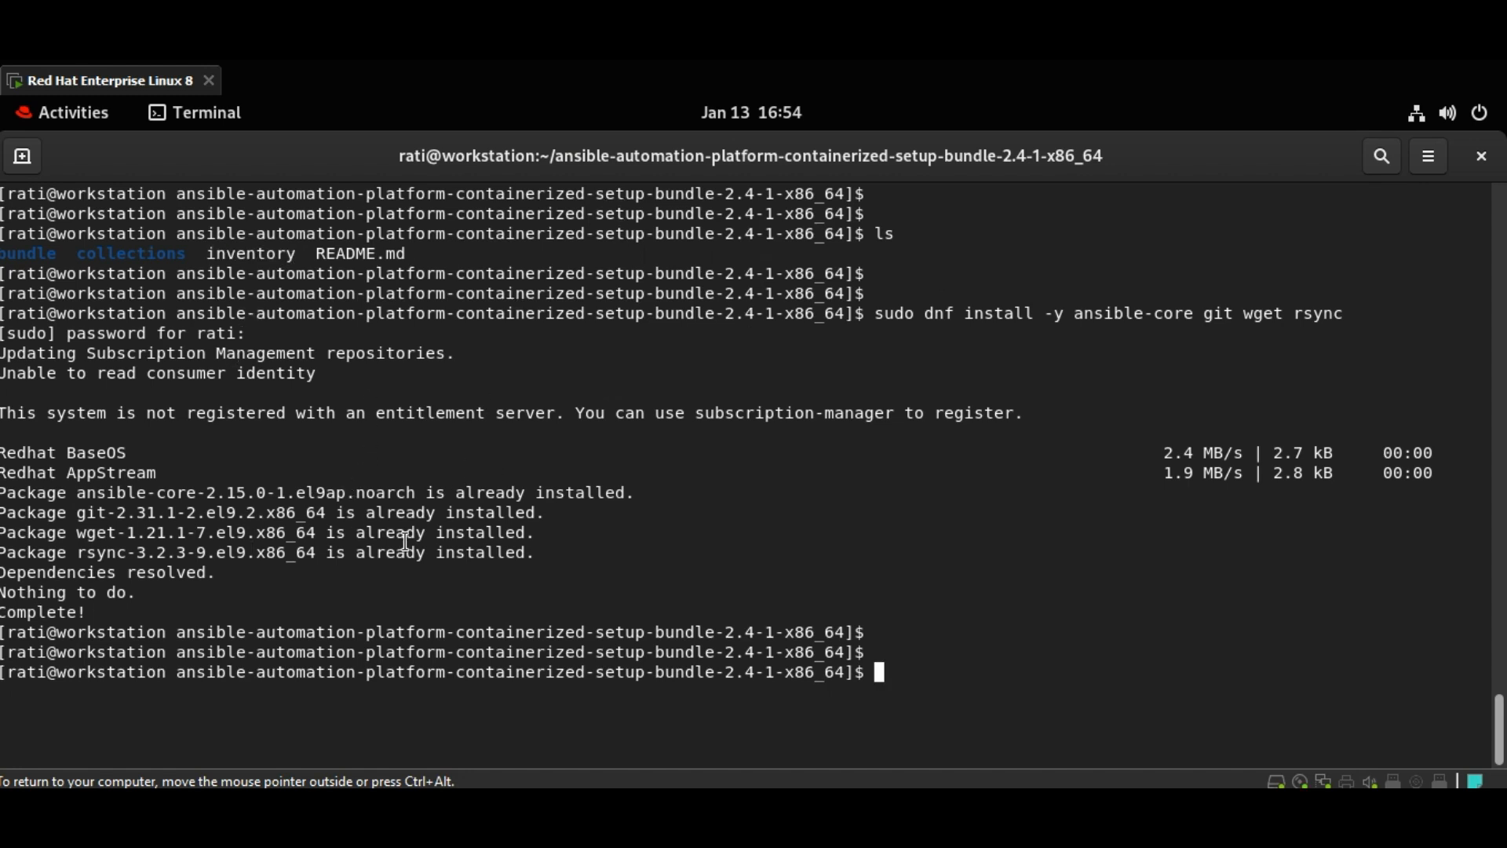
text(vim inventory)
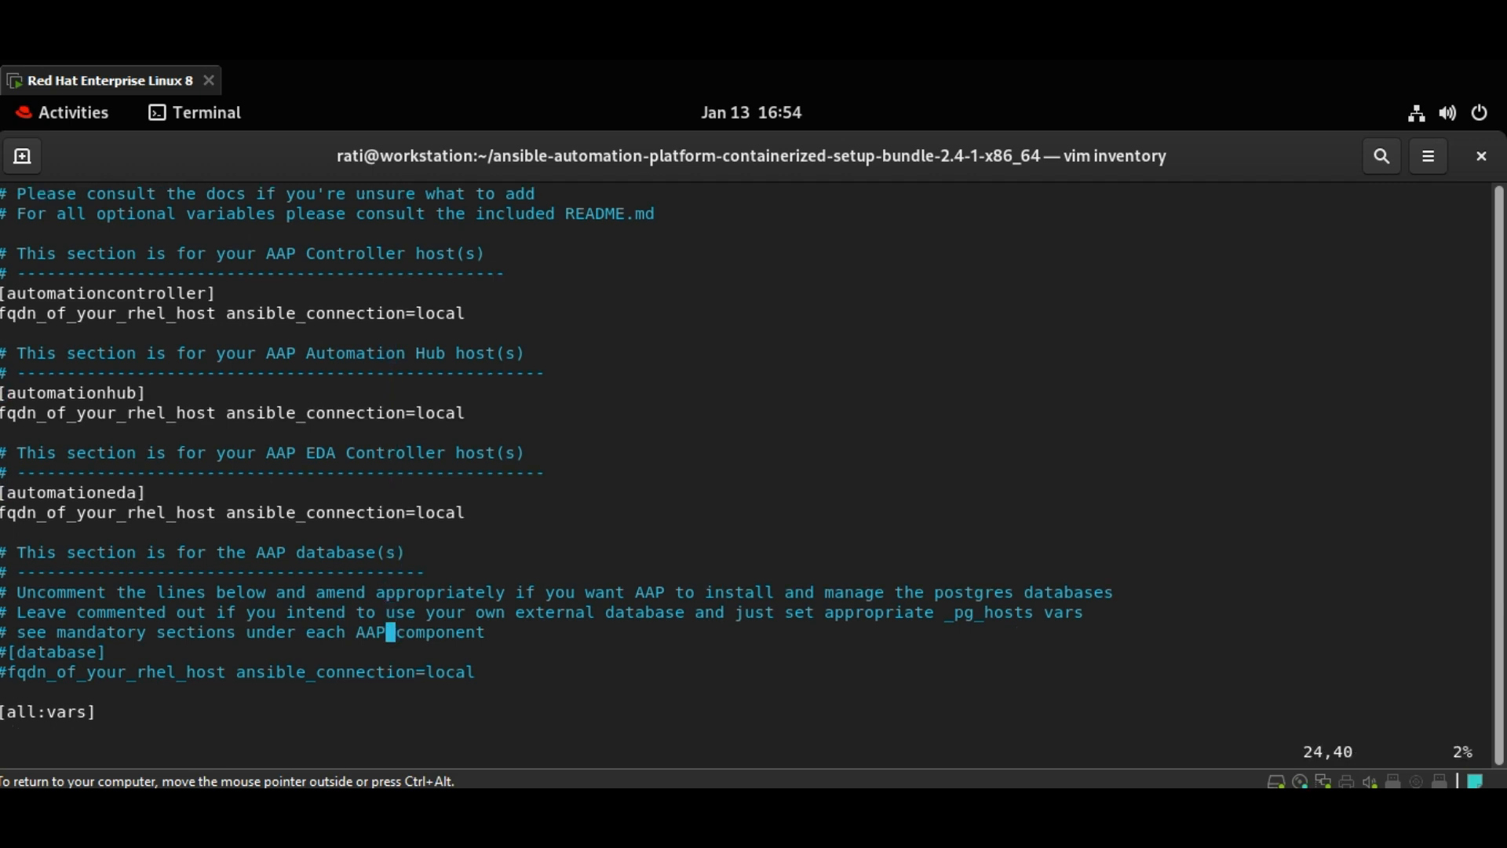
scroll(down, 3)
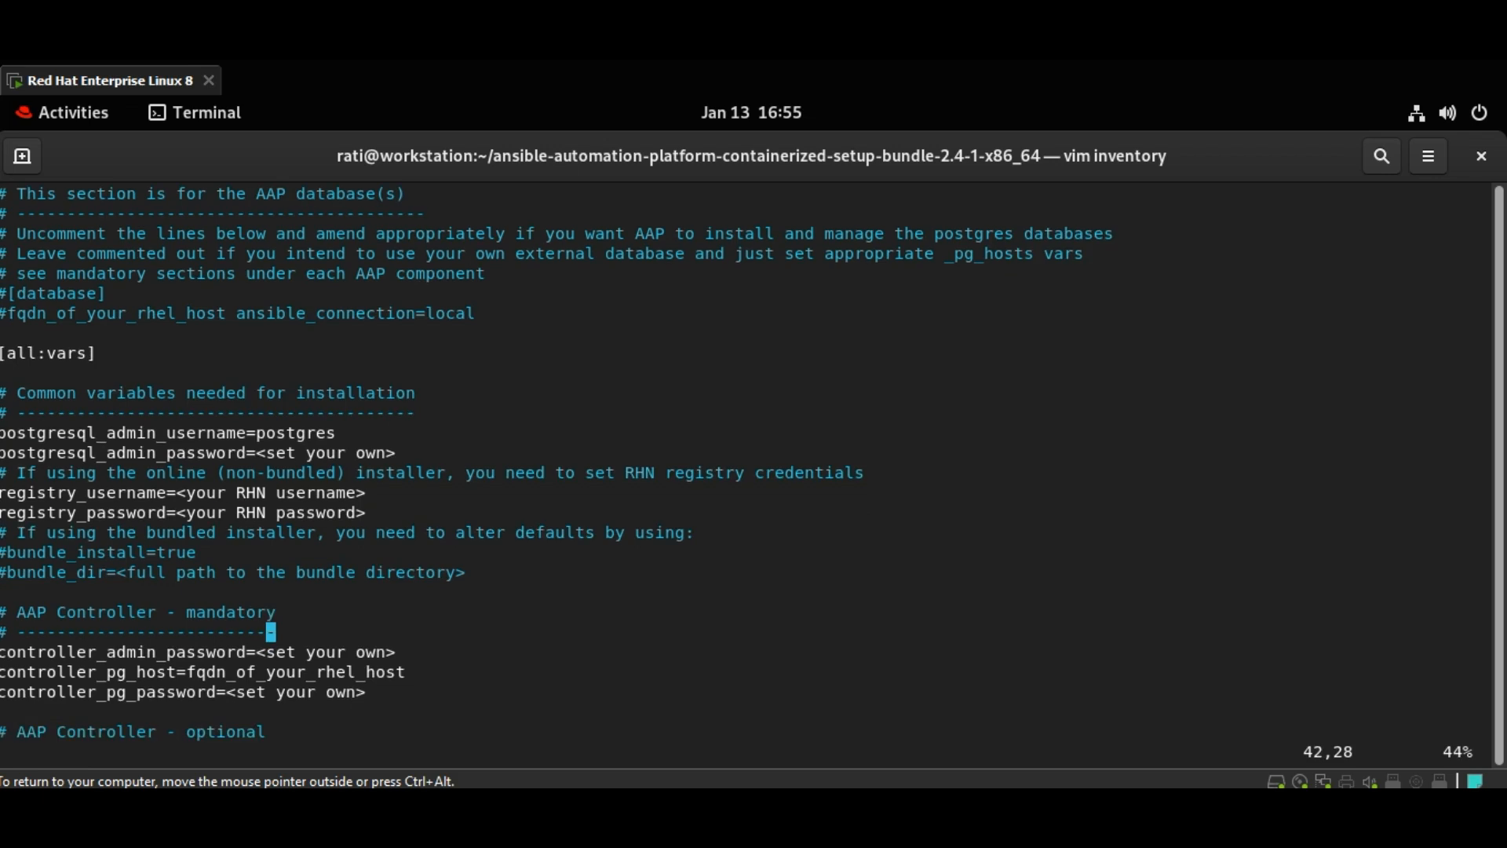
scroll(down, 3)
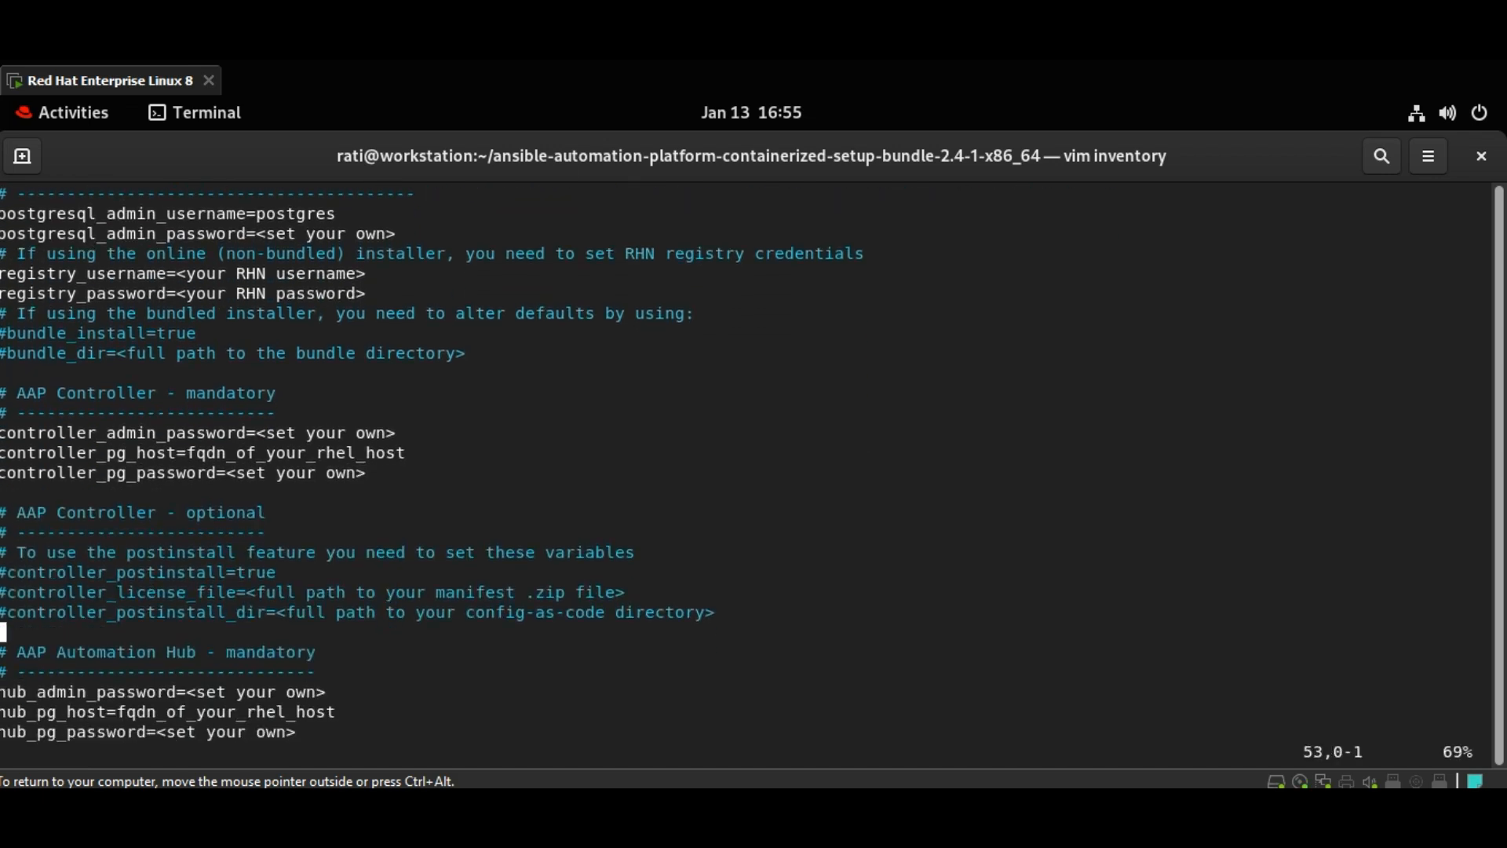
scroll(down, 3)
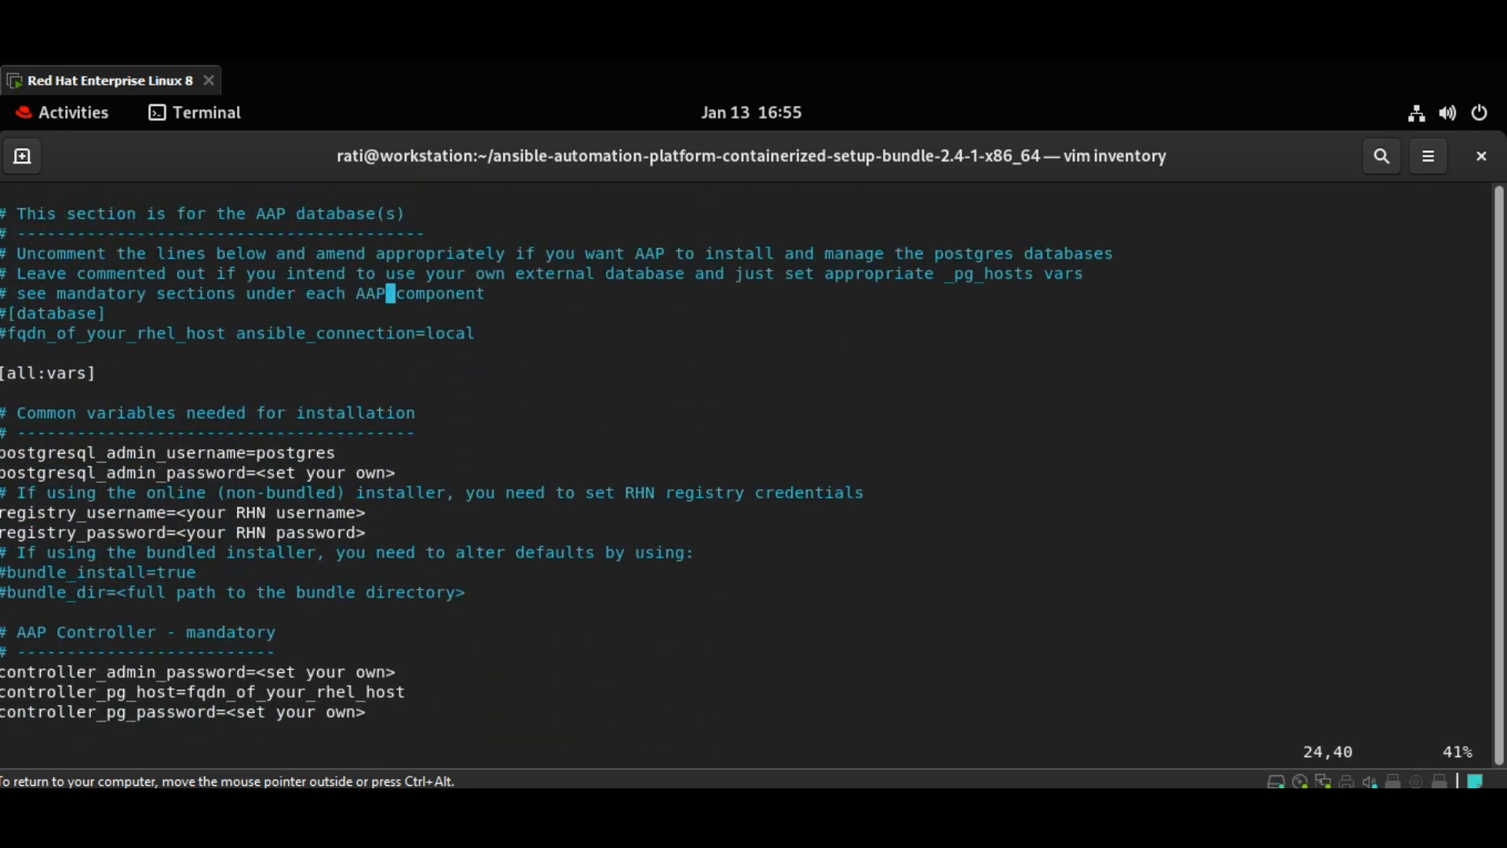
key(gg)
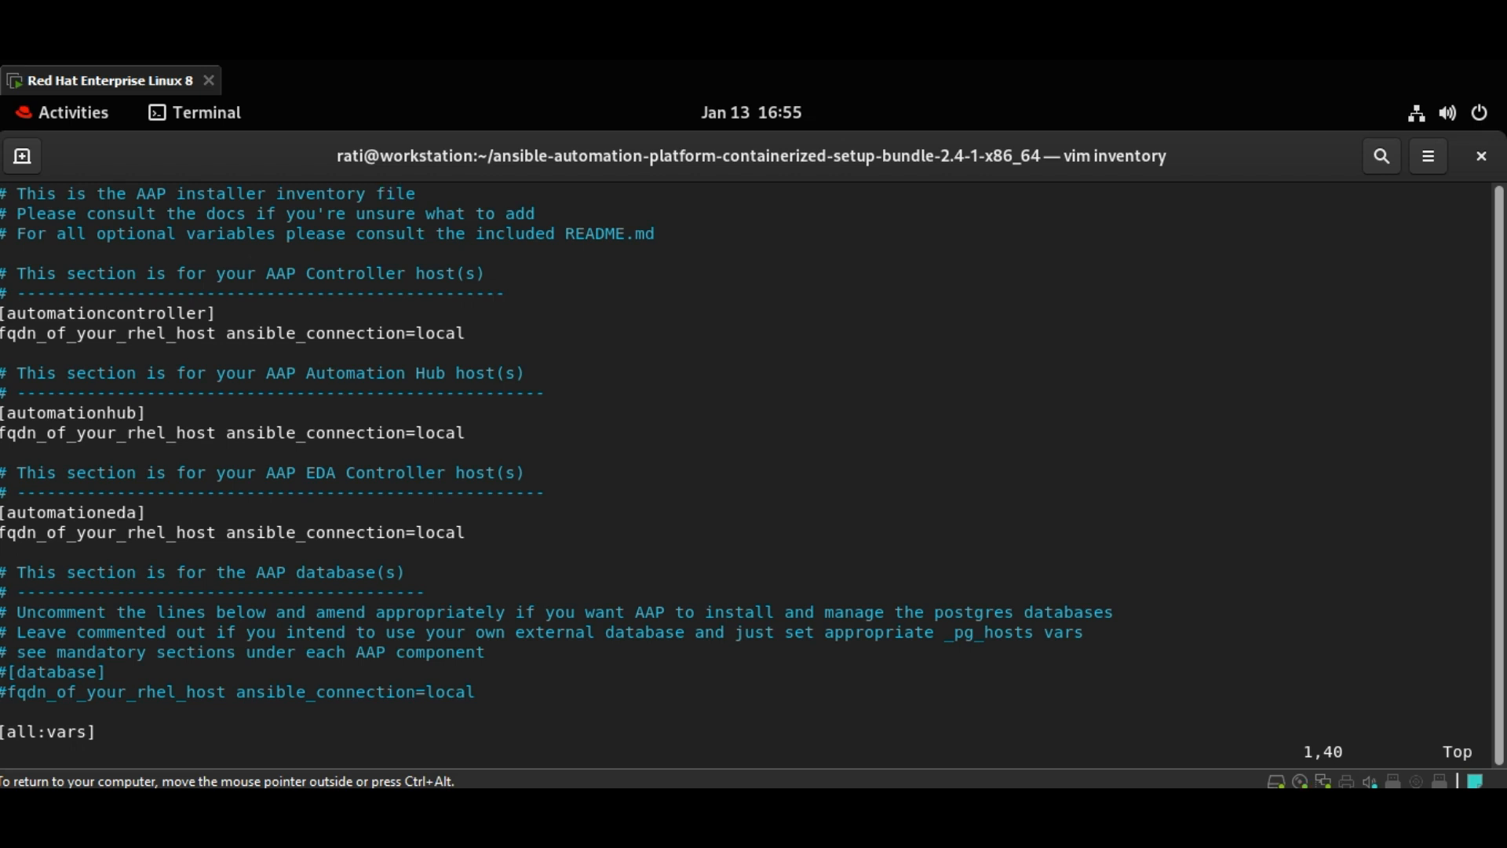
text(:q)
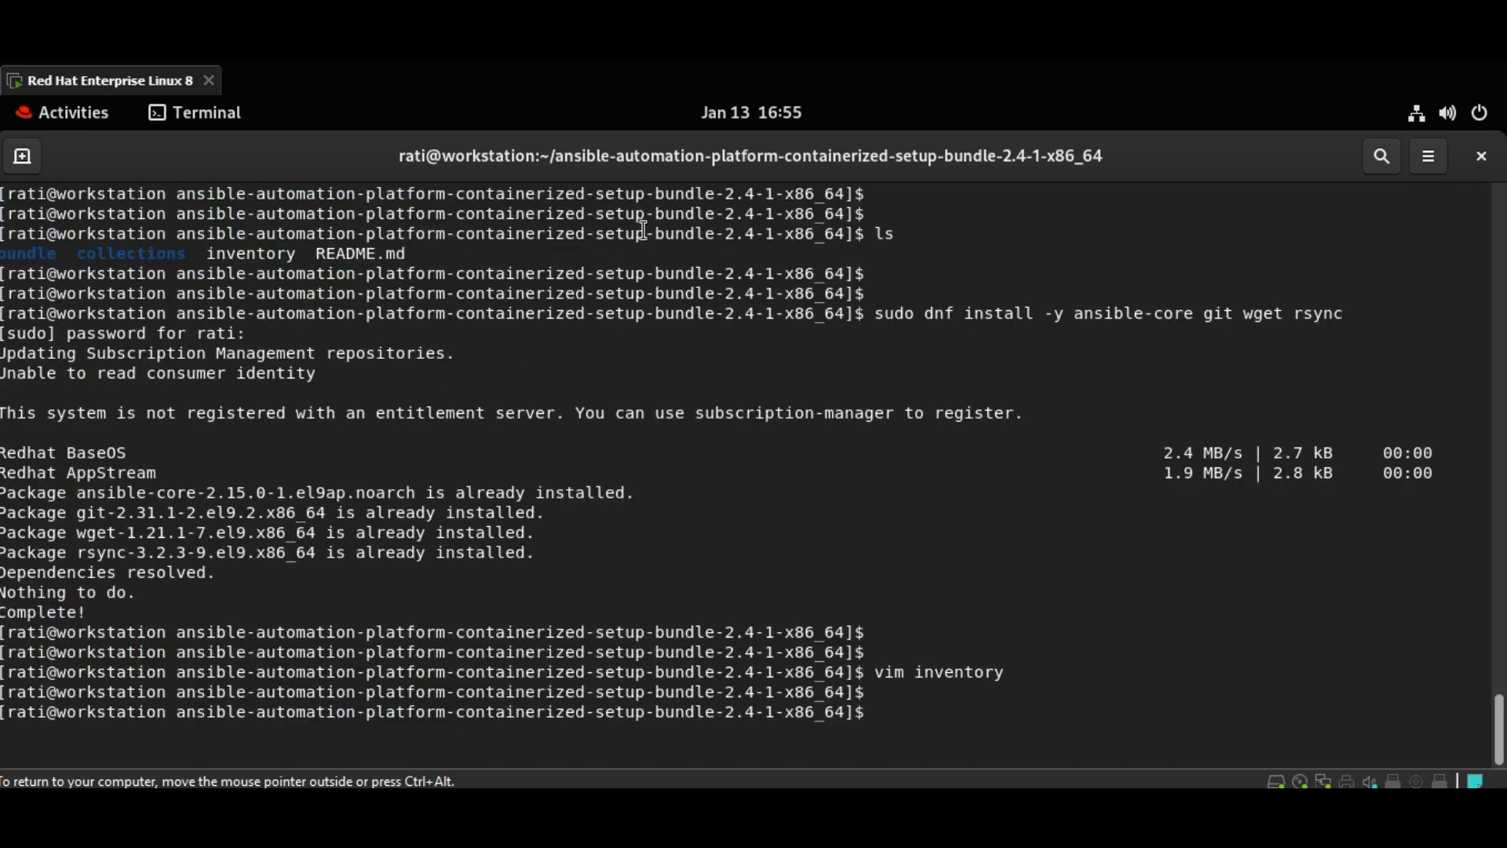
text(sed -i 's/fqdn_of_your_rhel_host/localhost.localdomain/g' inventory)
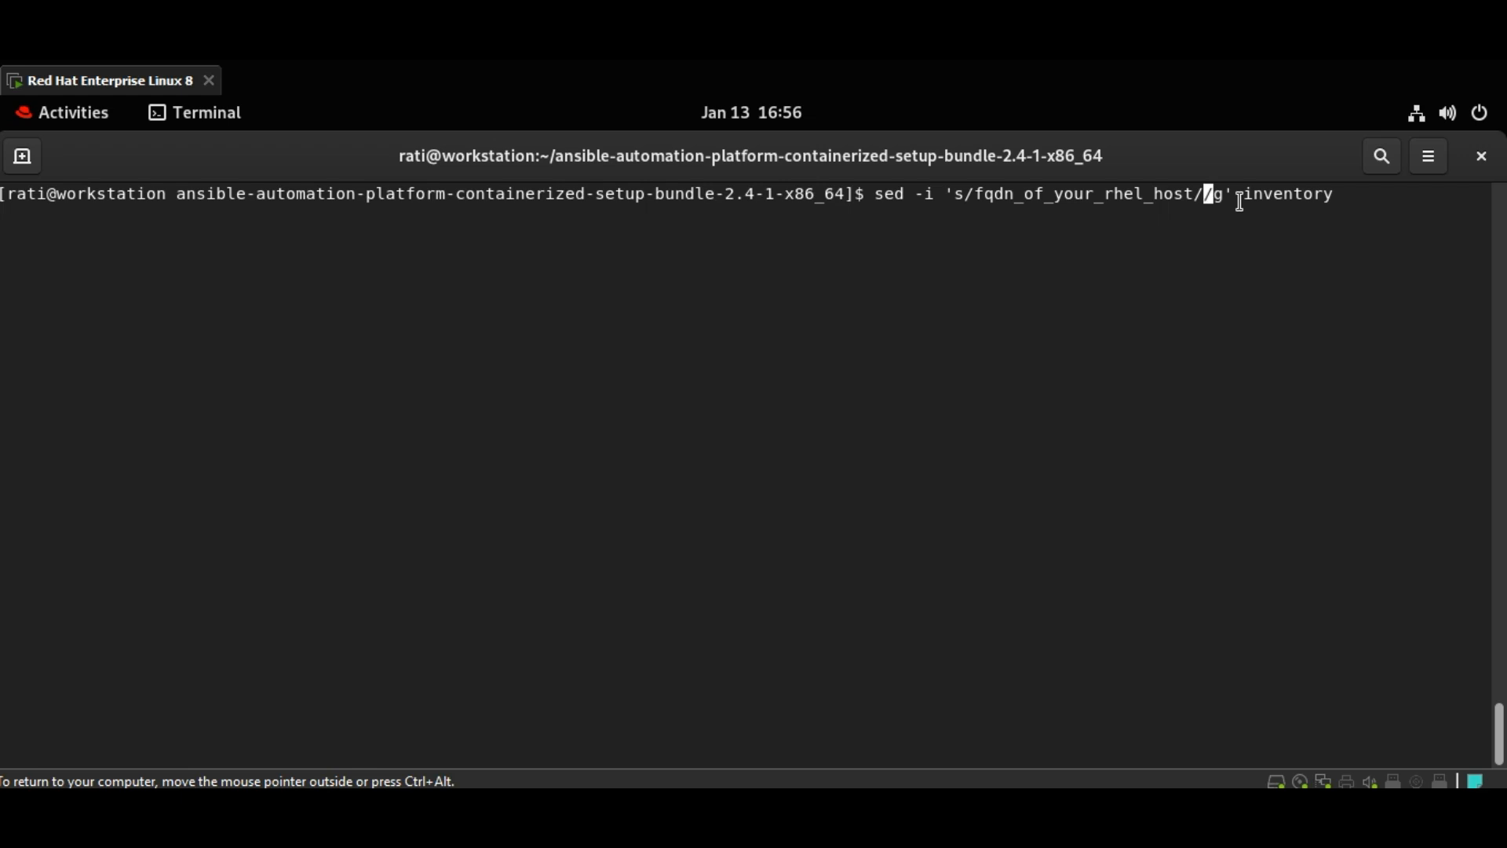
text(worker.example.com)
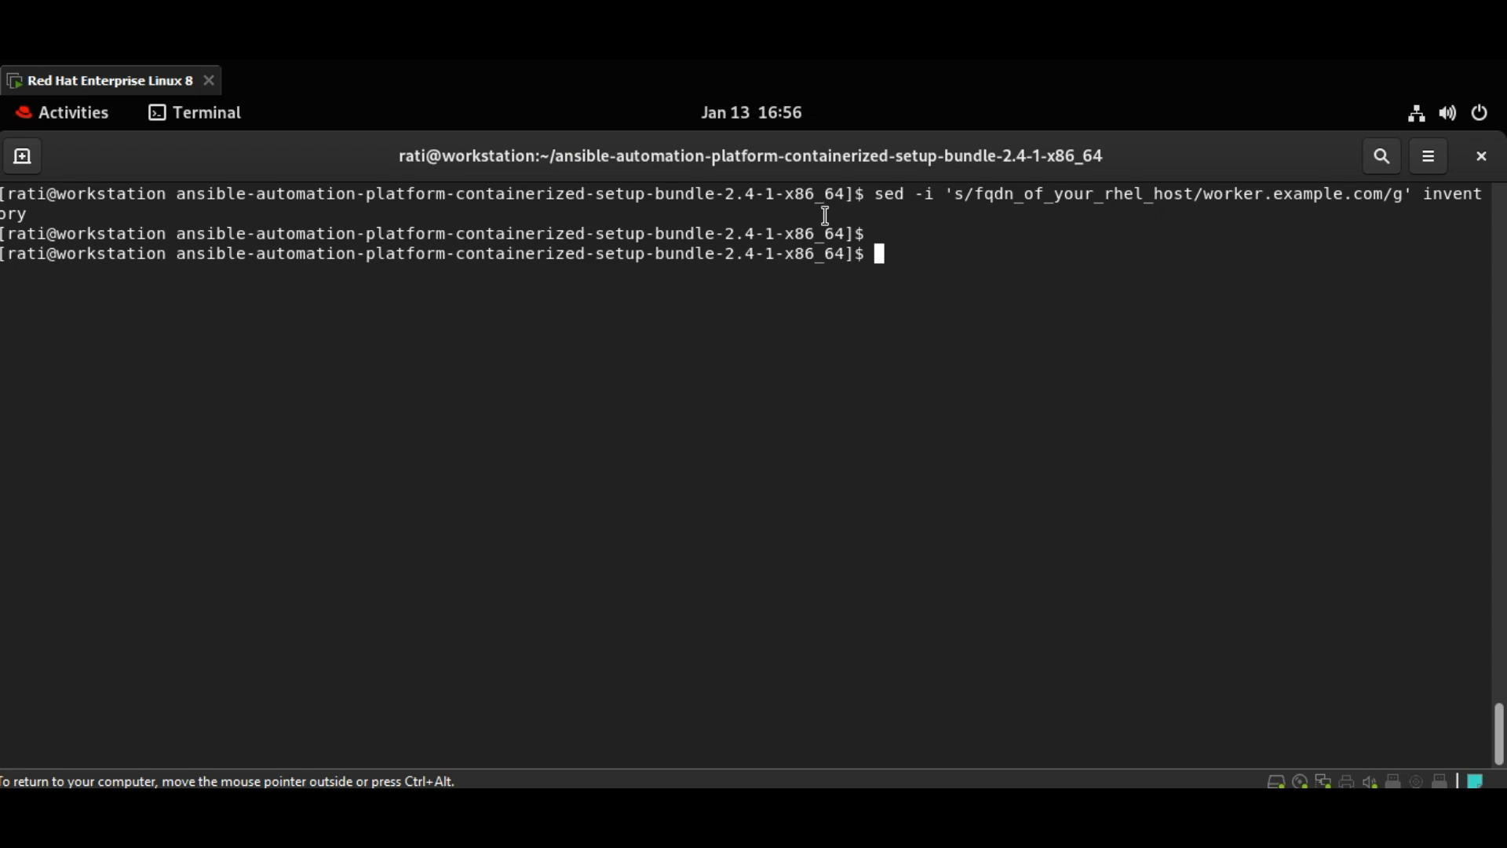
text(sed -i 's/<set your own>/redhat/g' inventory)
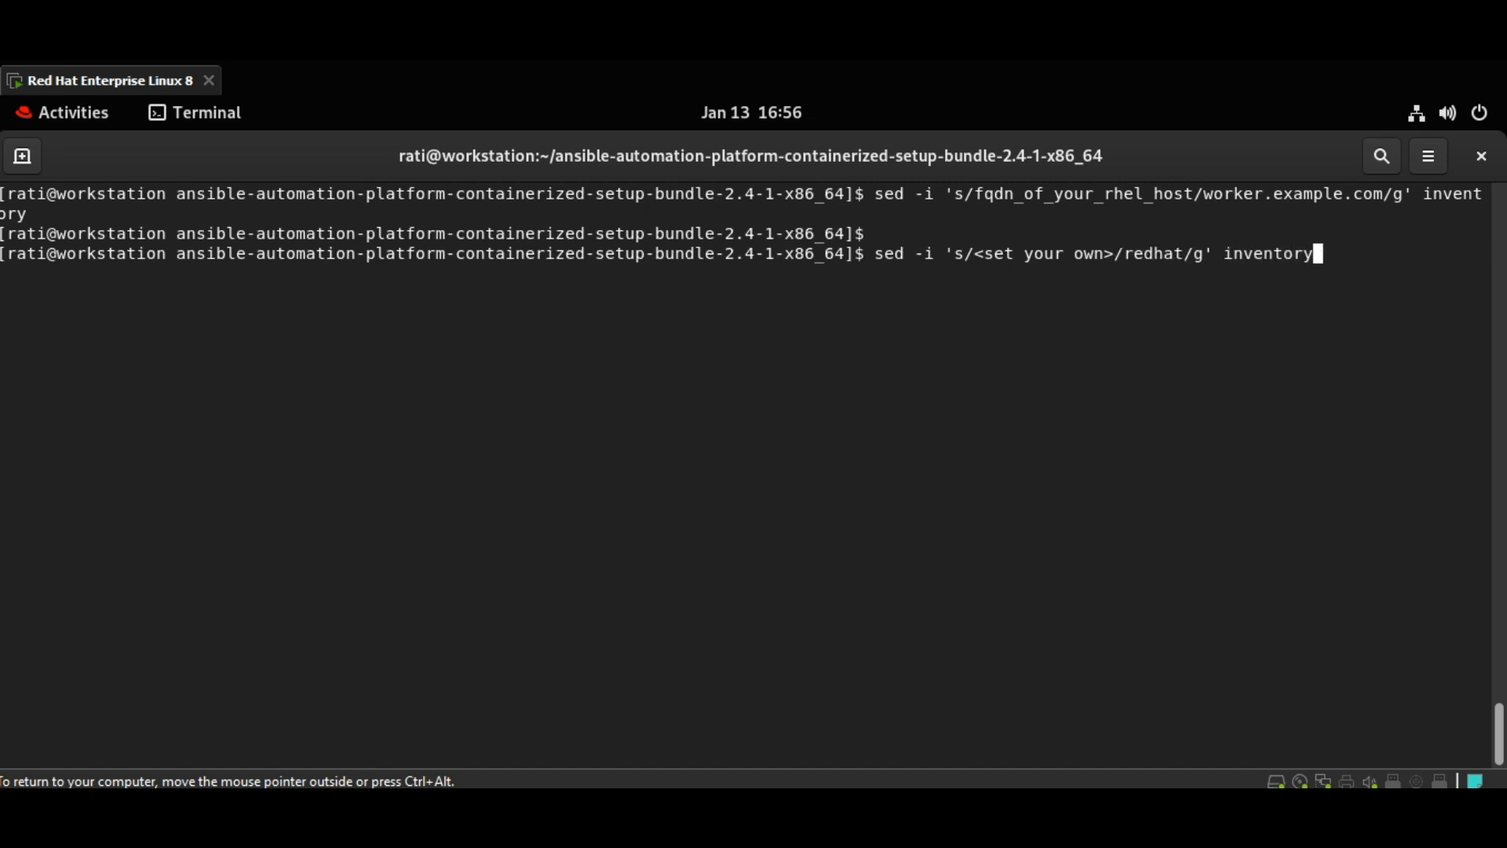
double_click(1033, 253)
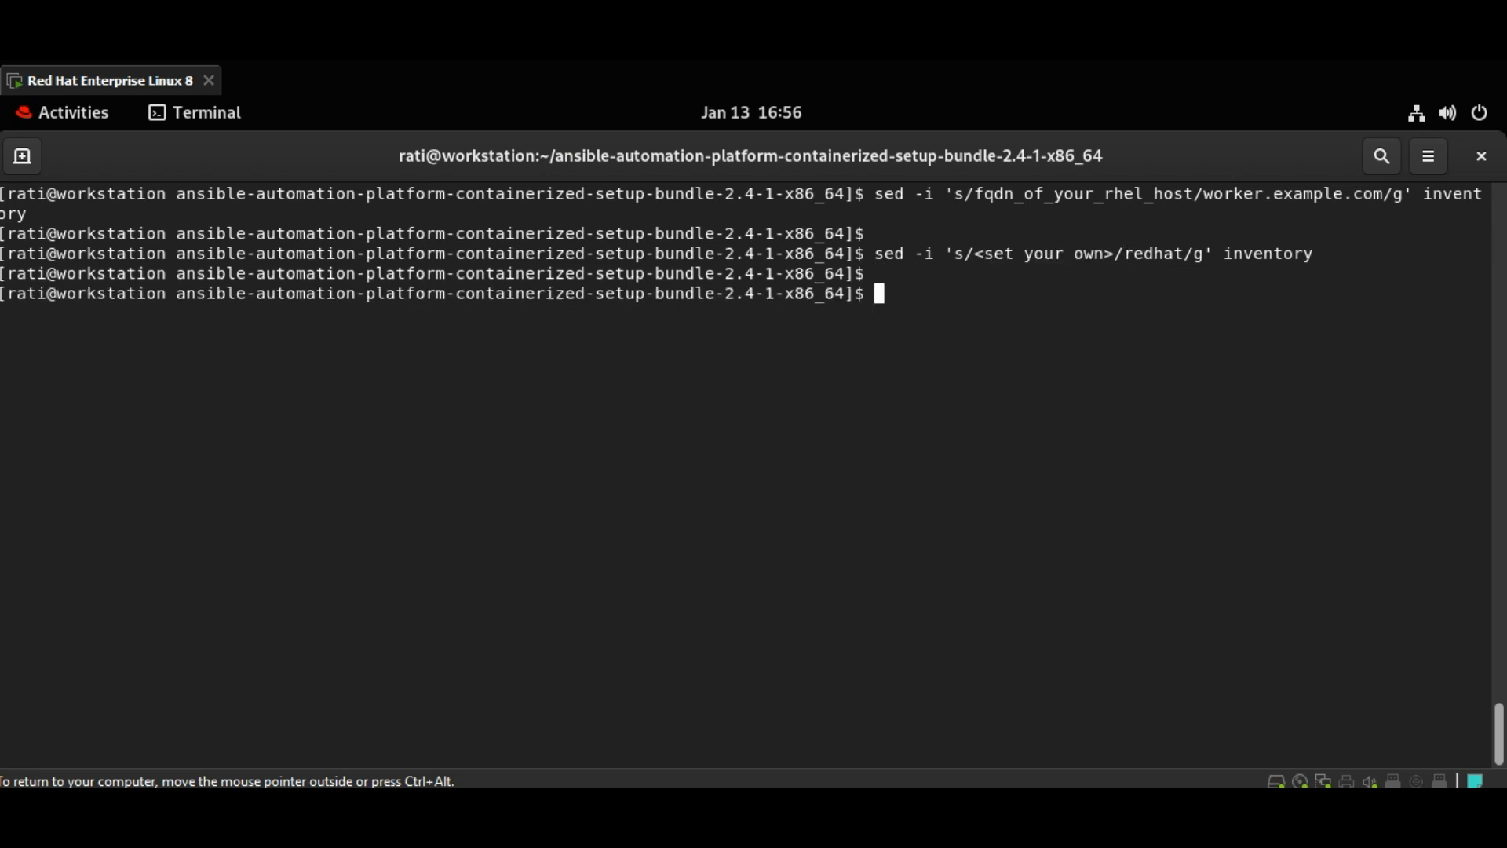
text(vim inv)
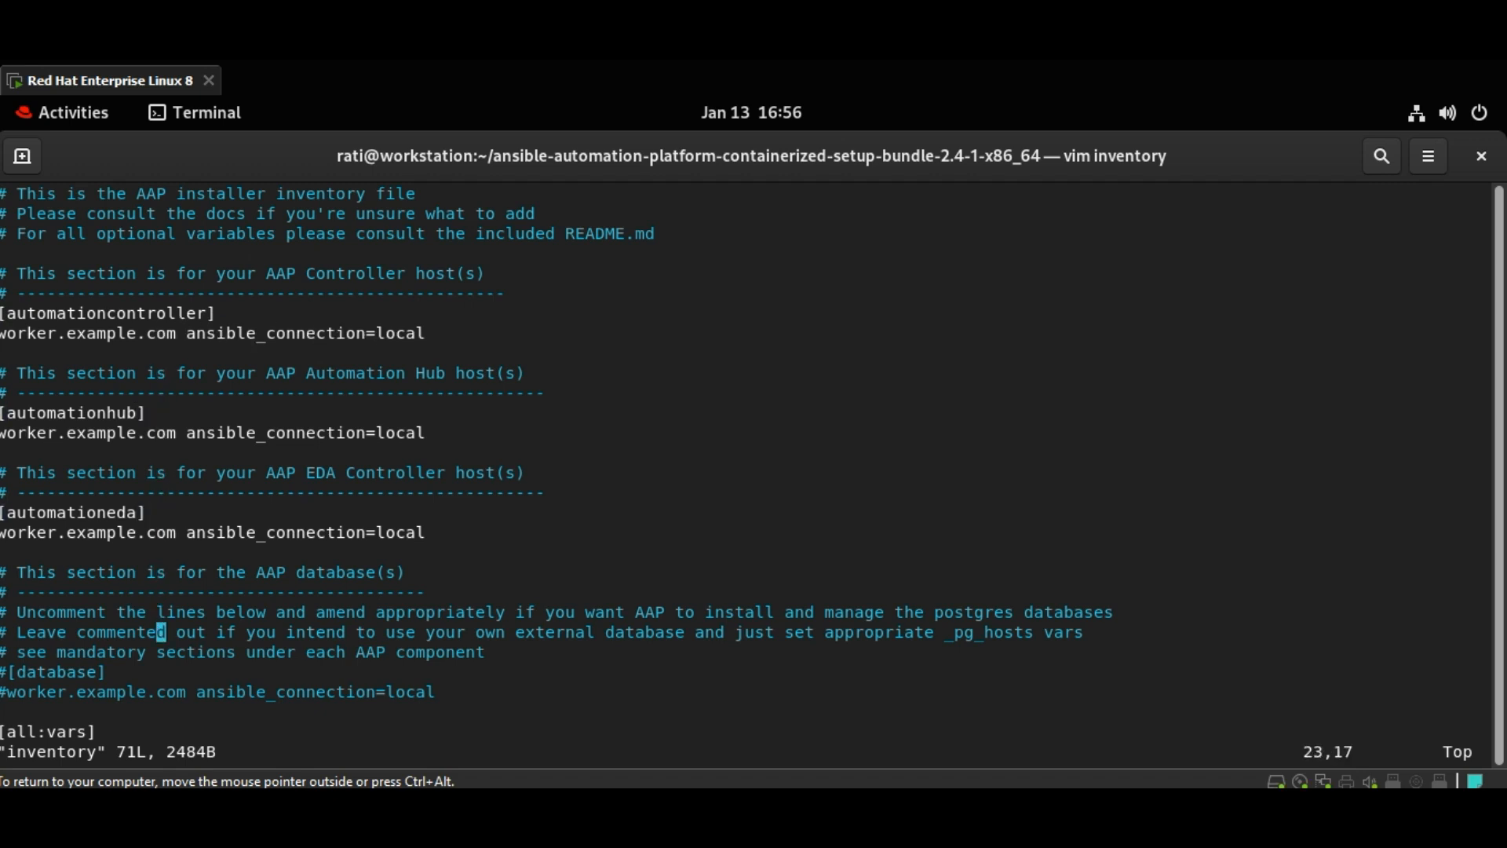
- Comment out registry_username and trim 'aap' from the bundle directory path in inventory
scroll(down, 3)
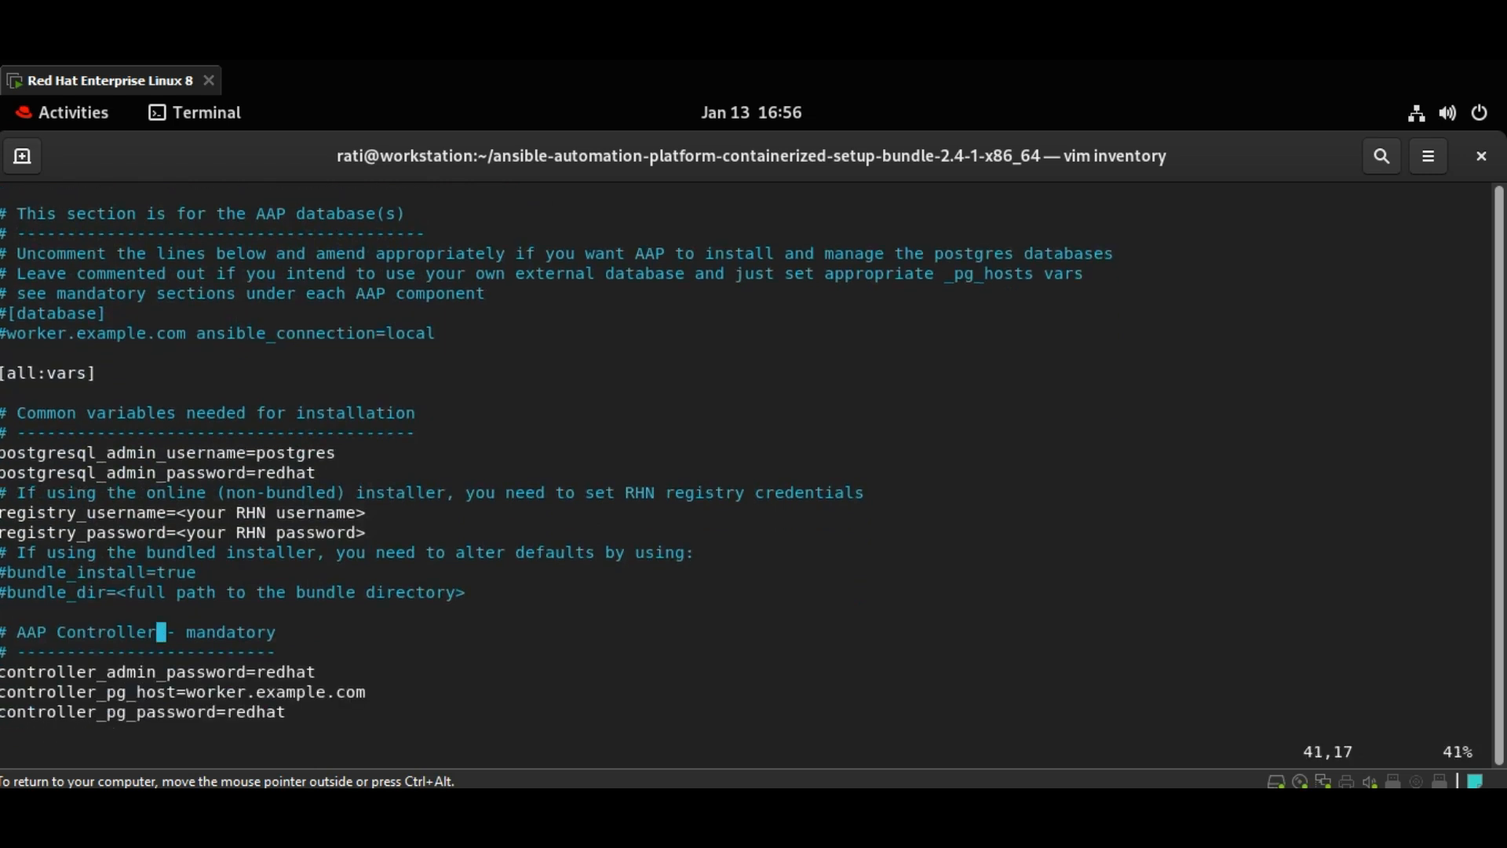
scroll(down, 3)
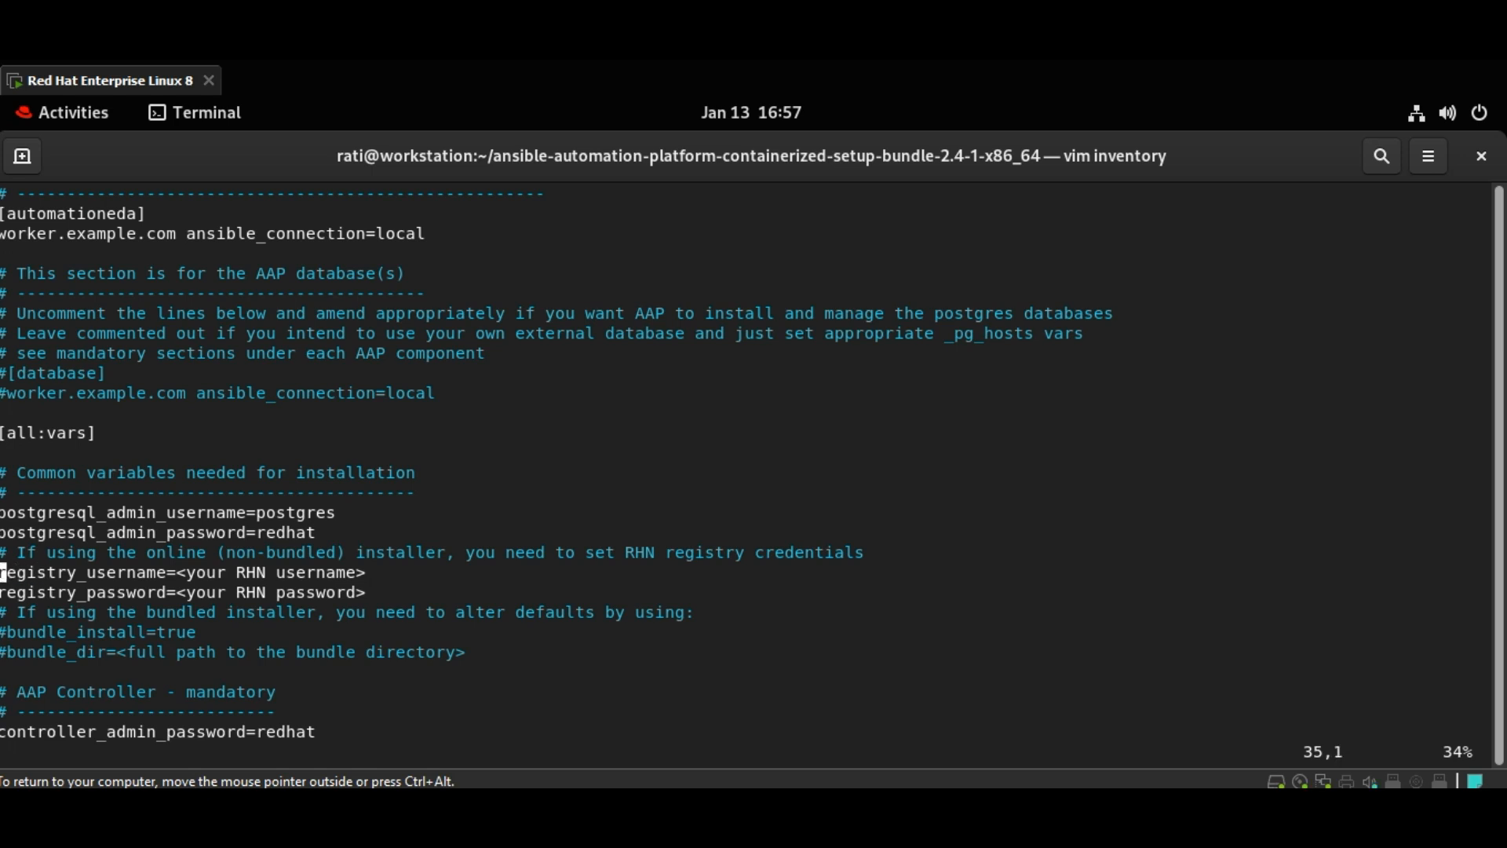
key(i)
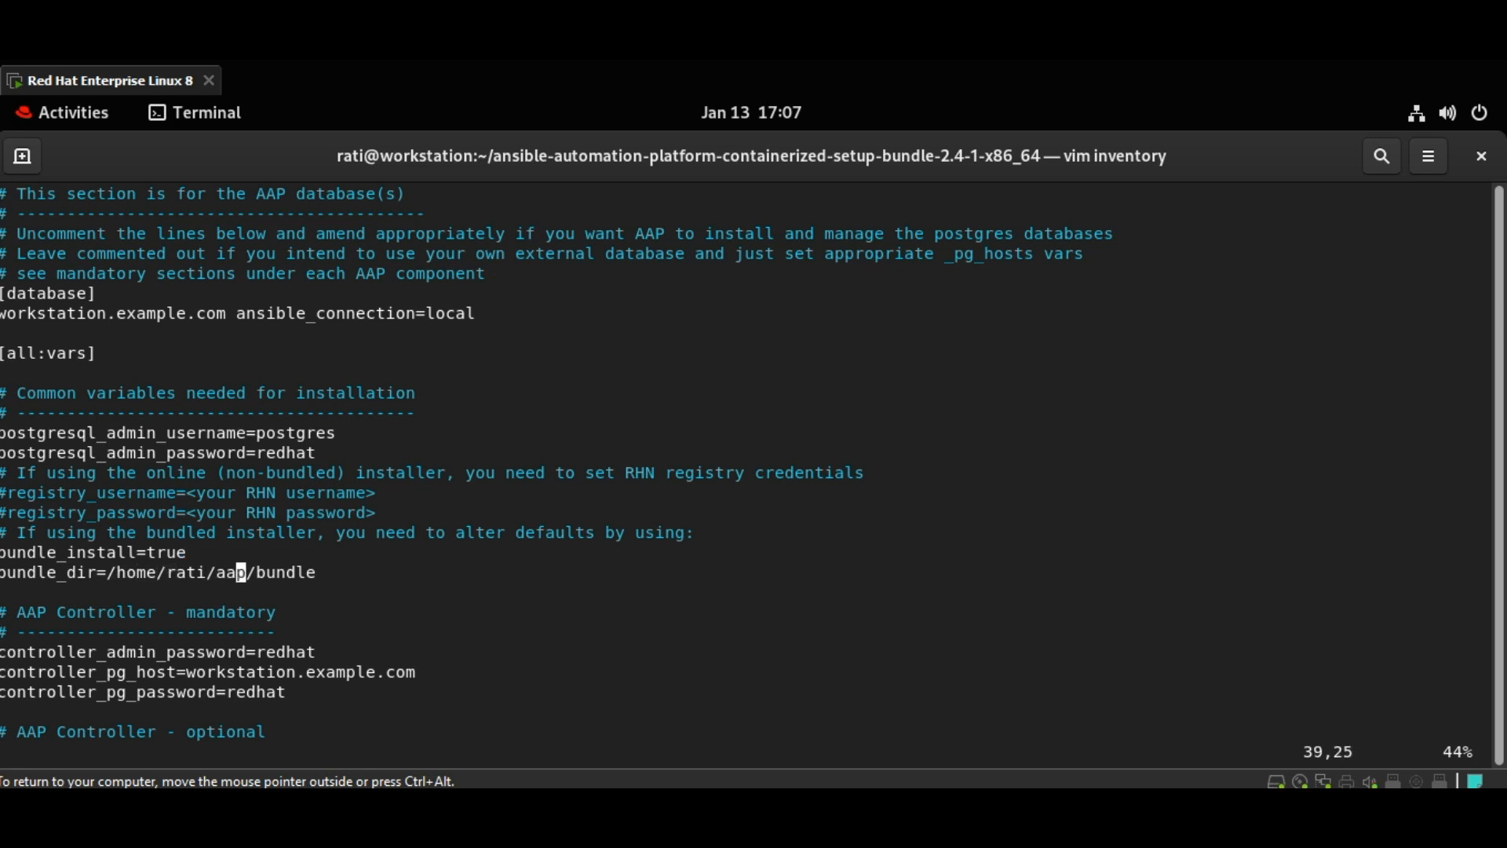
key(i)
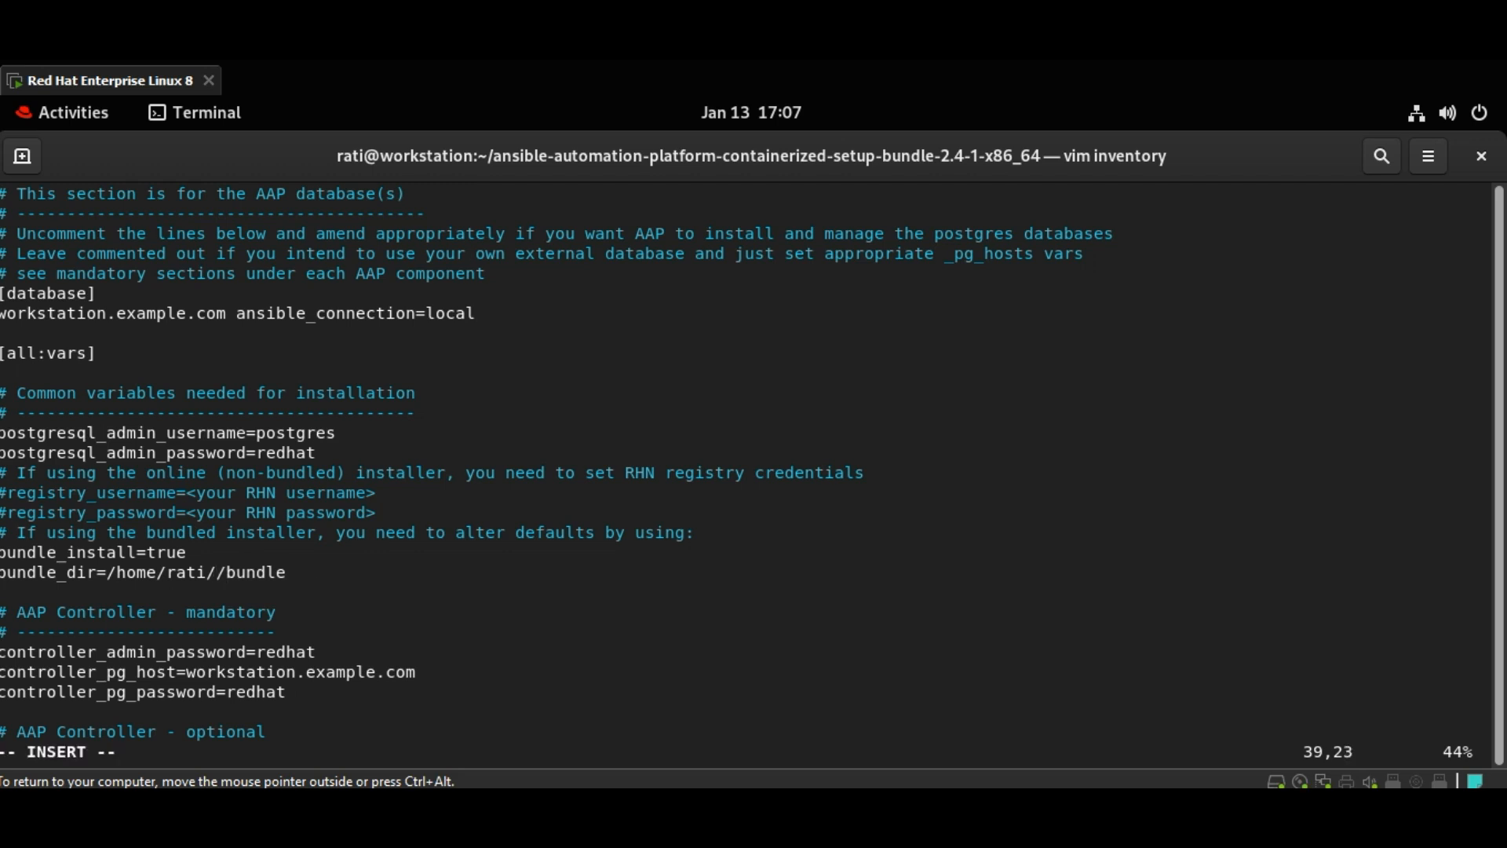
key(Escape)
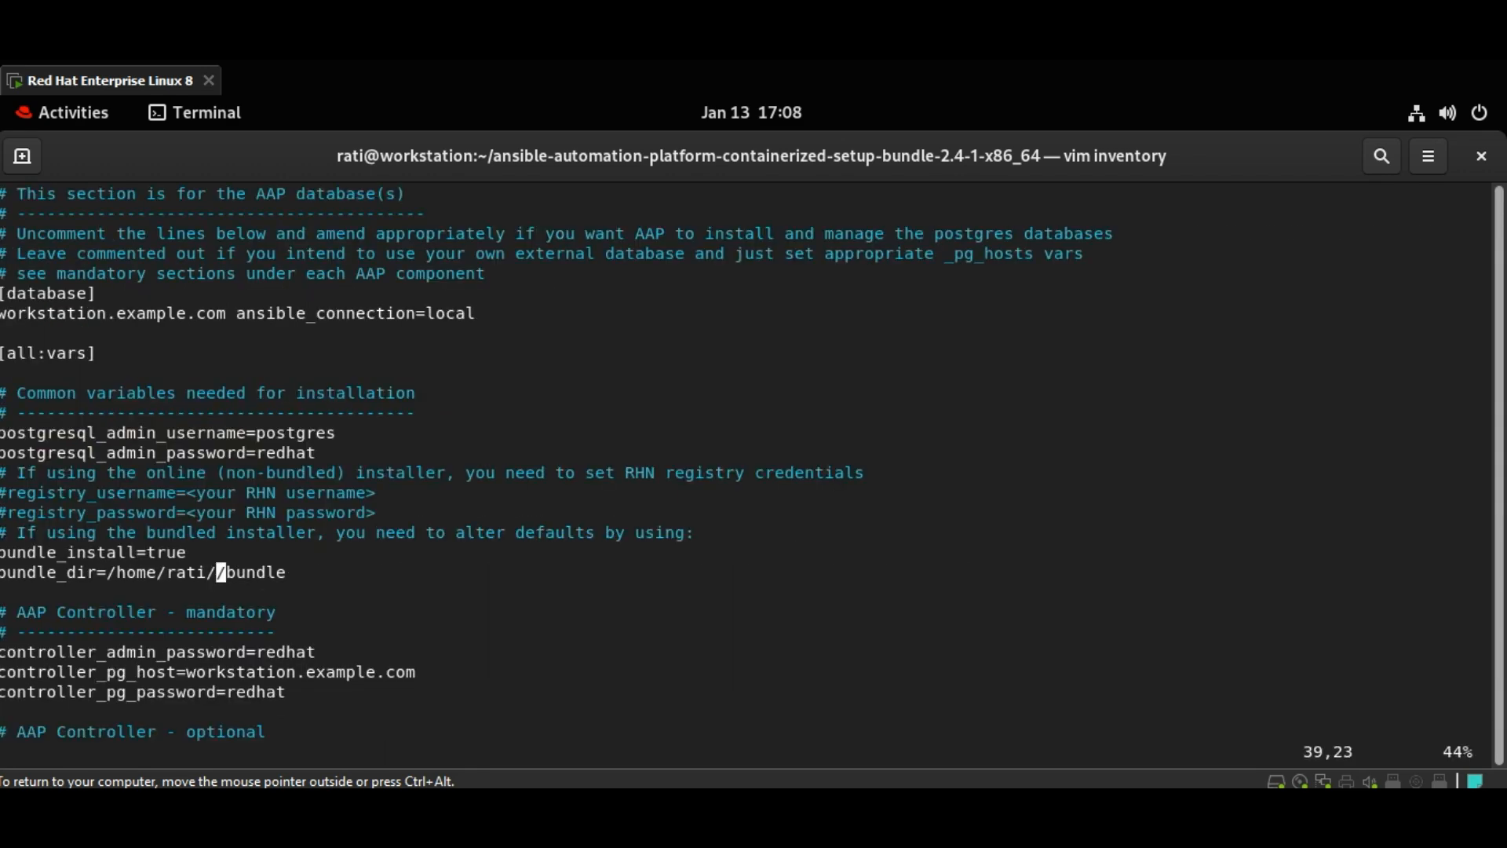
- Set bundle_dir to the ansible-automation-platform-containerized-setup-bundle-2.4-1-x86_64 folder
key(i)
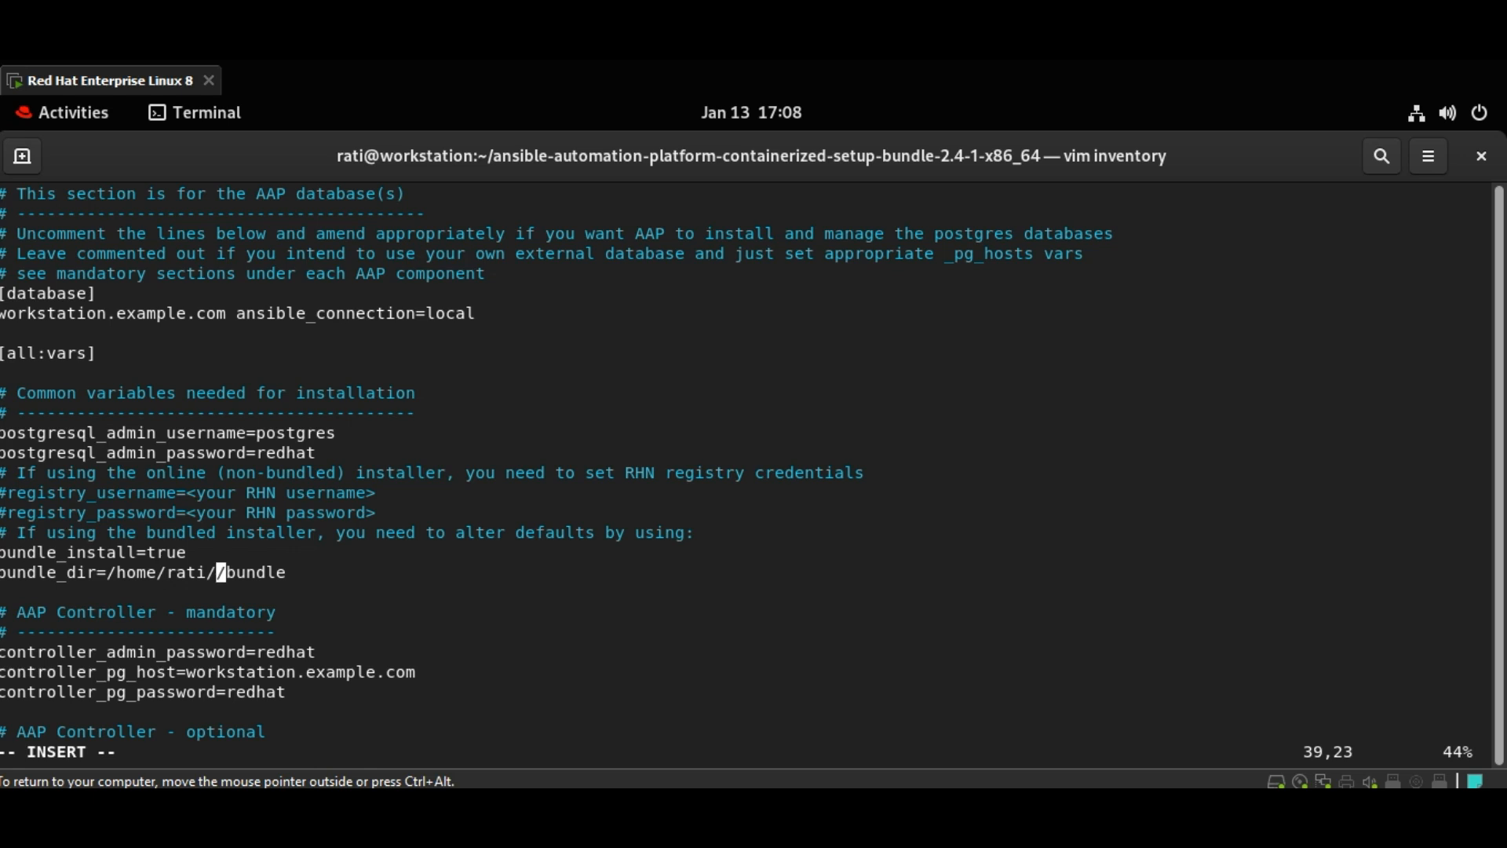
text(ansible-automation-platform-containerized-setup-bundle-2.4-1-x86_64)
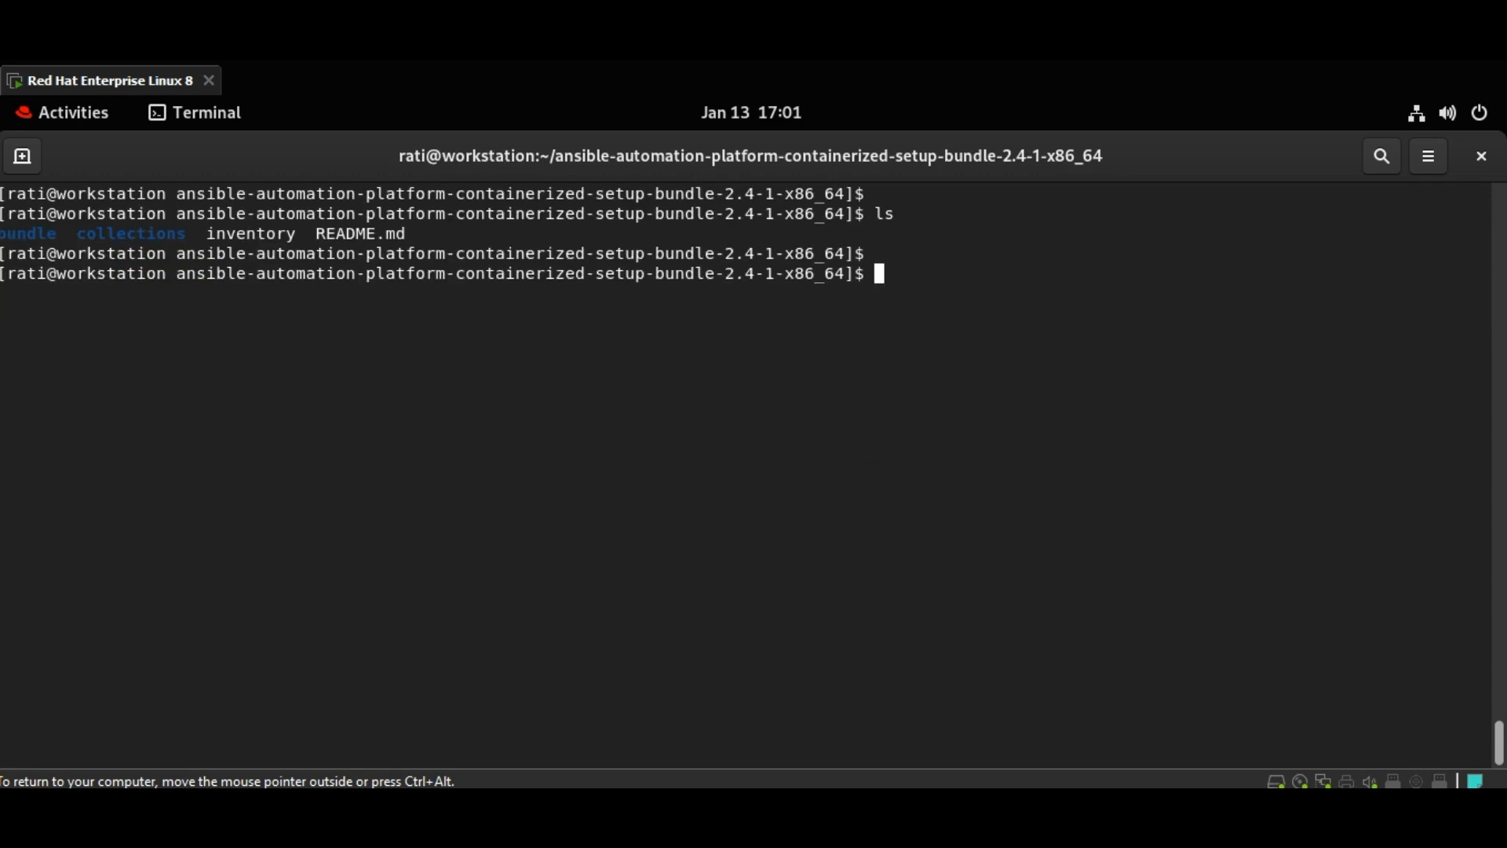
mouse_move(457, 474)
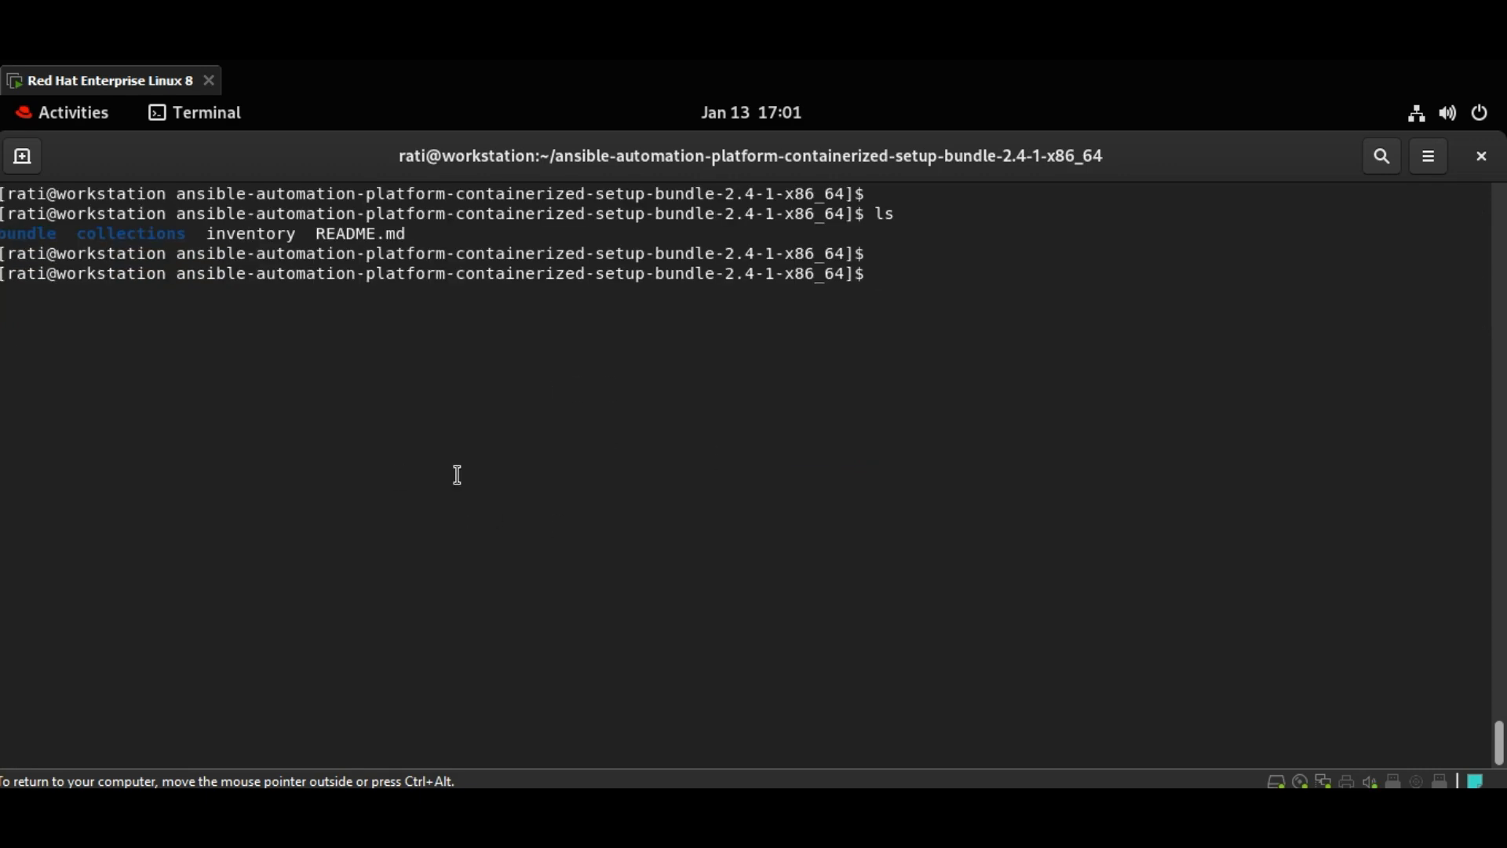
mouse_move(564, 363)
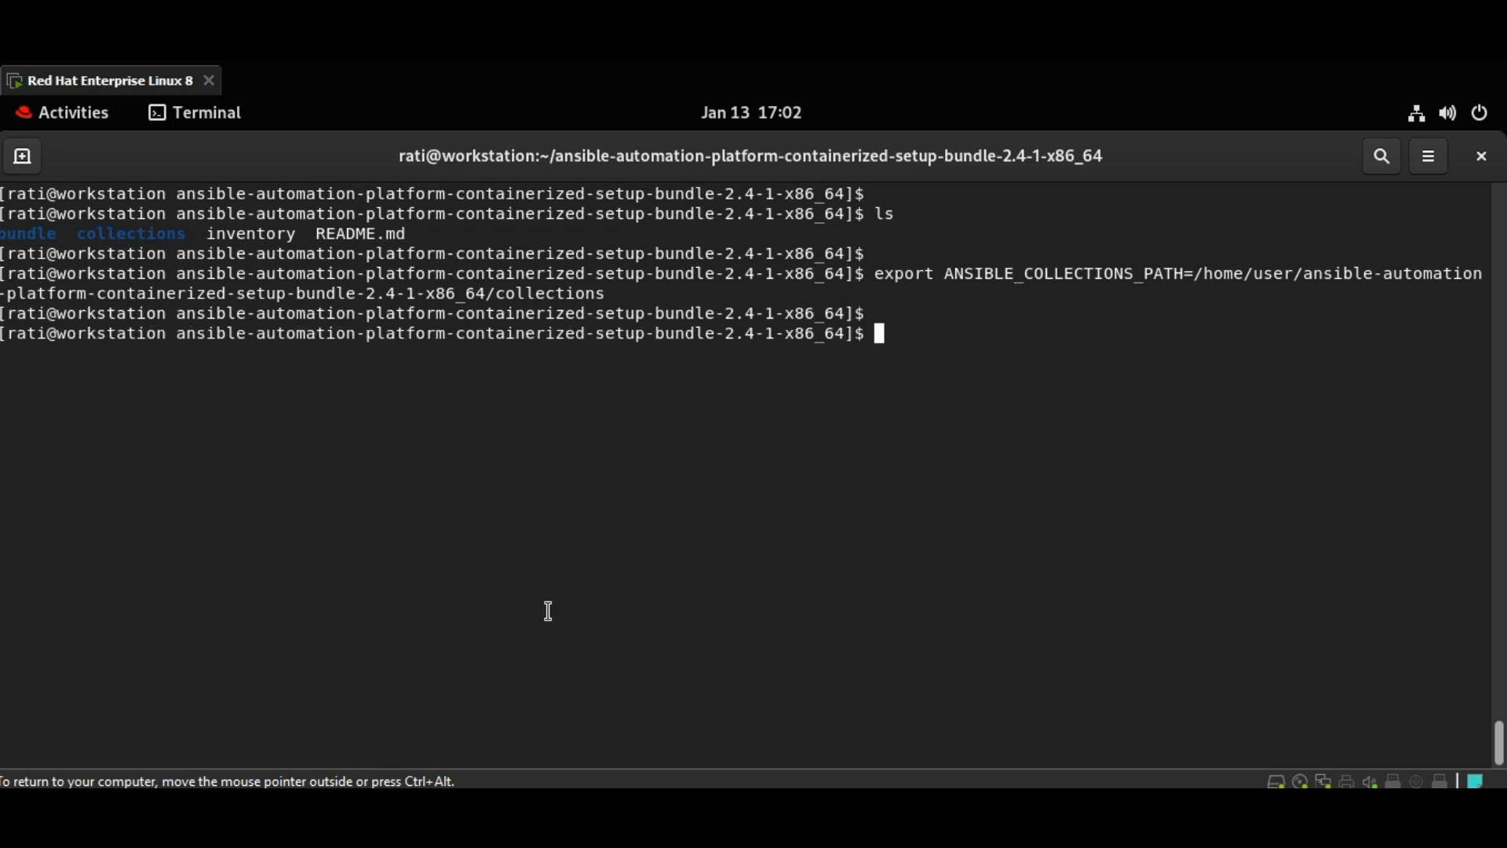
right_click(716, 442)
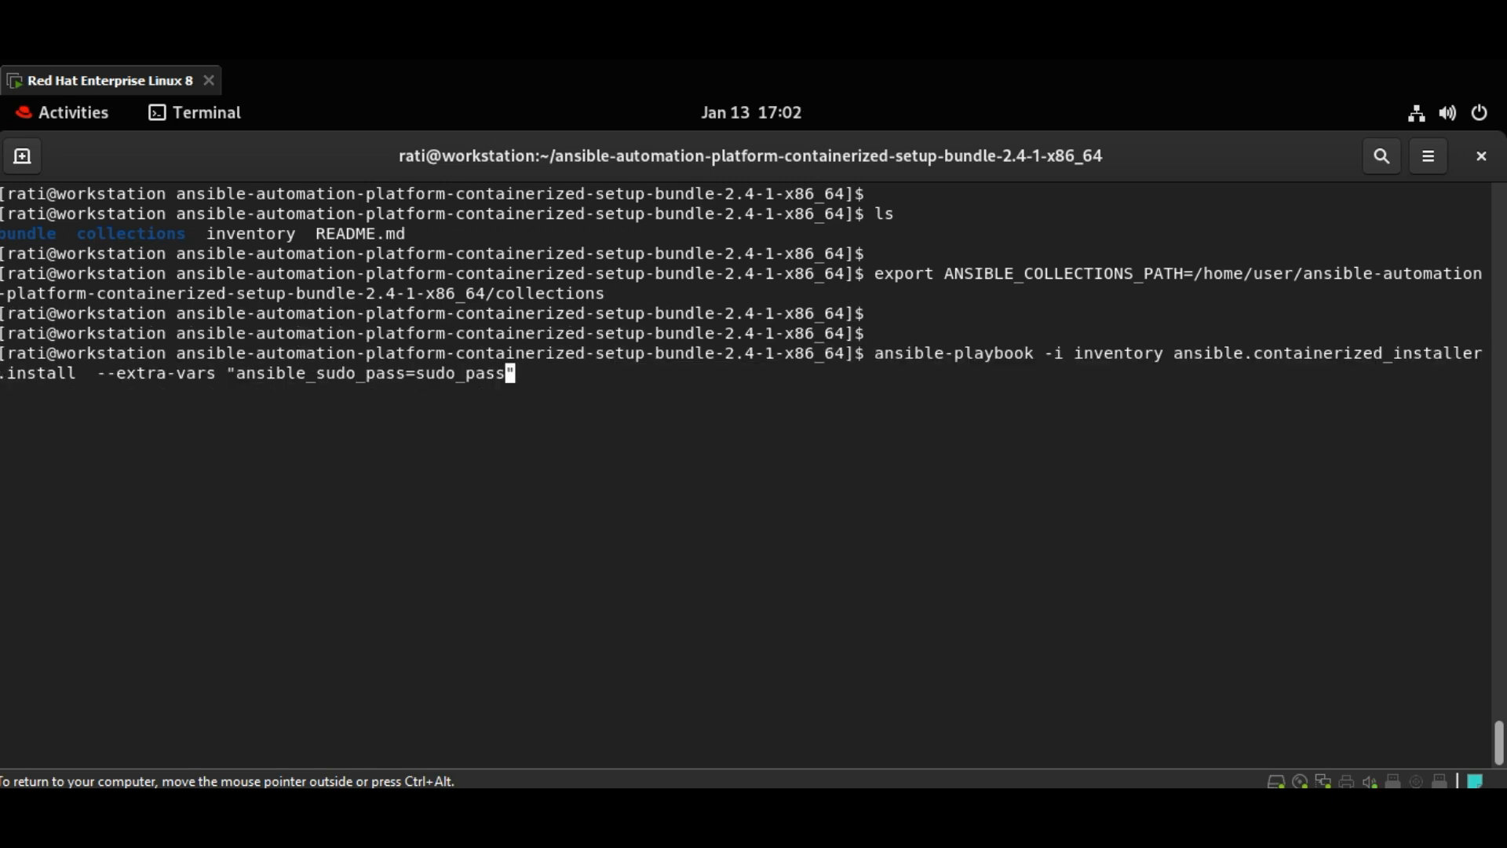
key(BackSpace)
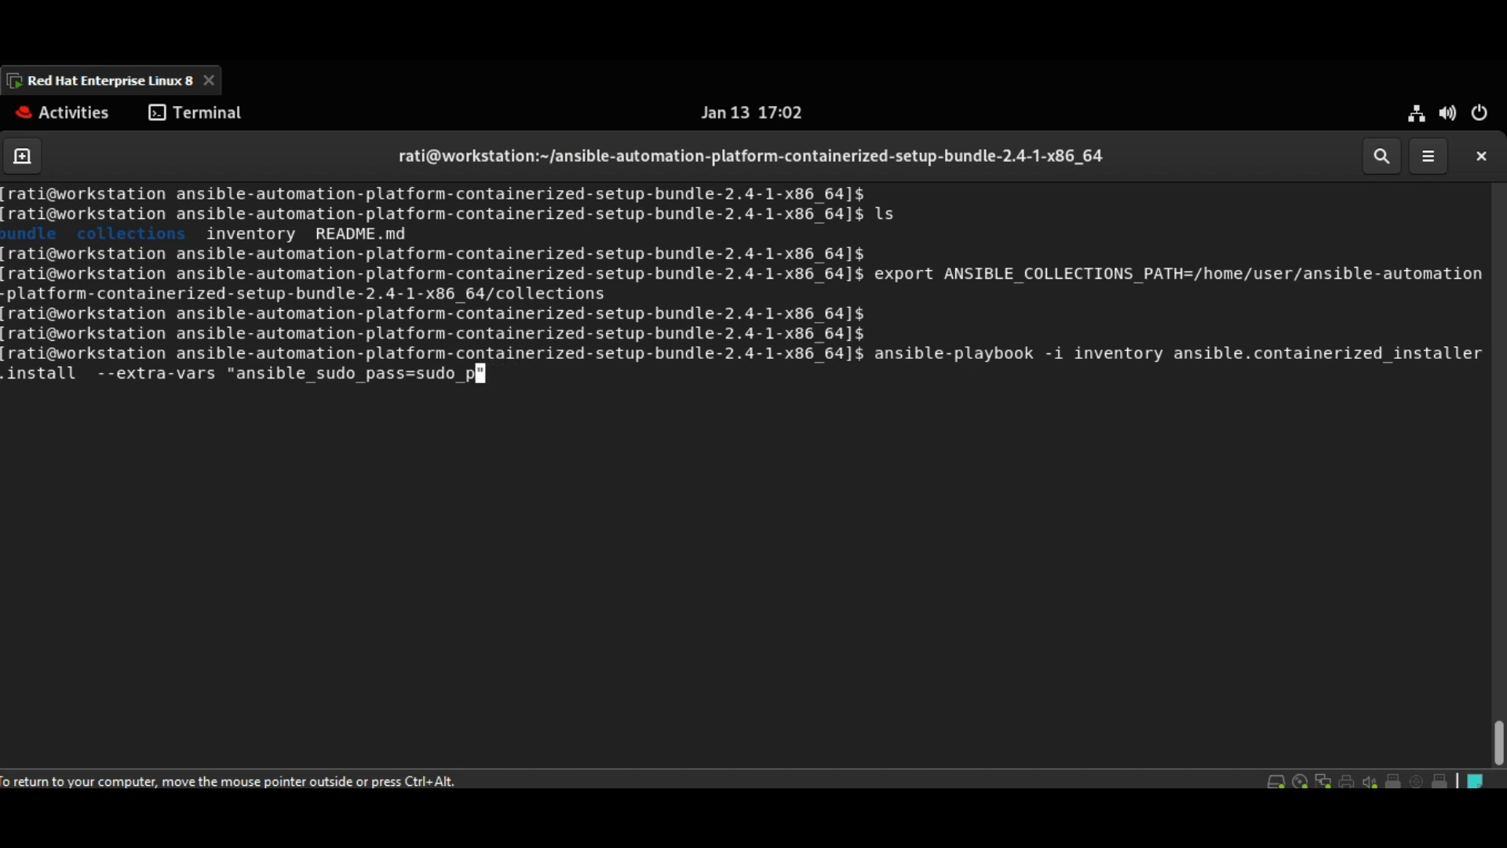
text(redha)
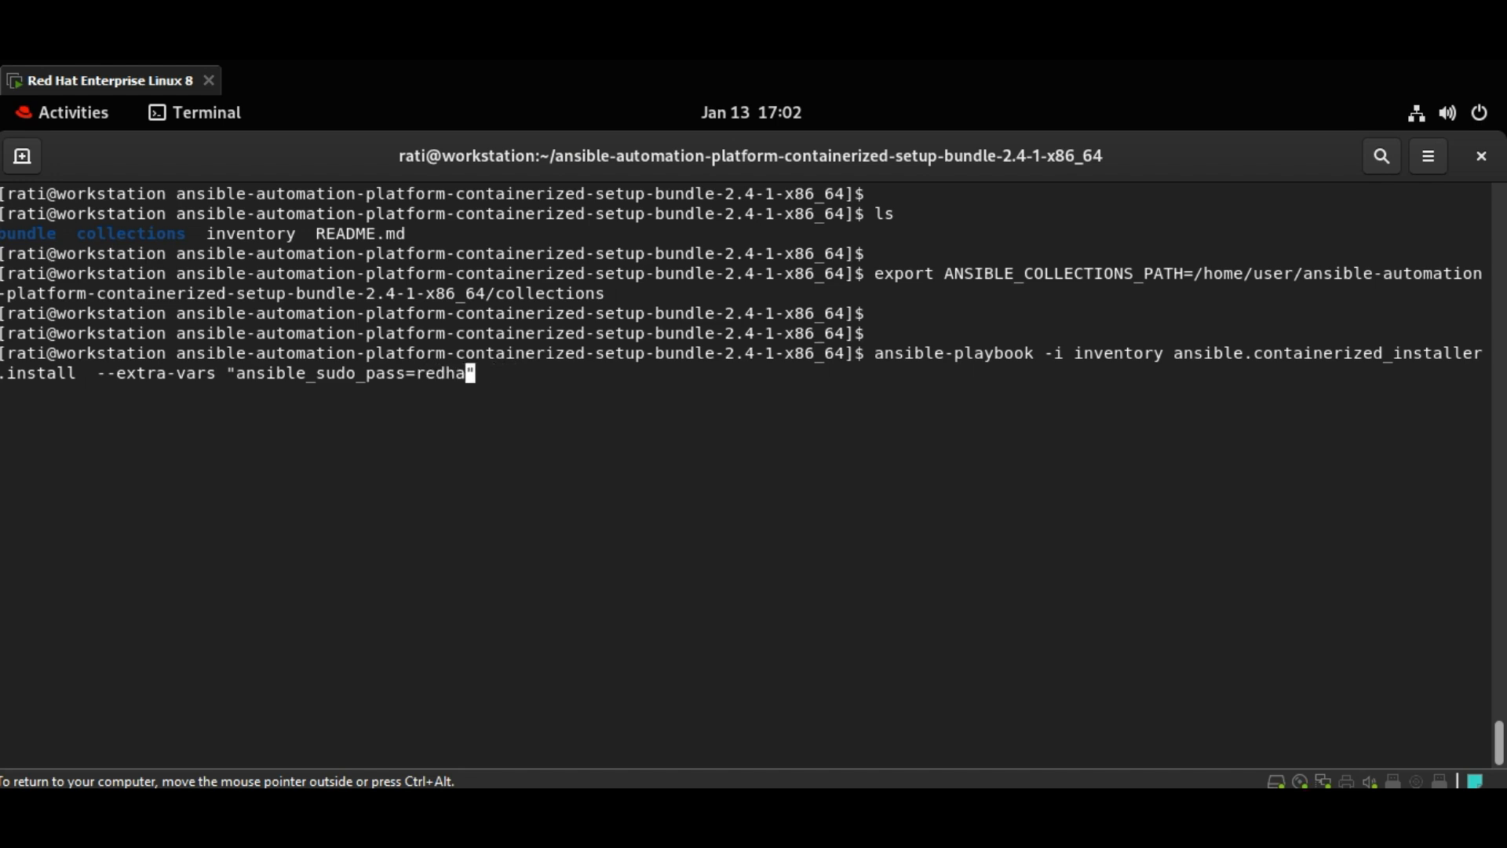
text(t")
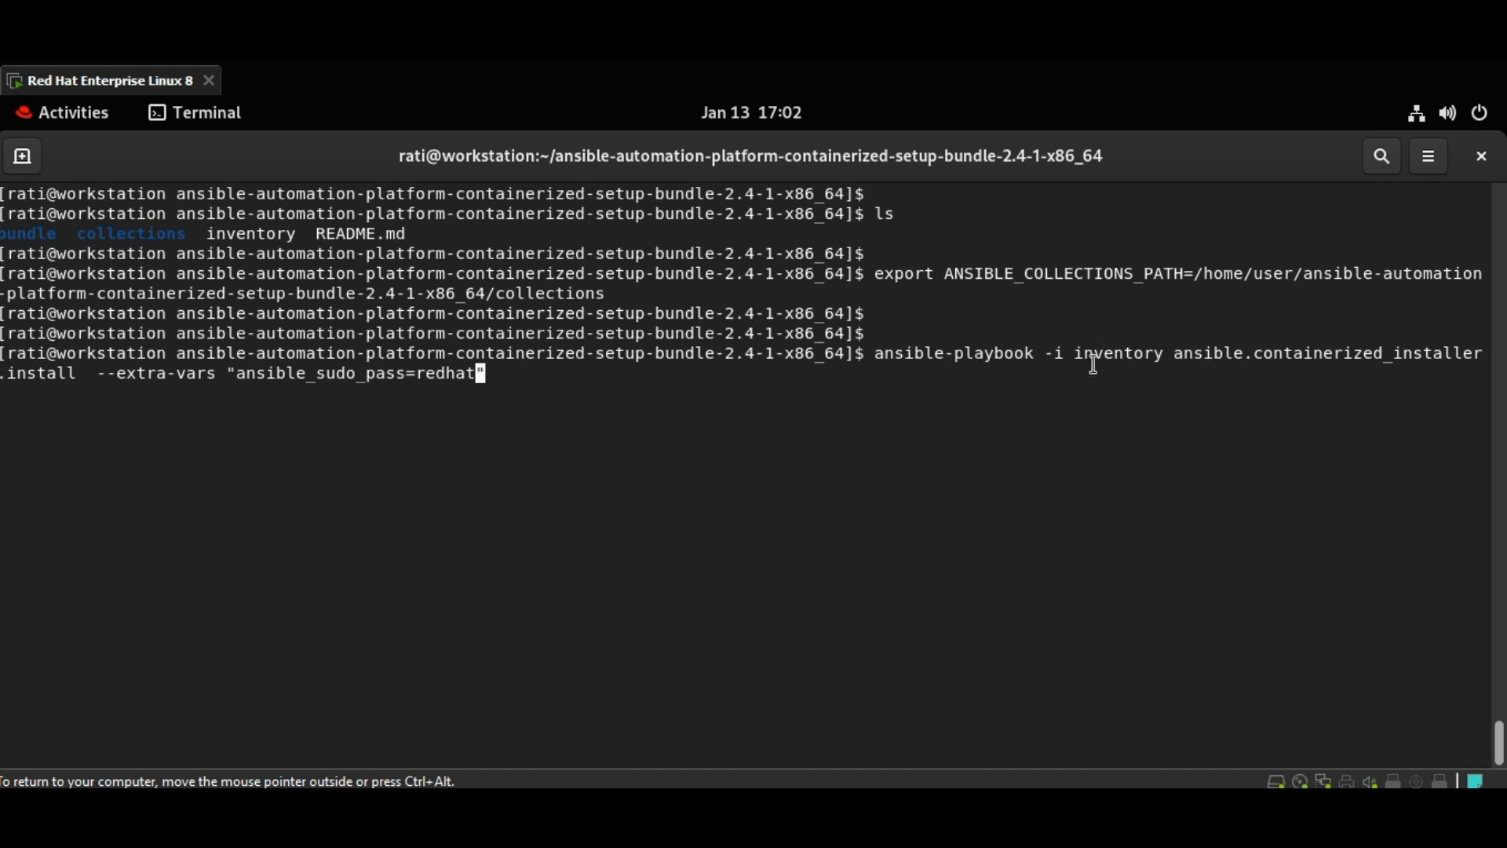
double_click(1103, 353)
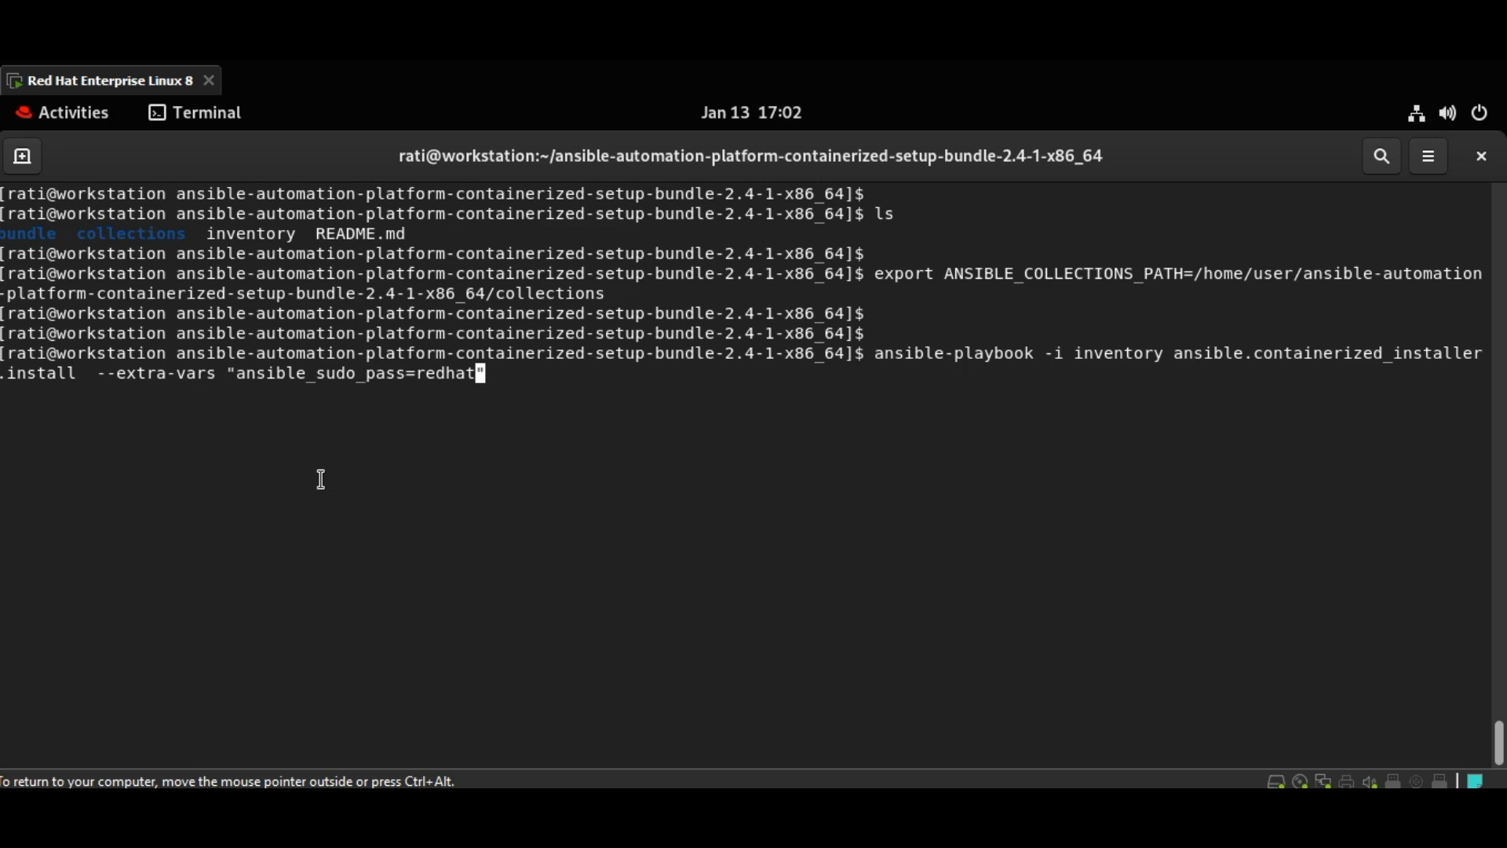
key(Return)
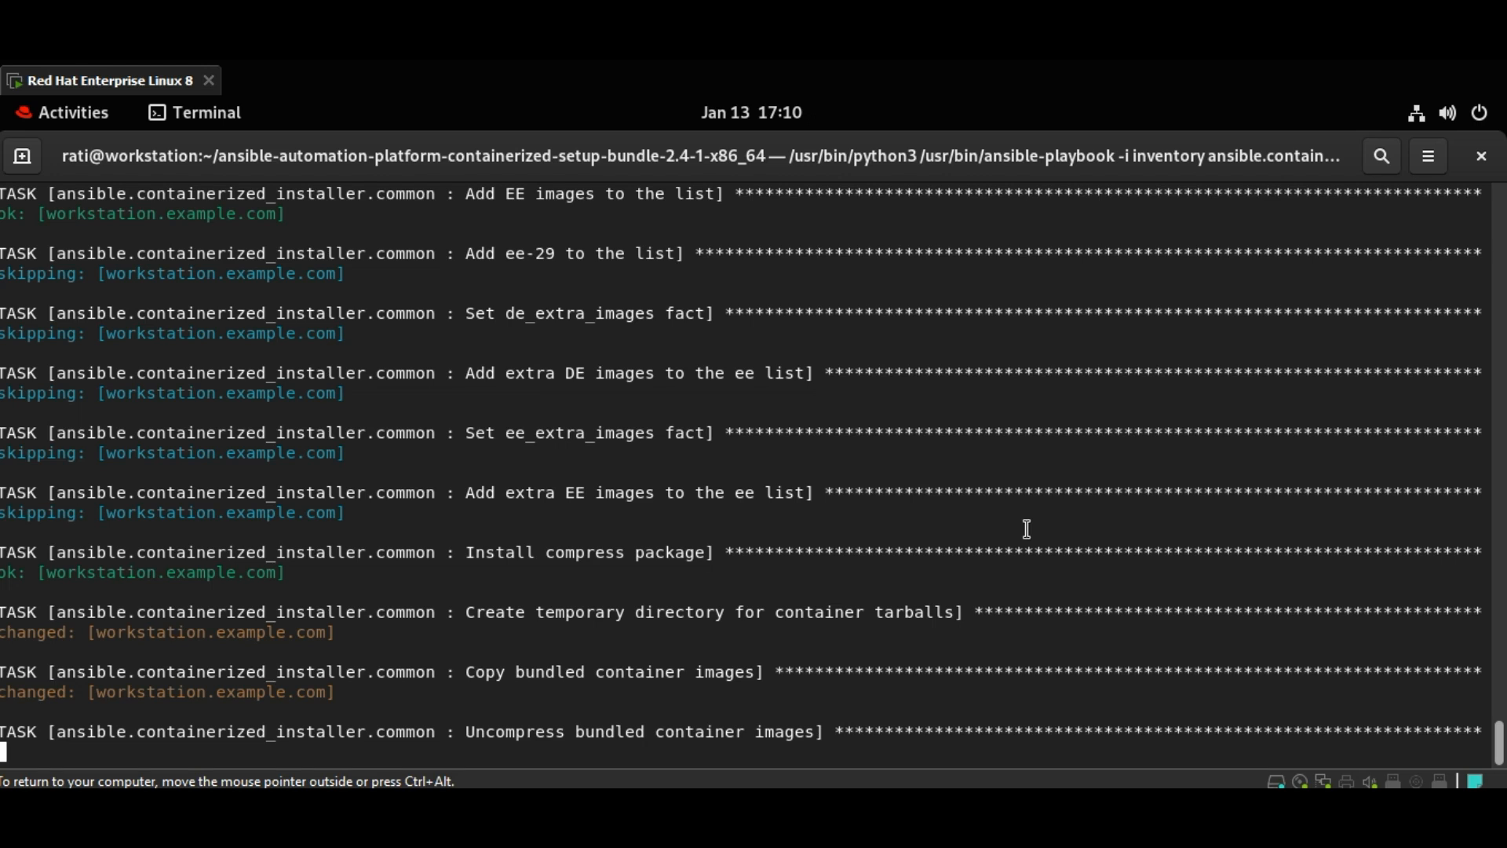
- Follow the installer output down to the PLAY RECAP showing failed=0 and unreachable=0
scroll(down, 3)
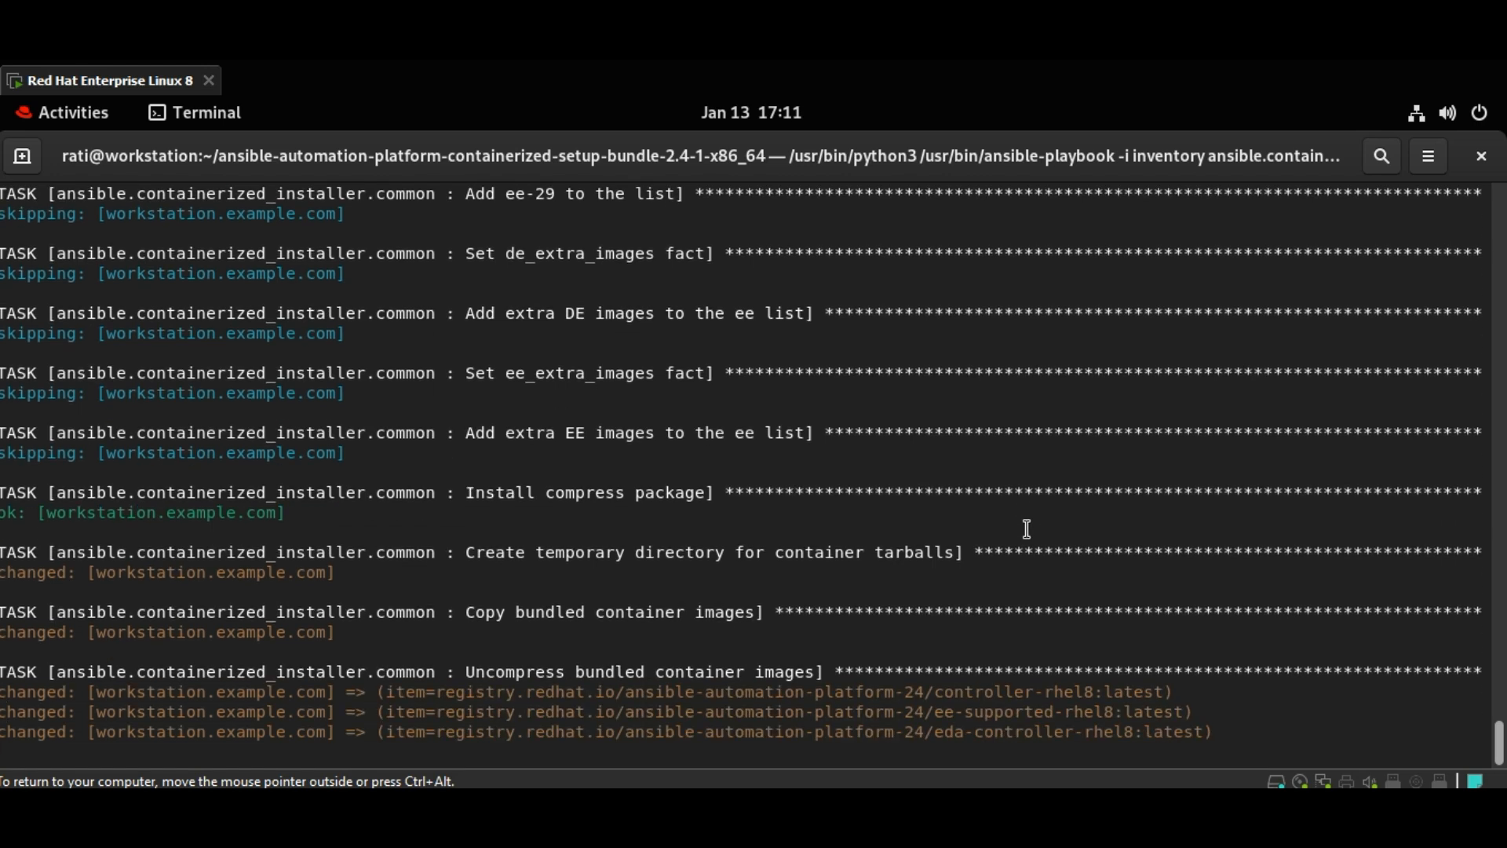
scroll(down, 3)
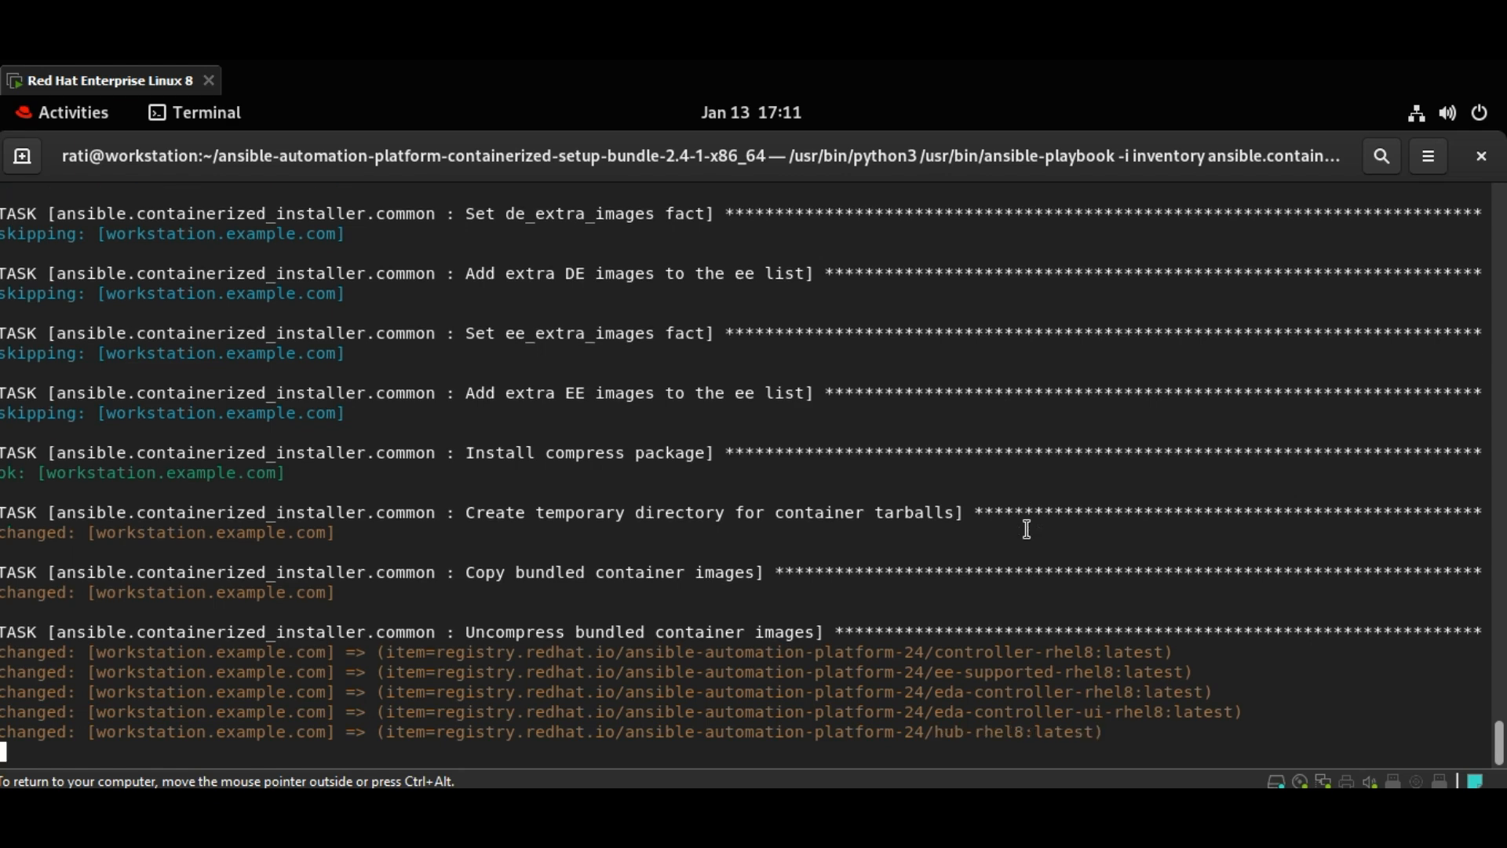
scroll(down, 3)
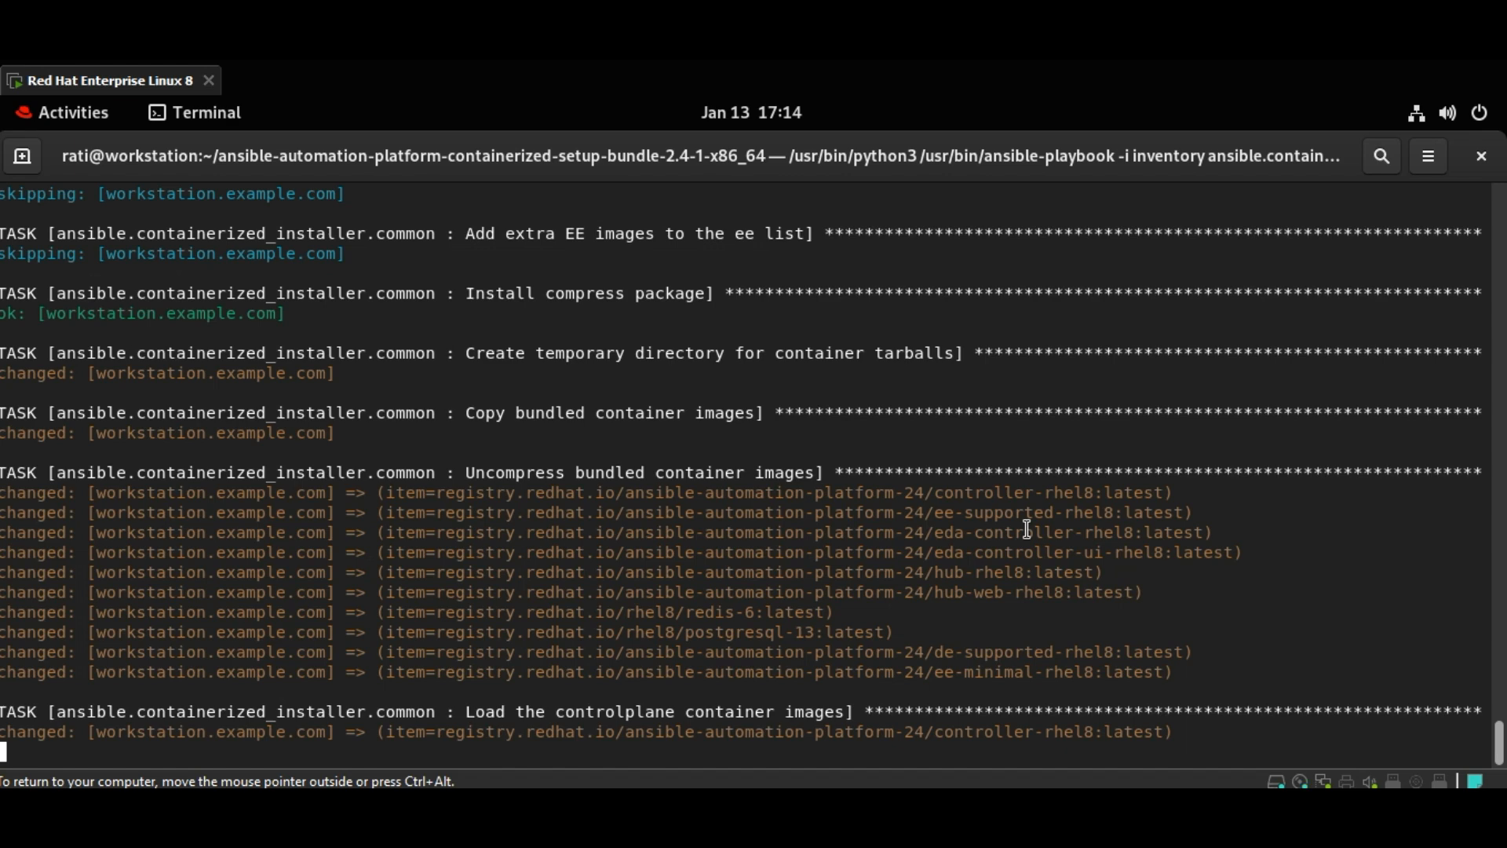
mouse_move(788, 452)
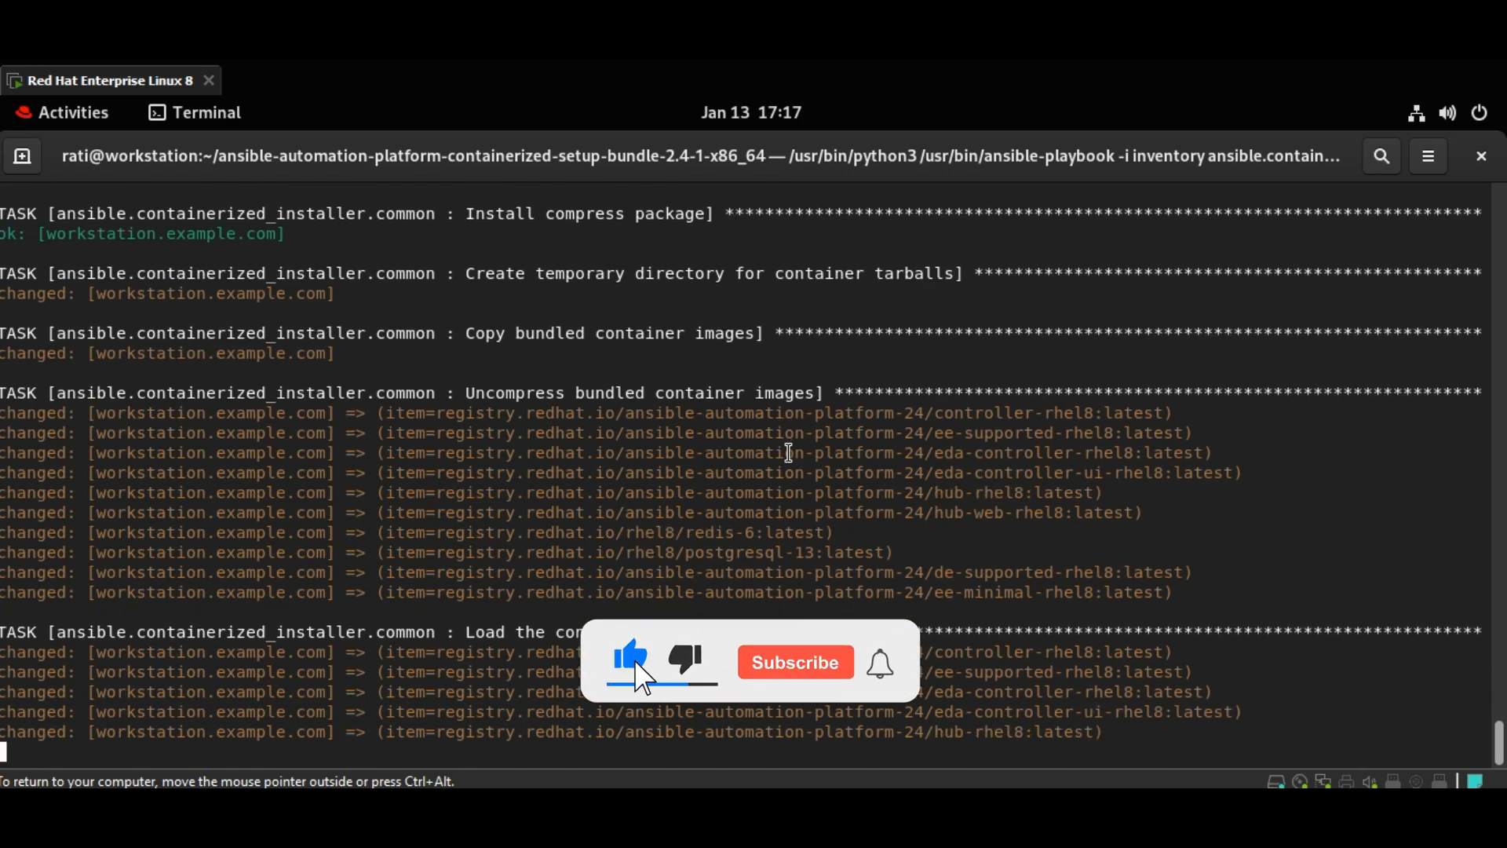
click(794, 661)
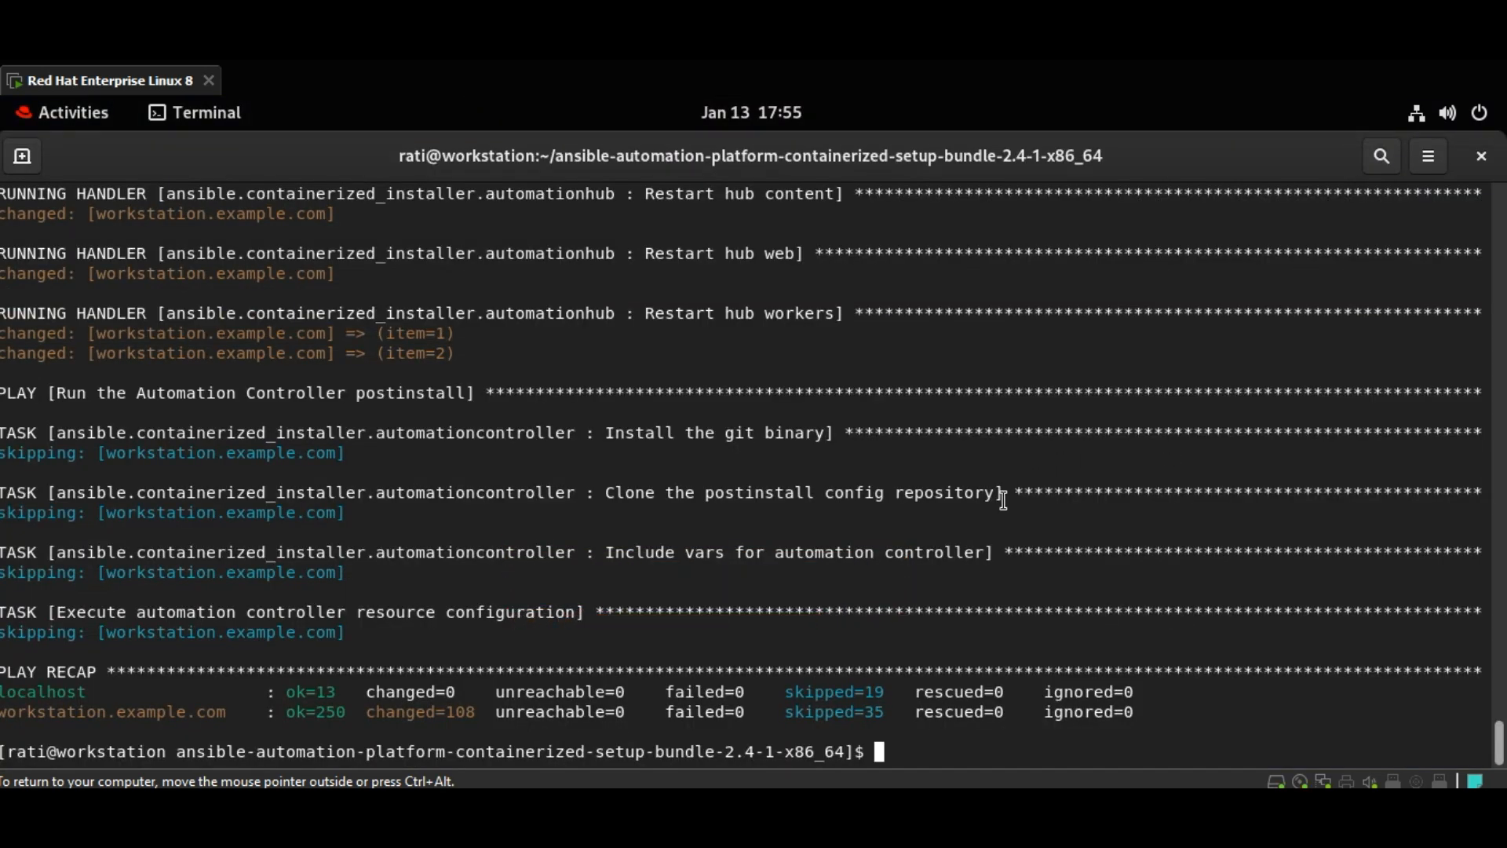
mouse_move(1227, 504)
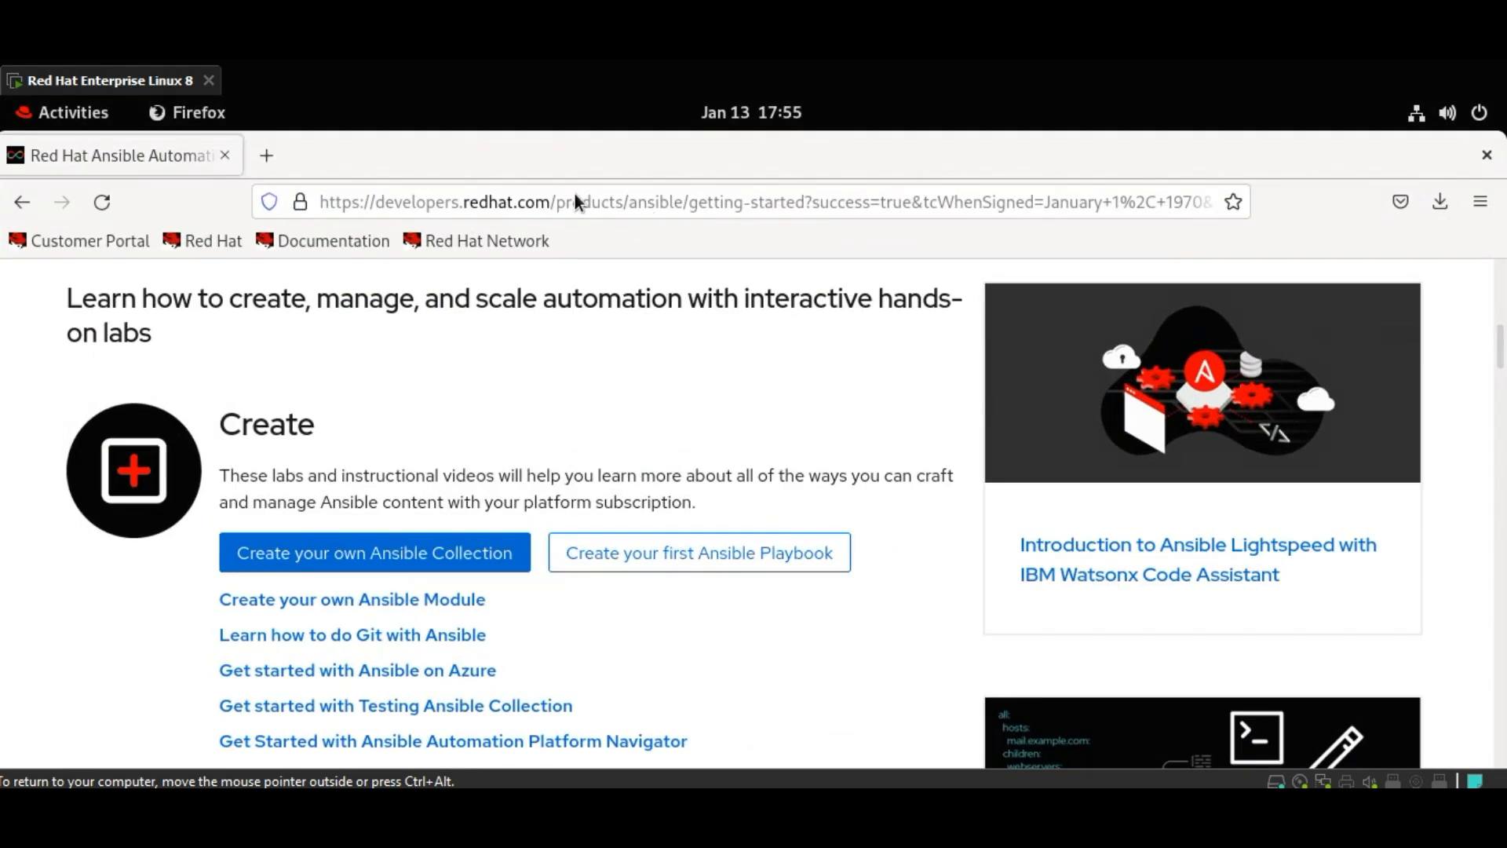
- Start a new Firefox tab for workstation.example.com:443, the automation controller login
click(267, 156)
text(workstation.example.com:443)
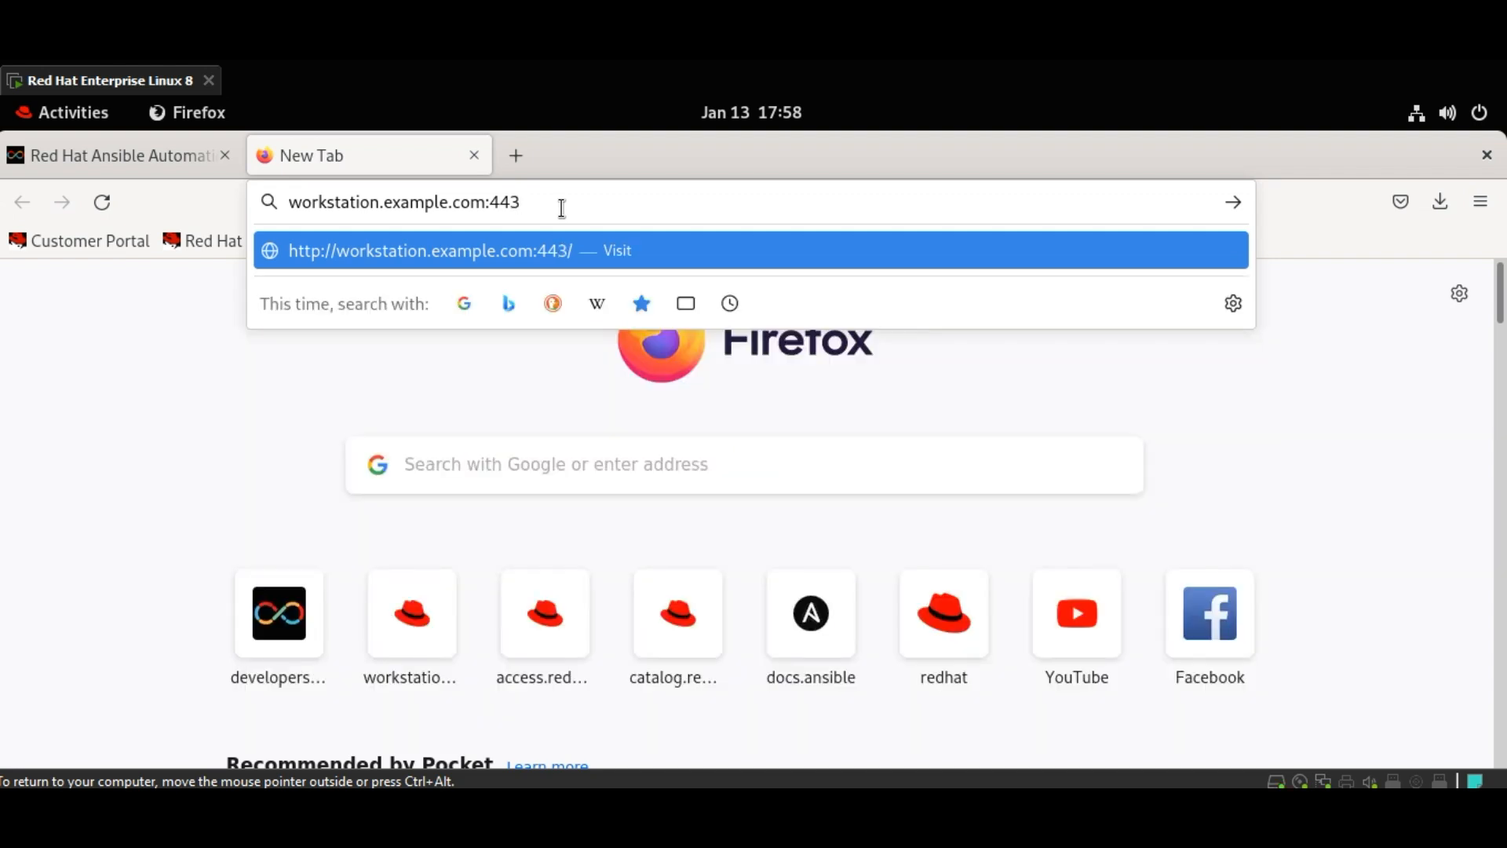
mouse_move(453, 185)
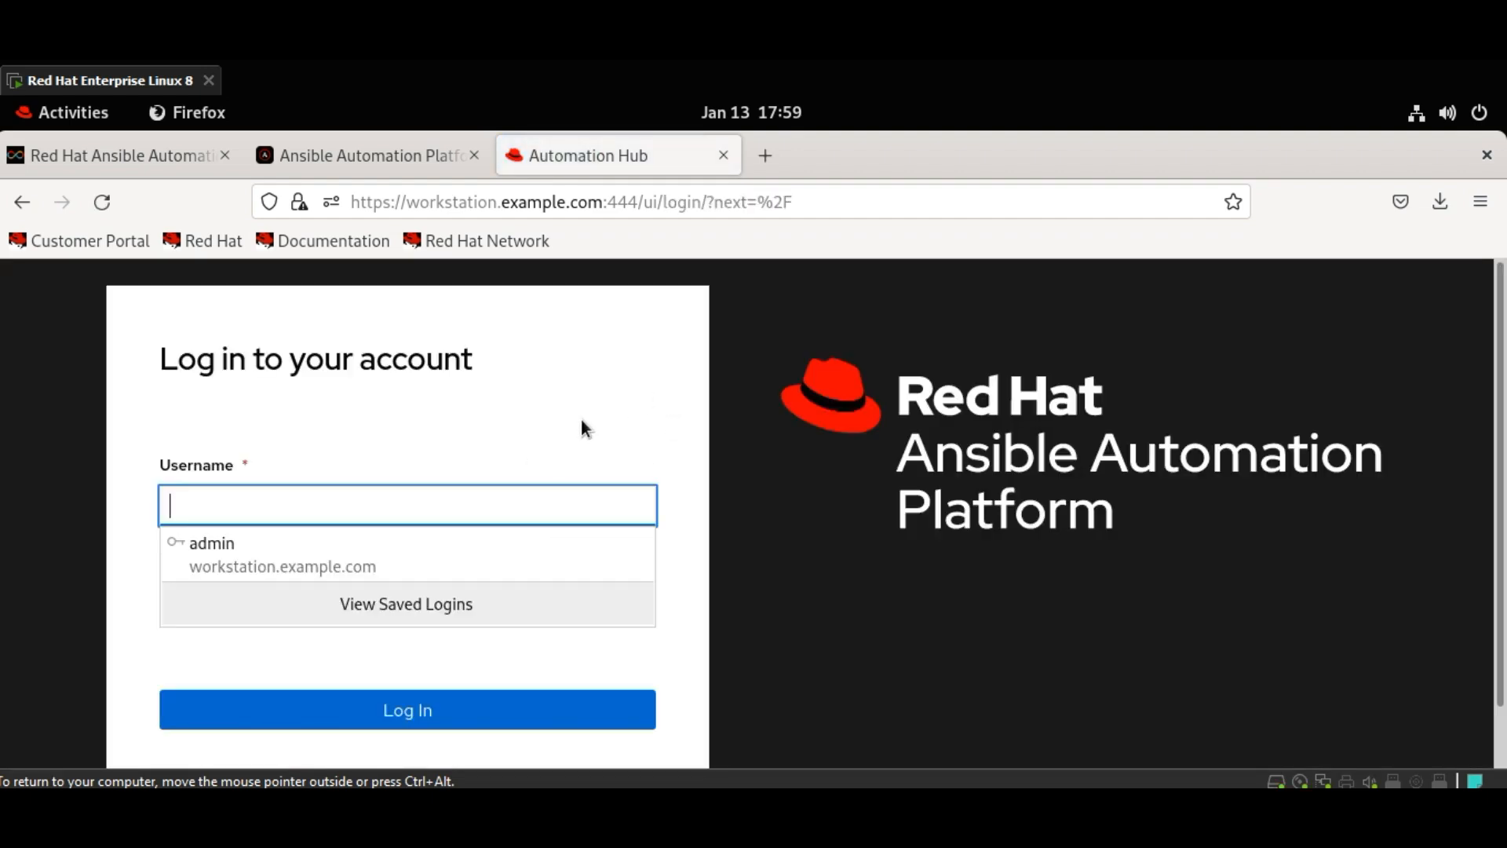
mouse_move(765, 156)
text(wok)
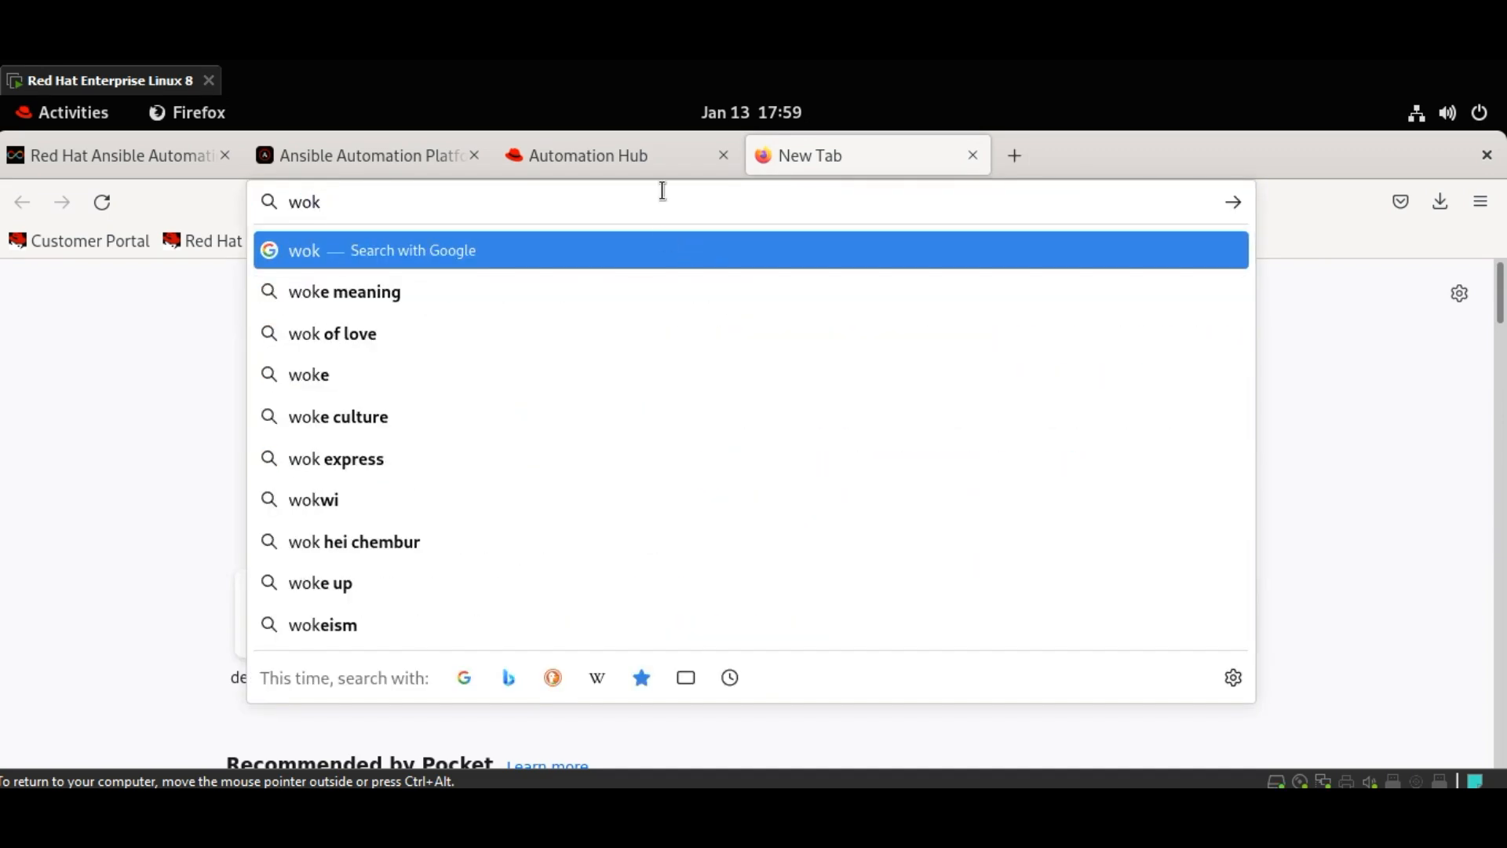
- Load the EDA login page at workstation.example.com:445 and dismiss the saved-login suggestions
key(BackSpace)
text(rkstation.example.com:444/)
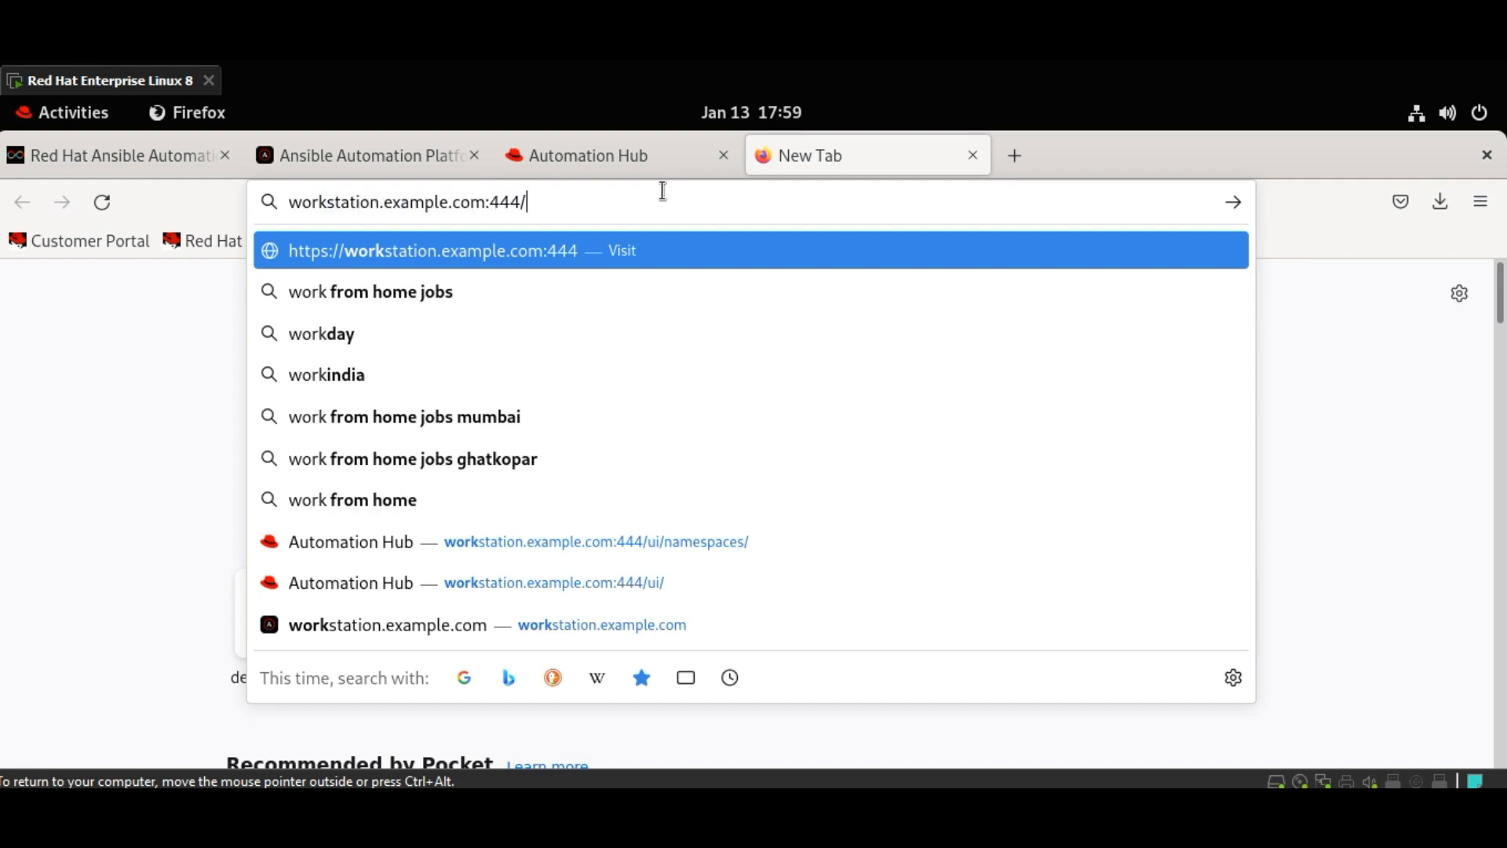
key(BackSpace)
text(5)
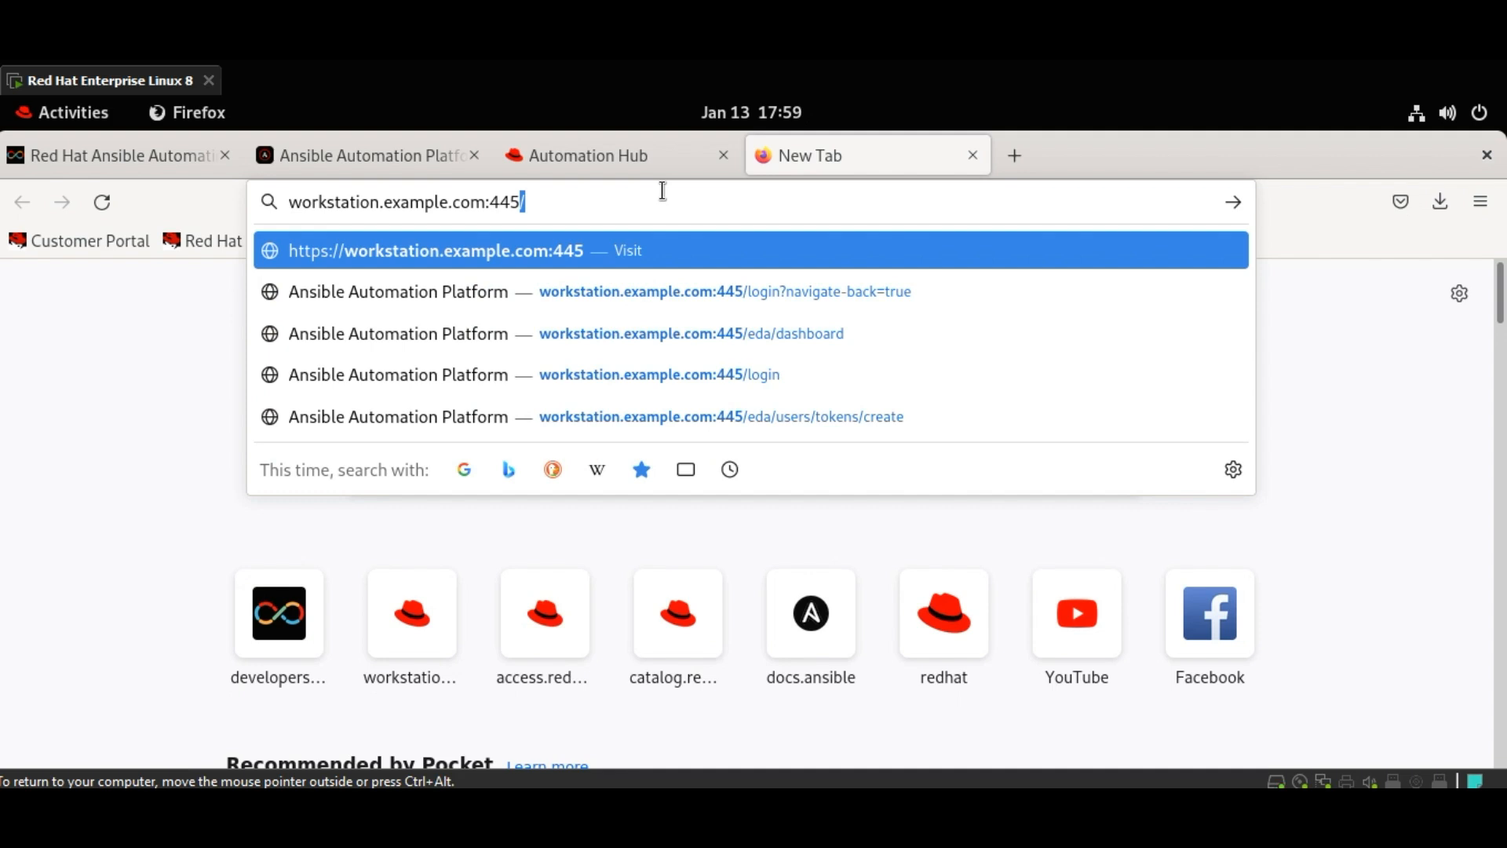
key(Return)
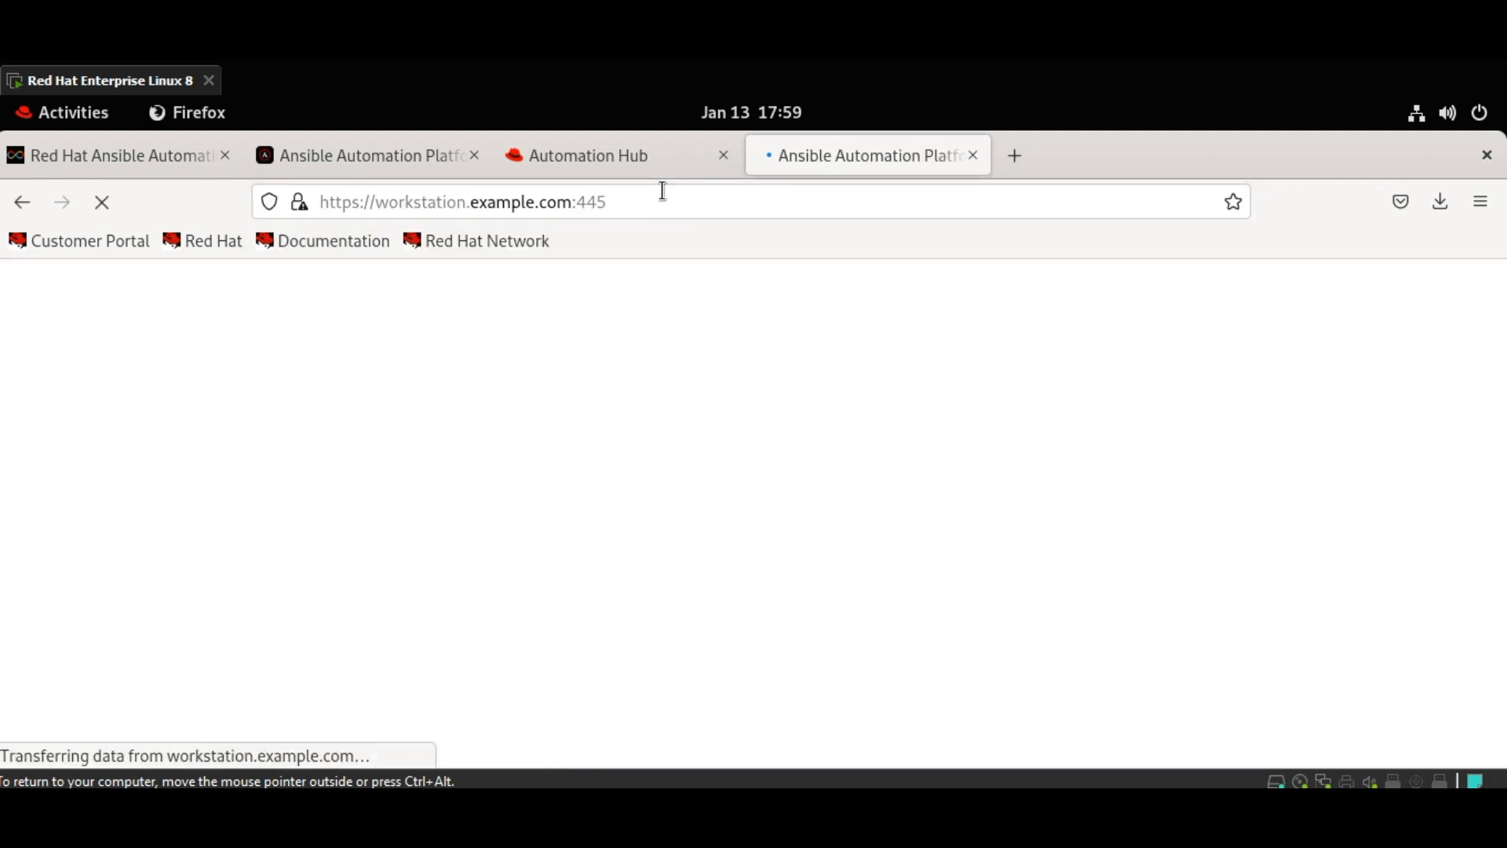
mouse_move(623, 439)
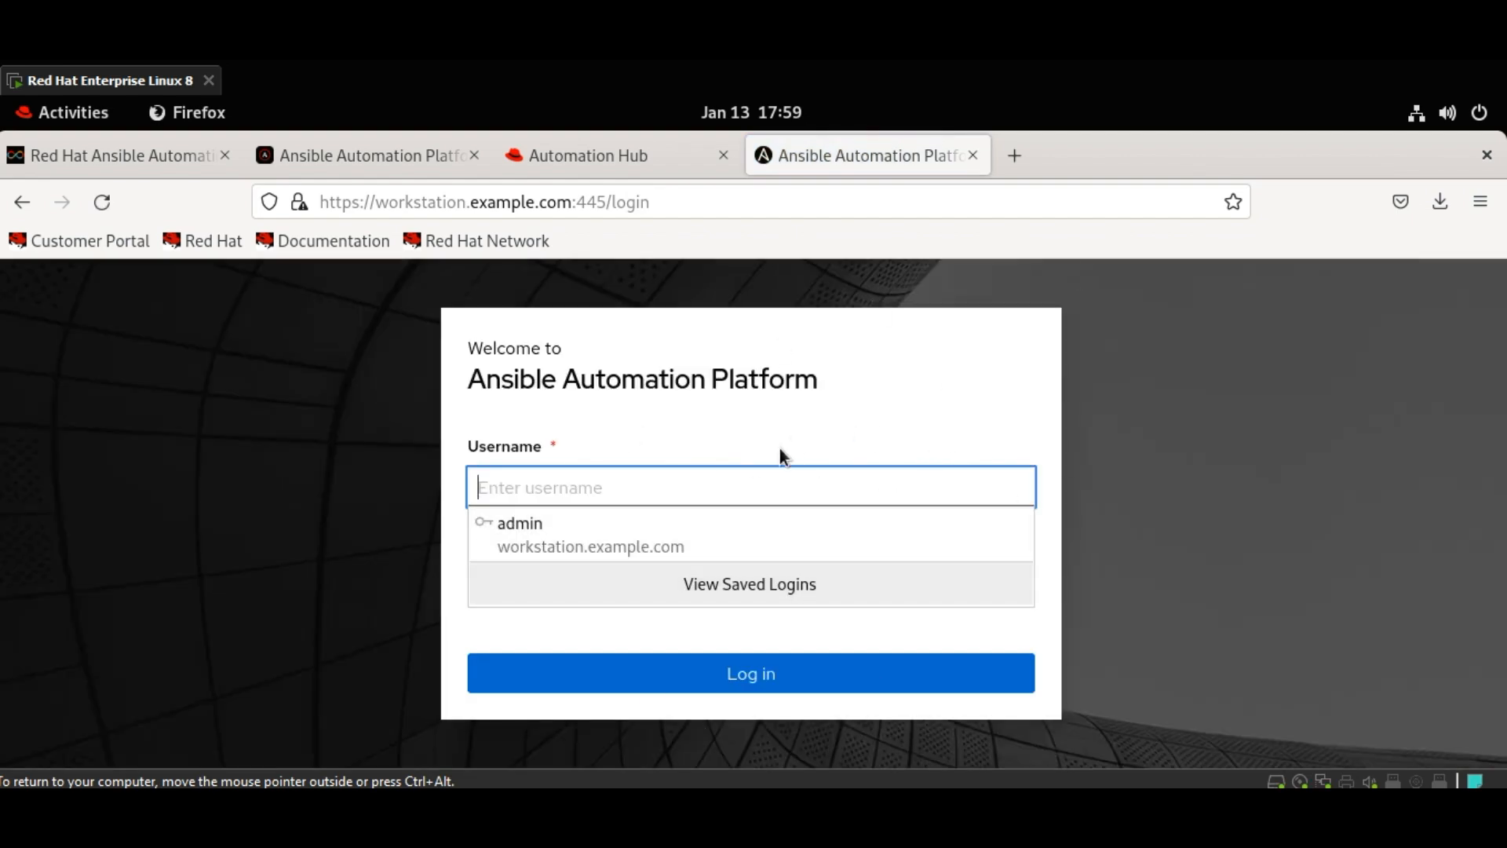
click(749, 674)
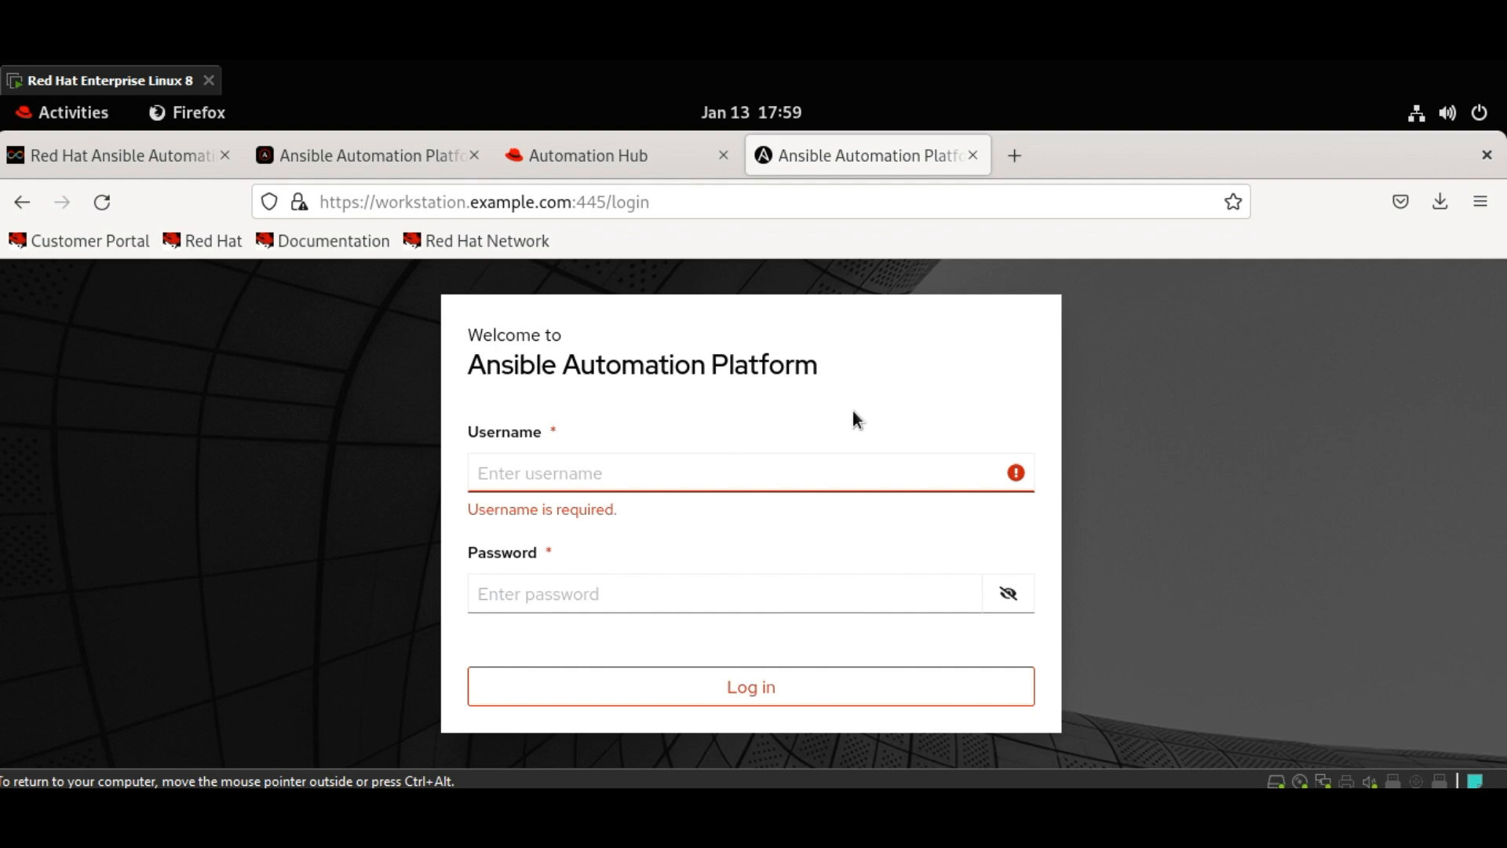
mouse_move(365, 156)
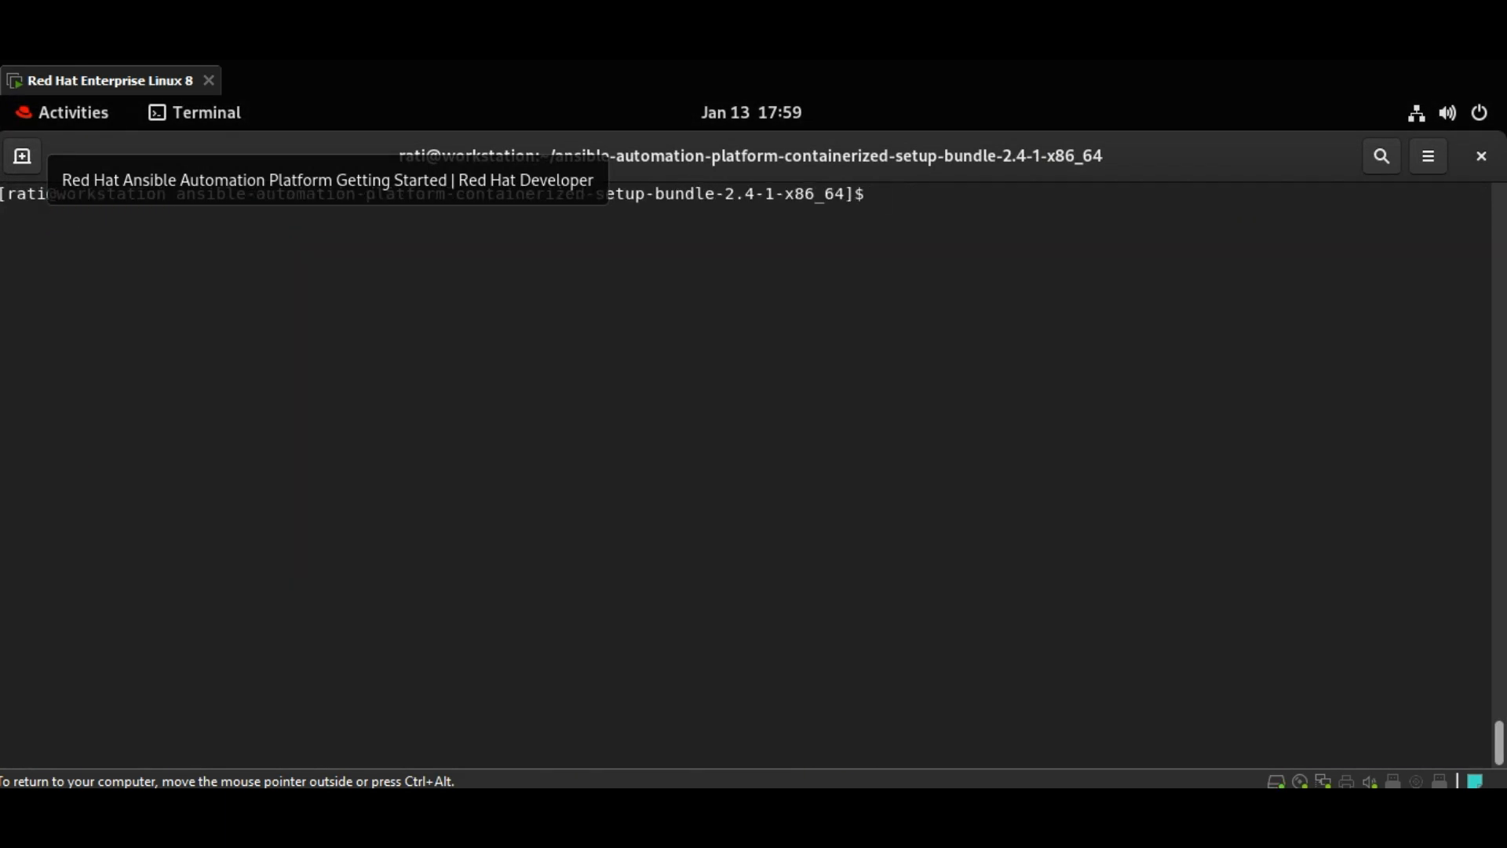
- Run podman images, then podman ps in a second terminal tab to list running AAP containers
text(podman images)
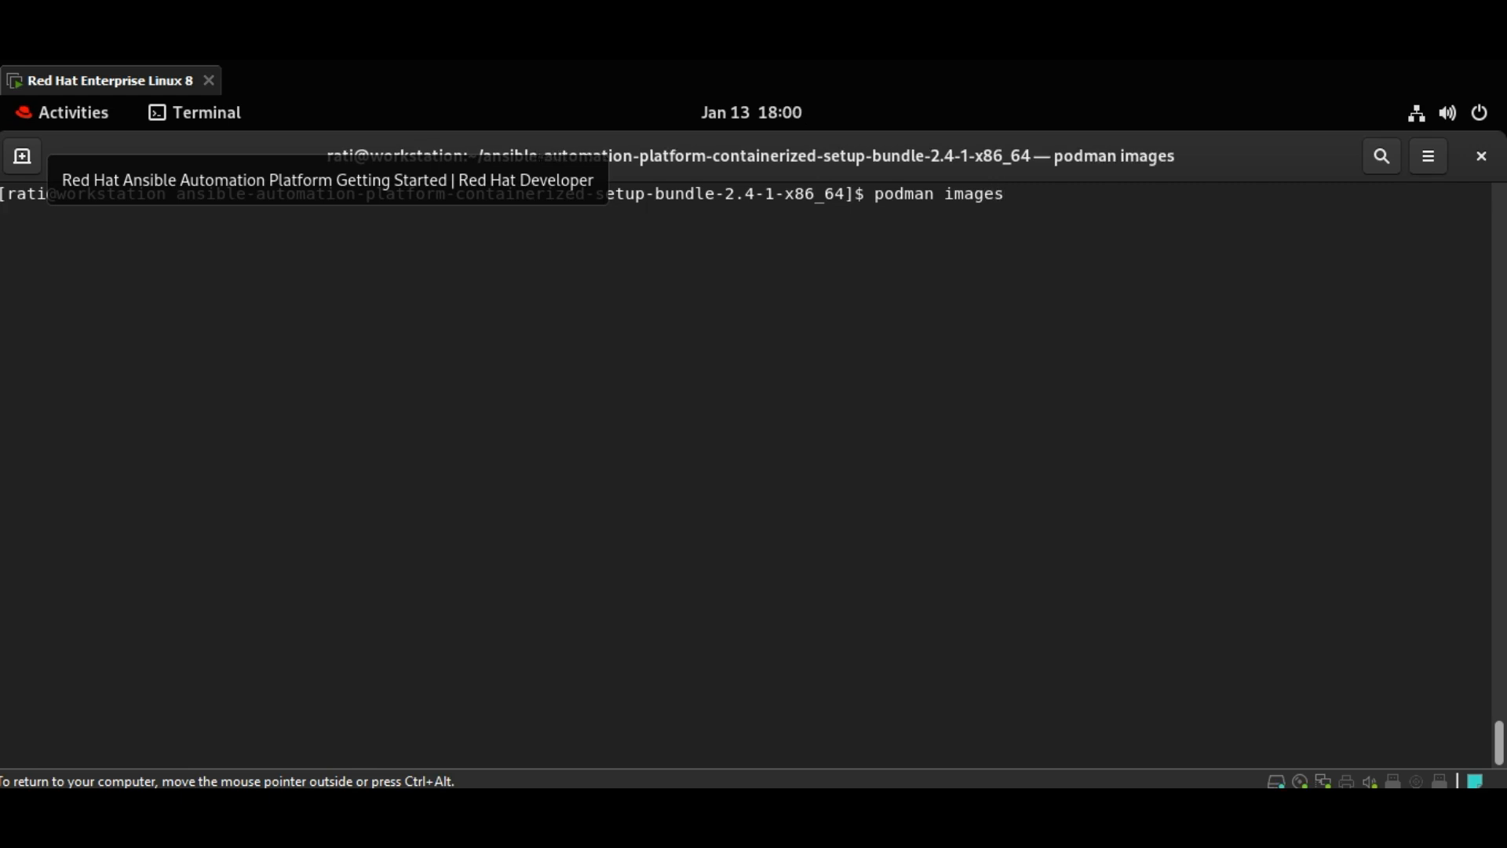
click(21, 155)
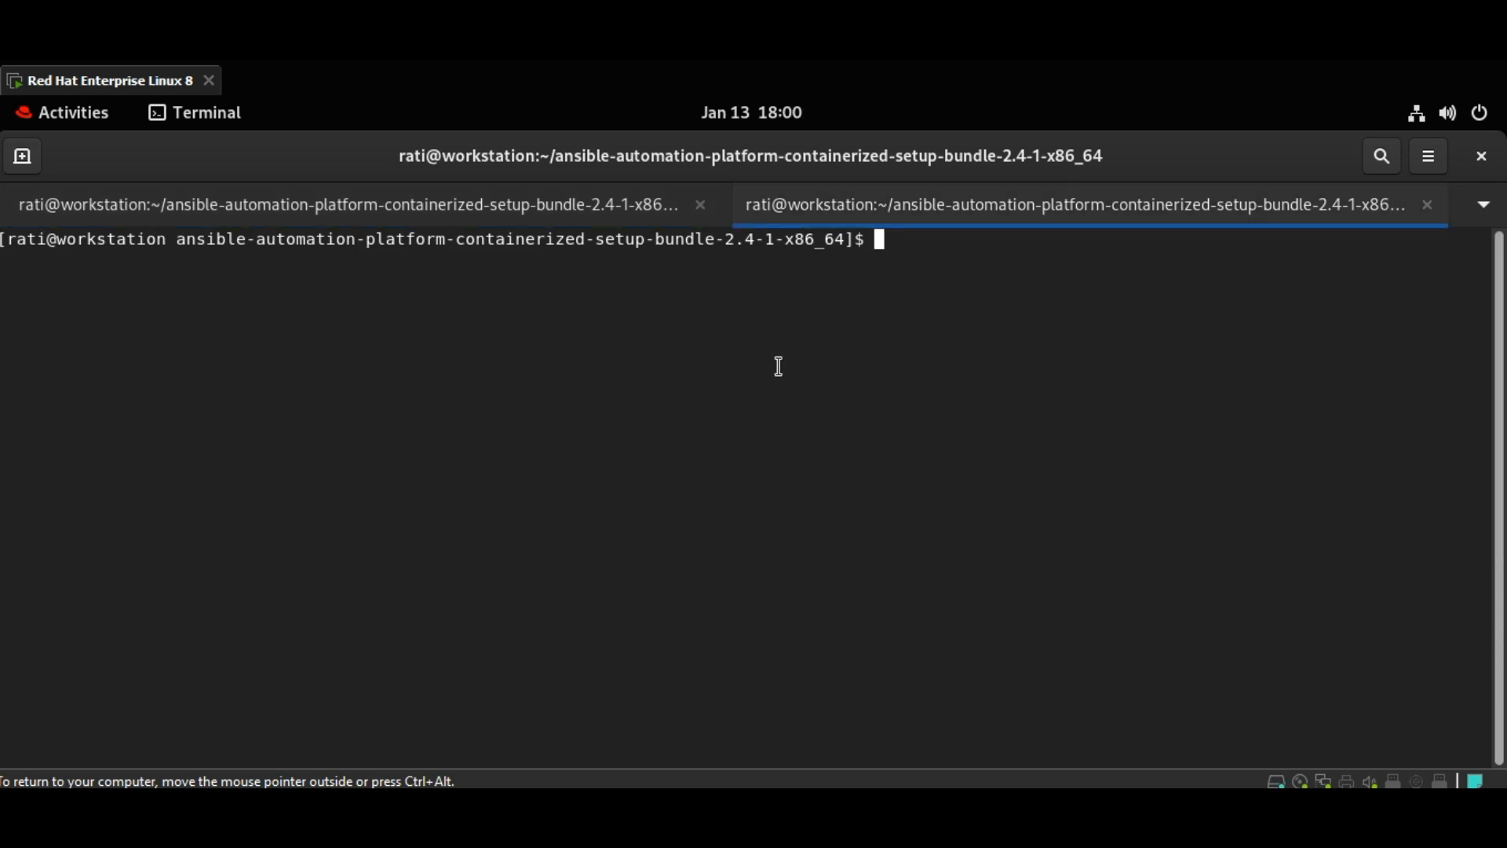
text(podman ps)
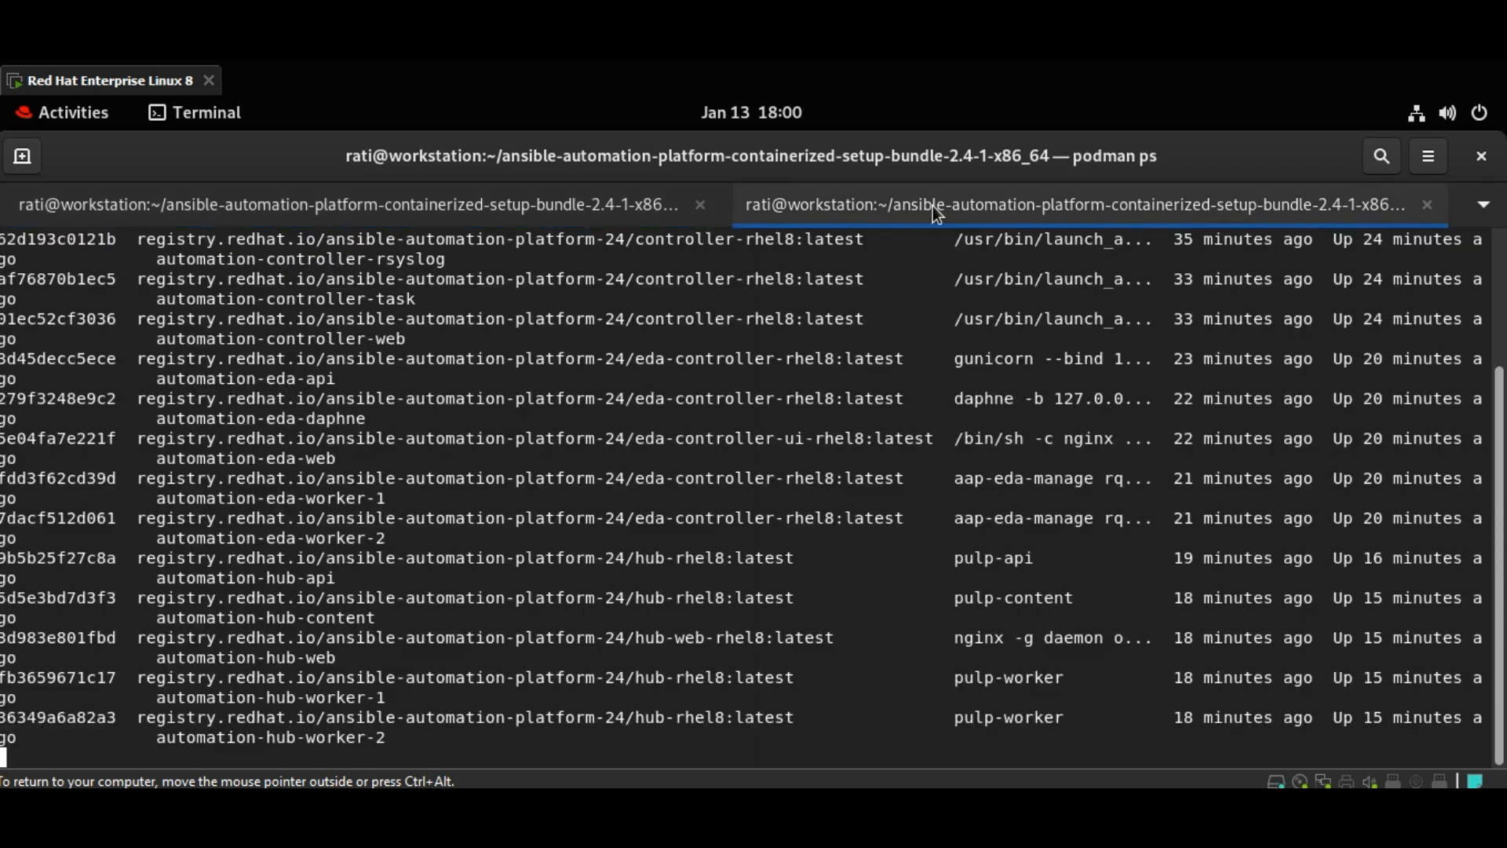